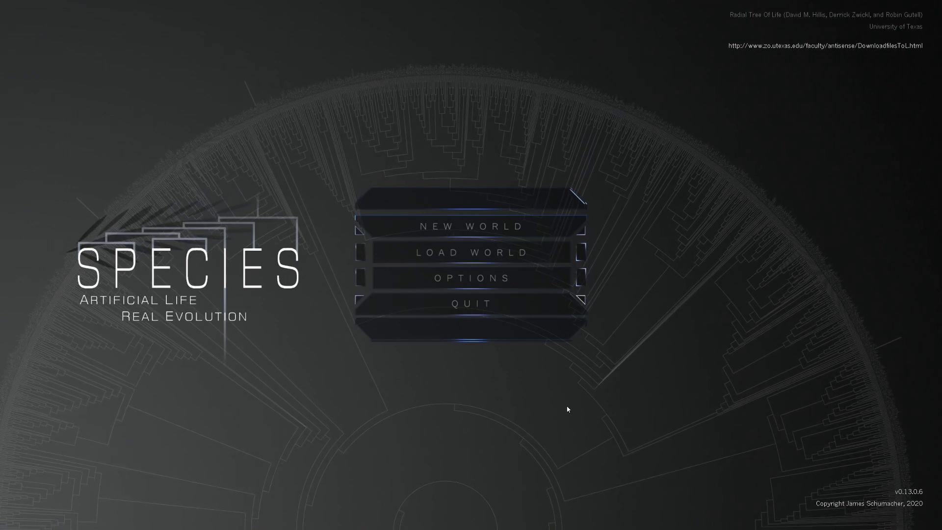
Start a new world with ten starting creatures of the first variety
click(471, 227)
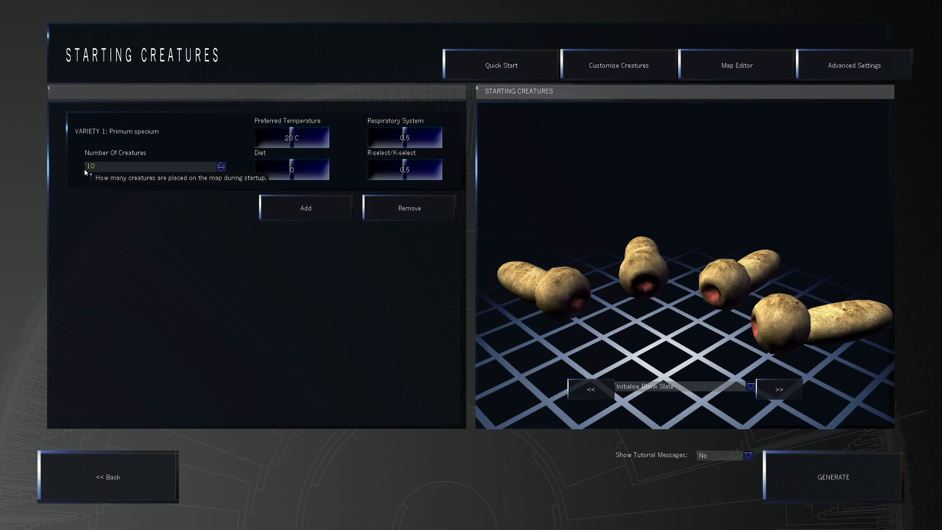
click(618, 65)
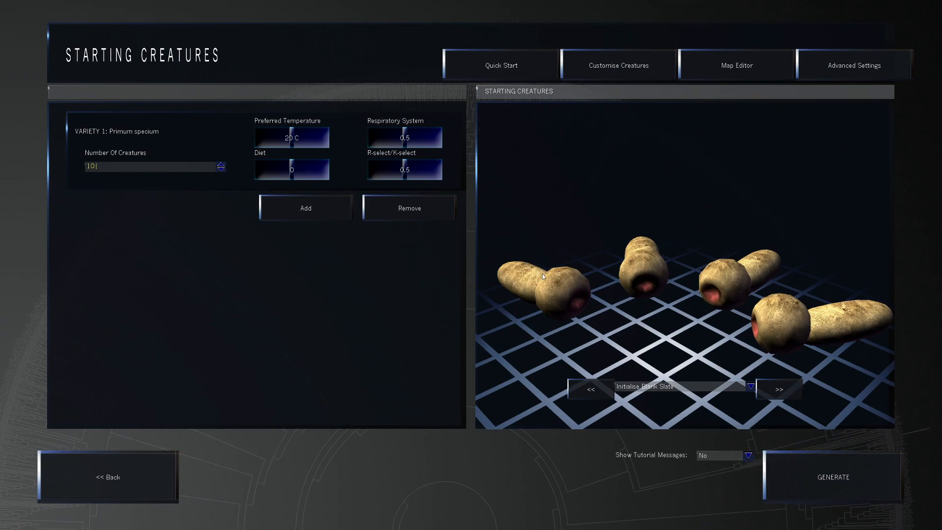
click(736, 64)
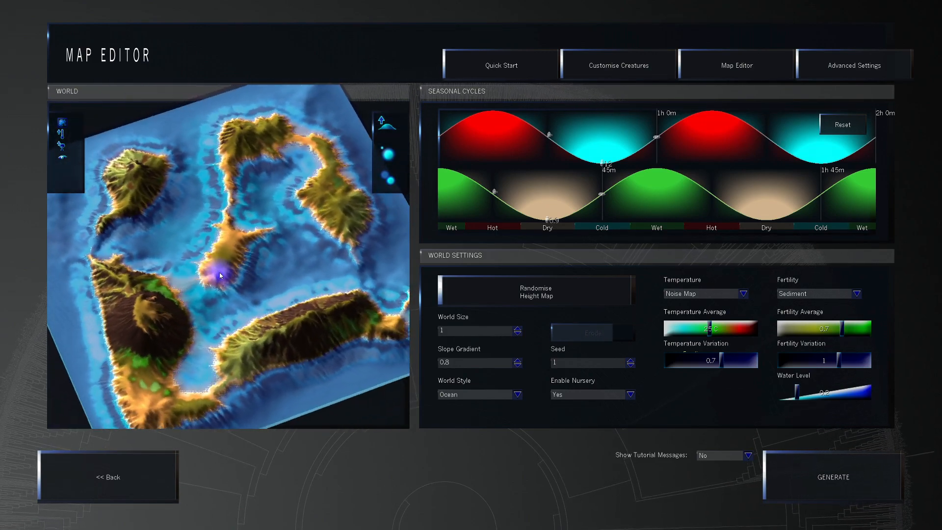
Switch the world style to Oasis
click(516, 394)
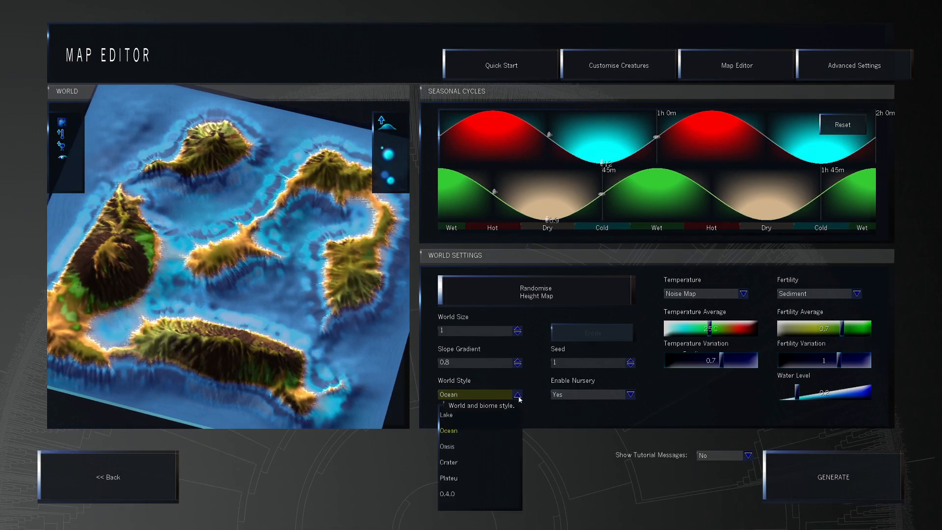
click(447, 446)
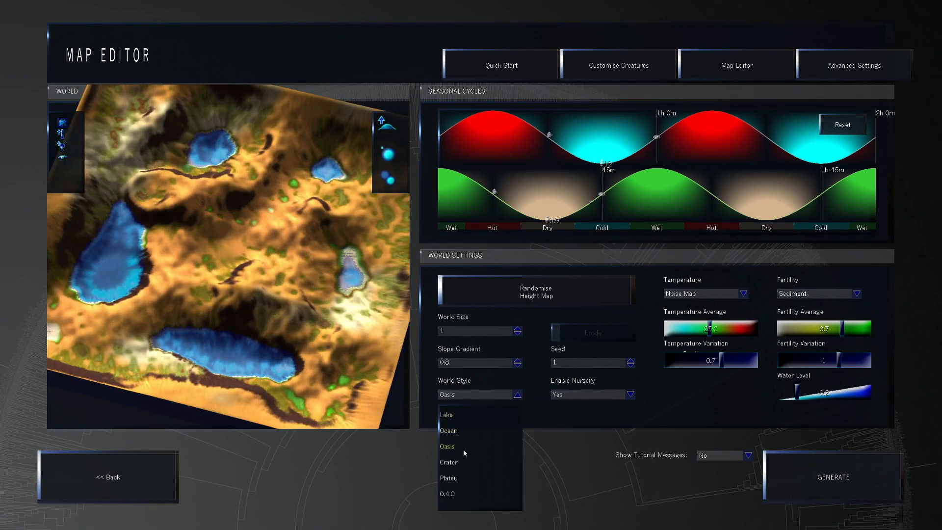
click(447, 446)
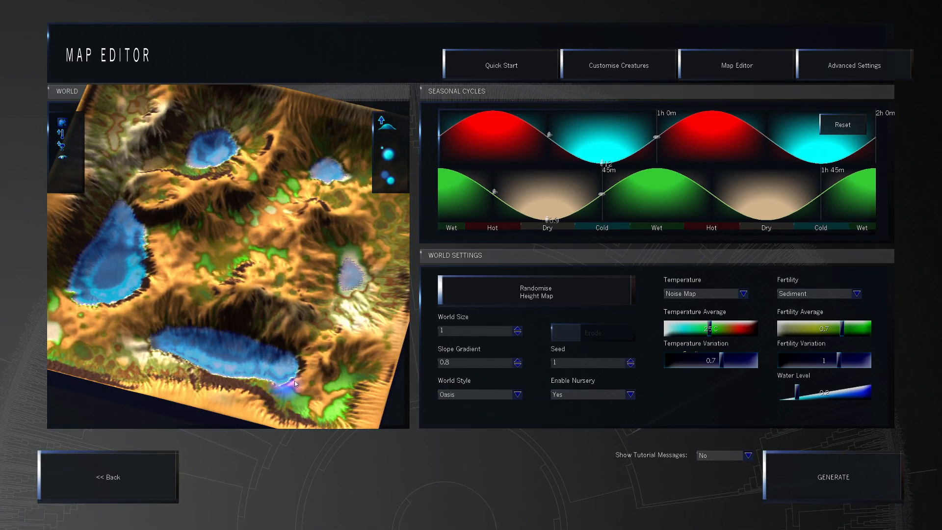
Raise the water level slightly and erode the terrain
drag(802, 393, 796, 393)
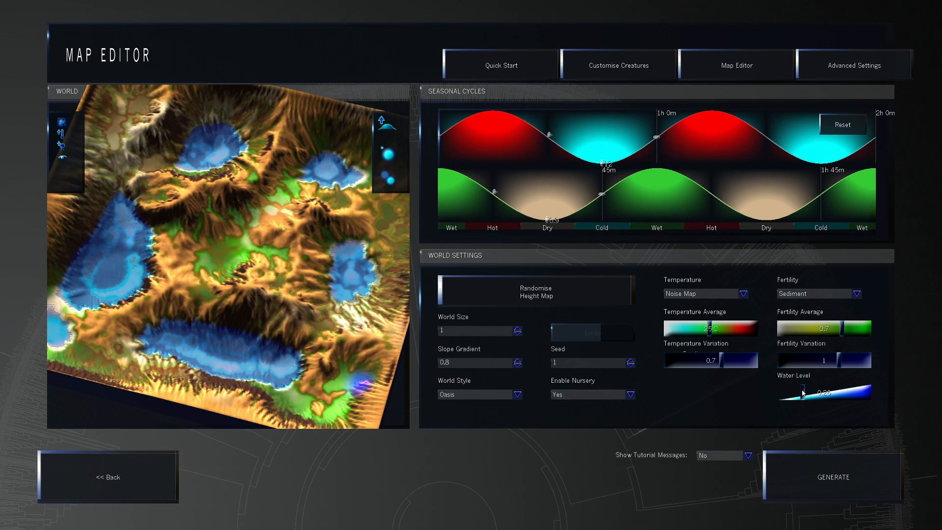
drag(800, 397, 808, 396)
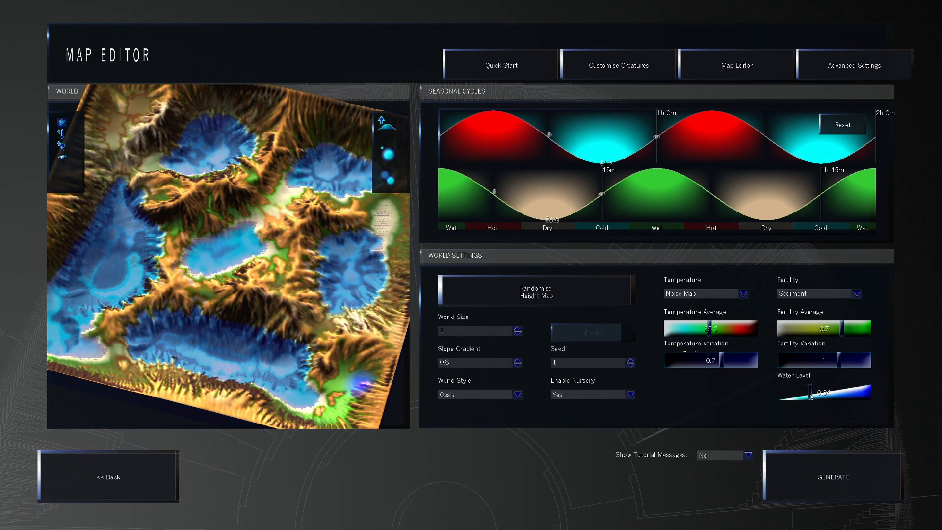
click(591, 332)
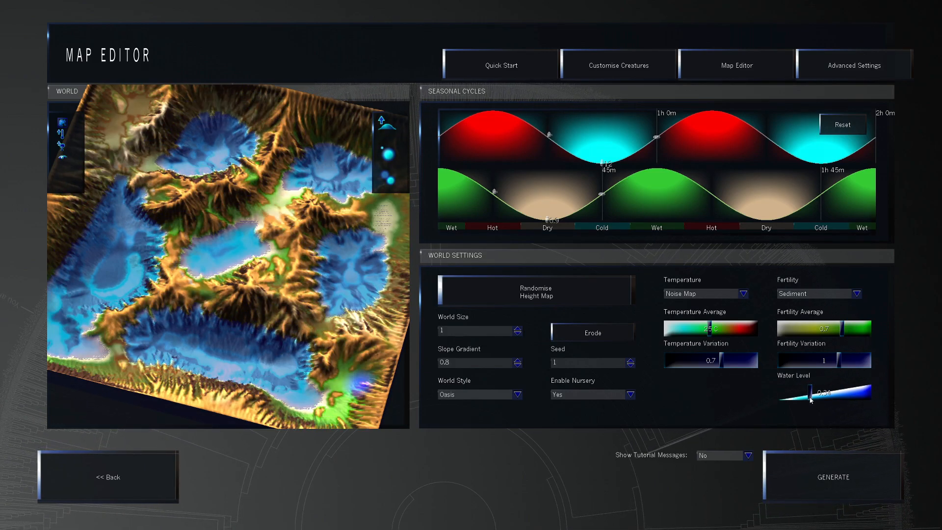
drag(814, 397, 805, 397)
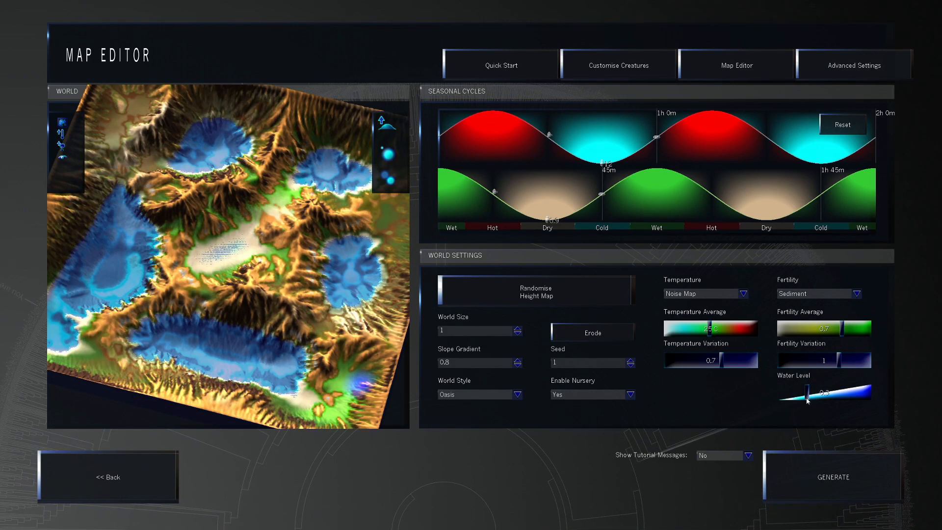
drag(805, 394, 800, 394)
text(0.49)
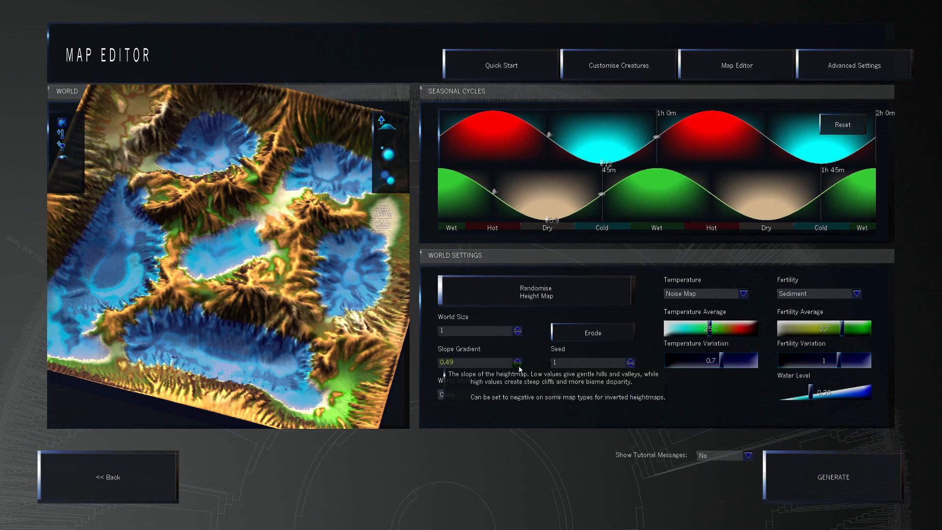
Lower the slope gradient to 0.09 and erode the terrain again
click(519, 362)
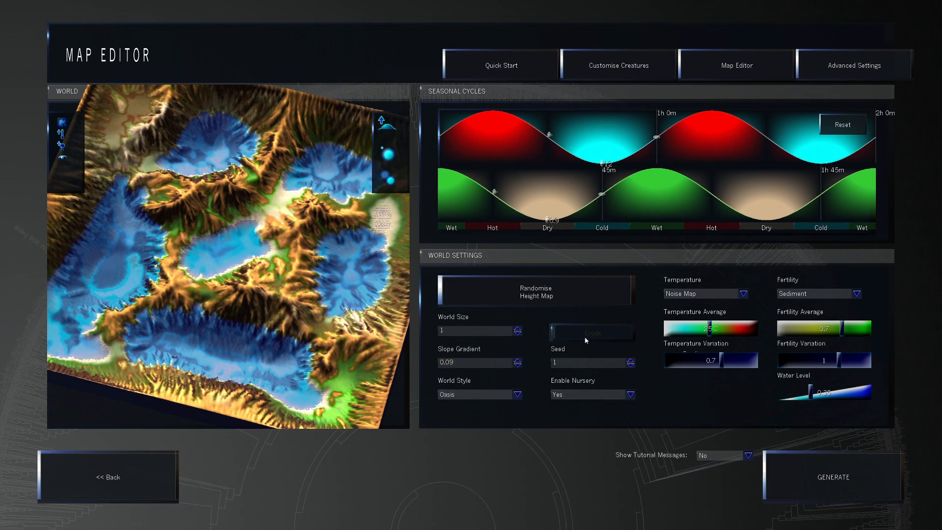
click(590, 332)
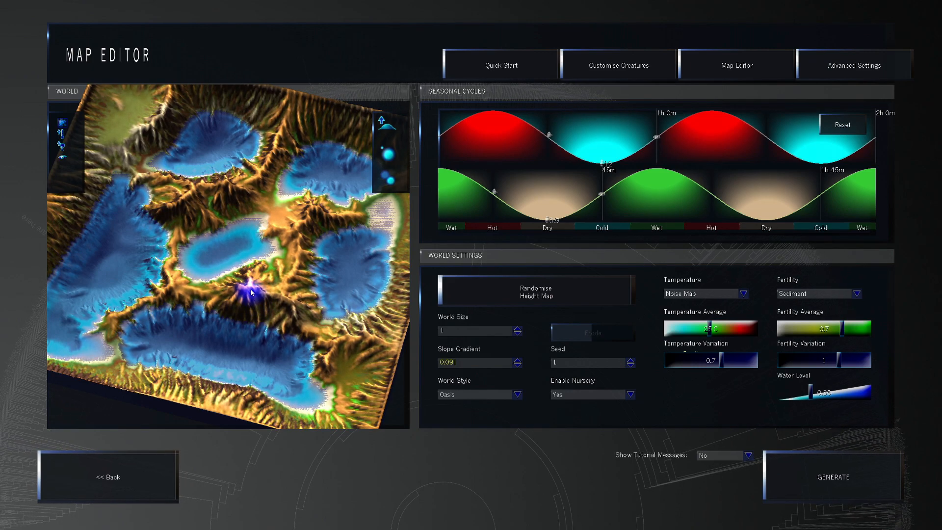
Randomise the height map, erode it, and raise the water level
click(535, 290)
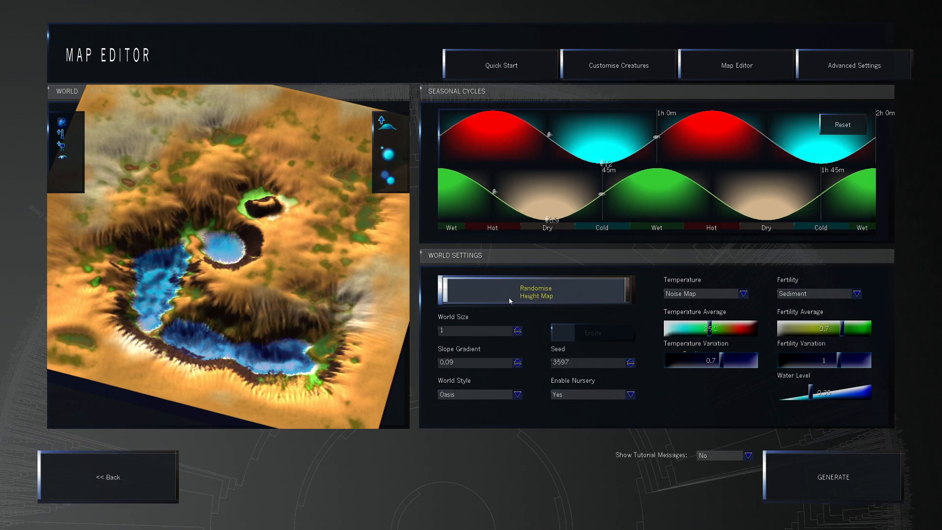
click(534, 290)
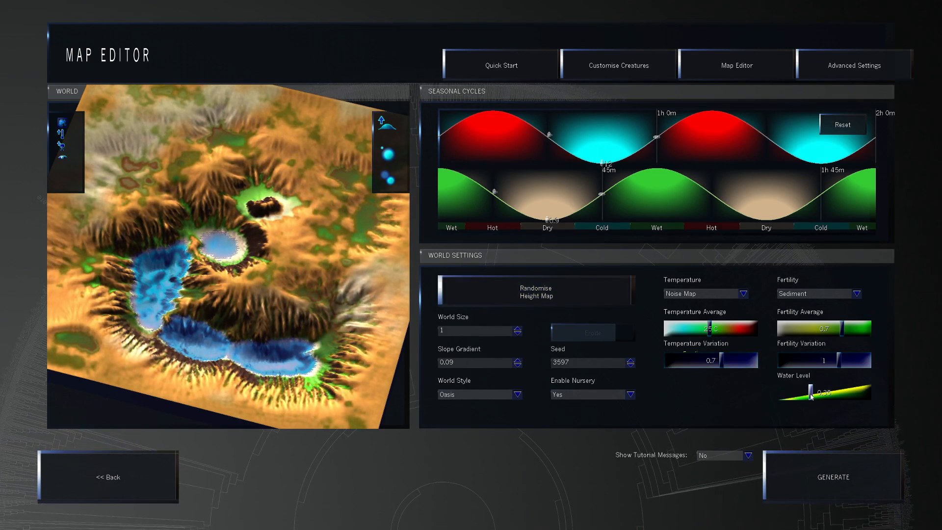
click(591, 333)
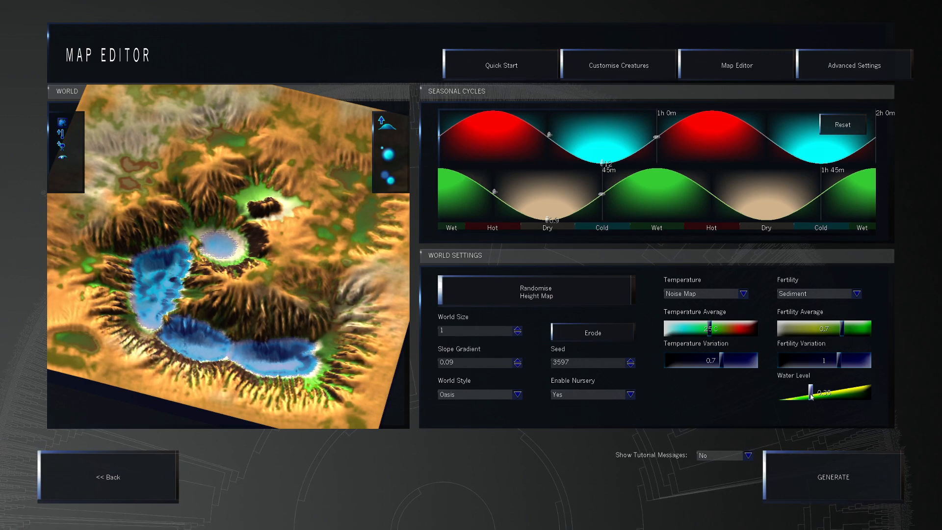
drag(810, 391, 819, 392)
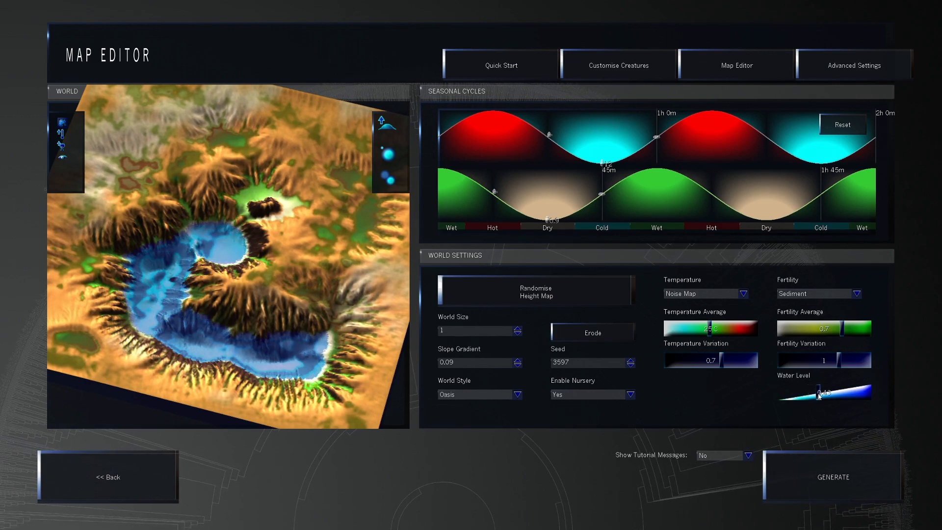
drag(817, 393, 848, 394)
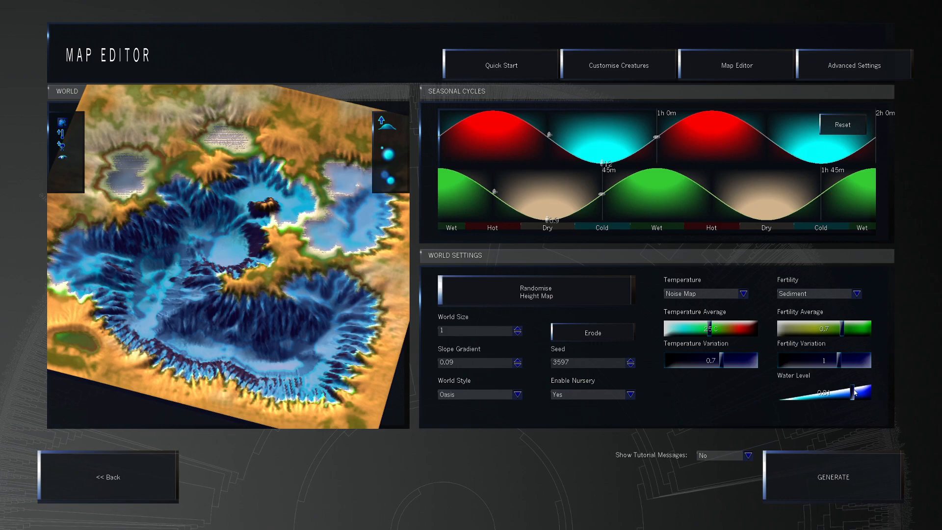
drag(864, 394, 847, 394)
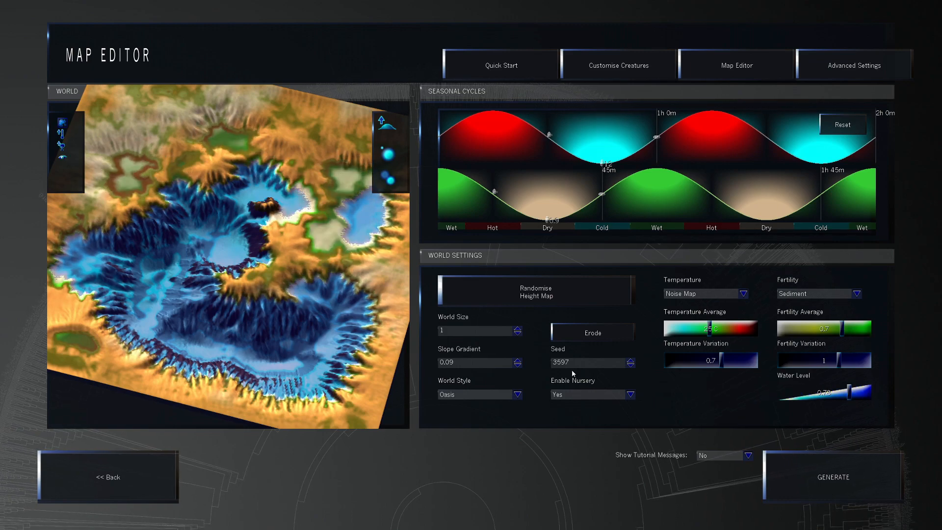
Re-randomise the height map until seed 6488 appears, then erode it
click(534, 290)
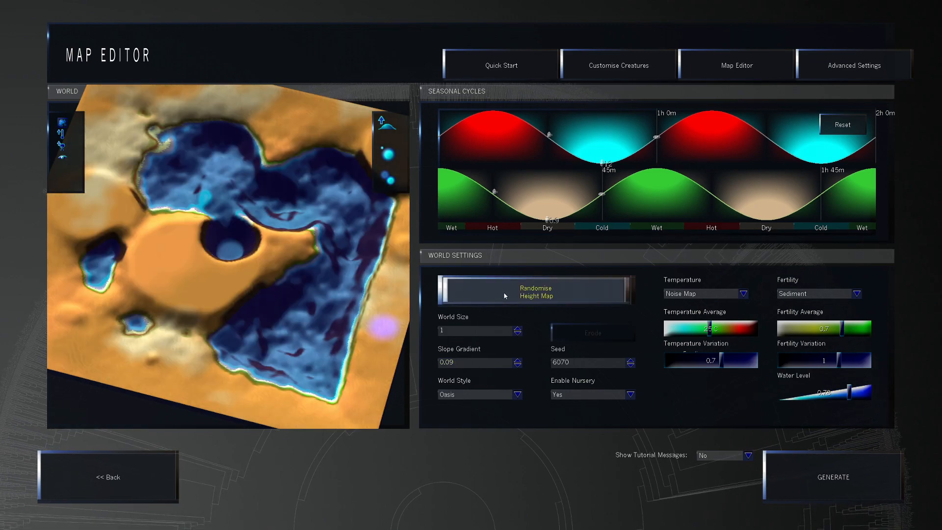
click(591, 333)
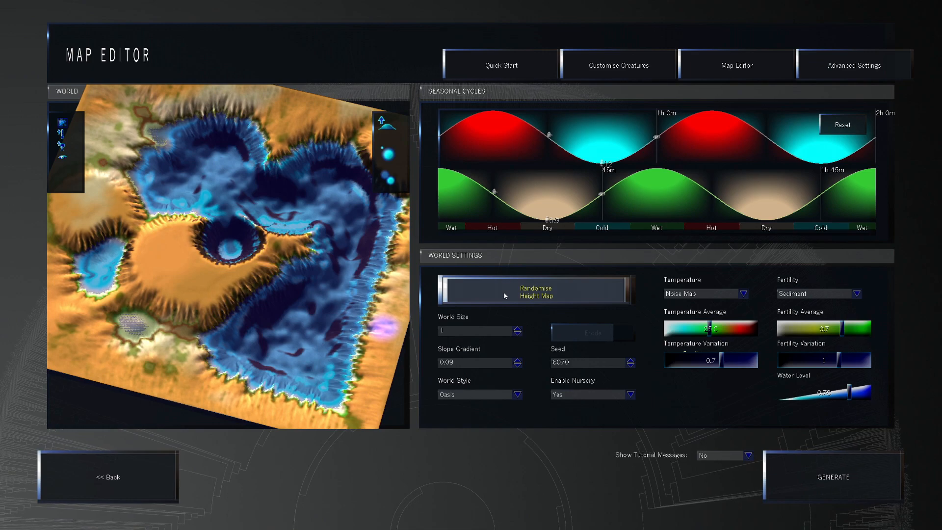
click(534, 289)
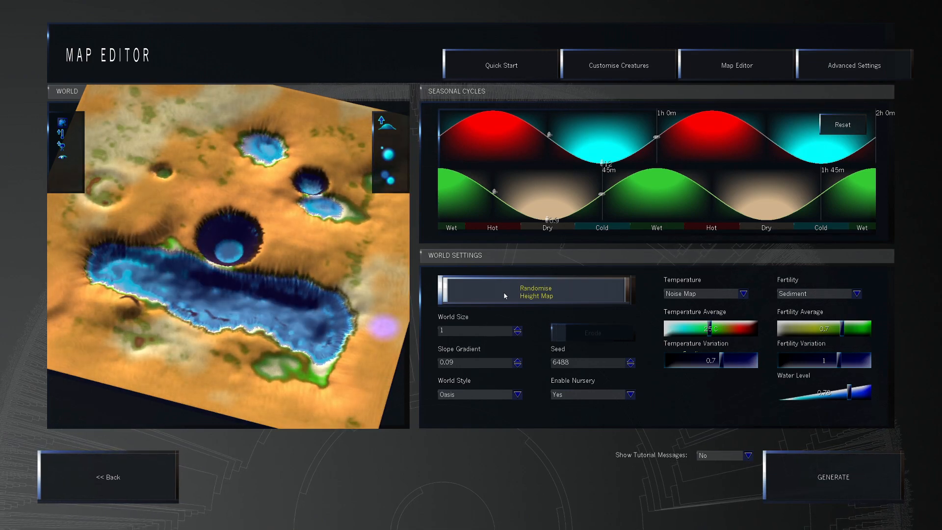
click(535, 292)
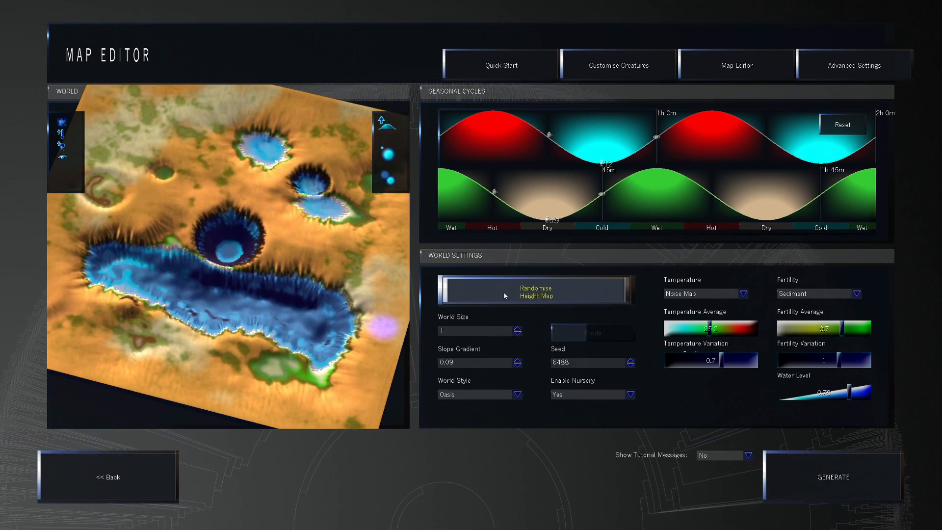
click(533, 290)
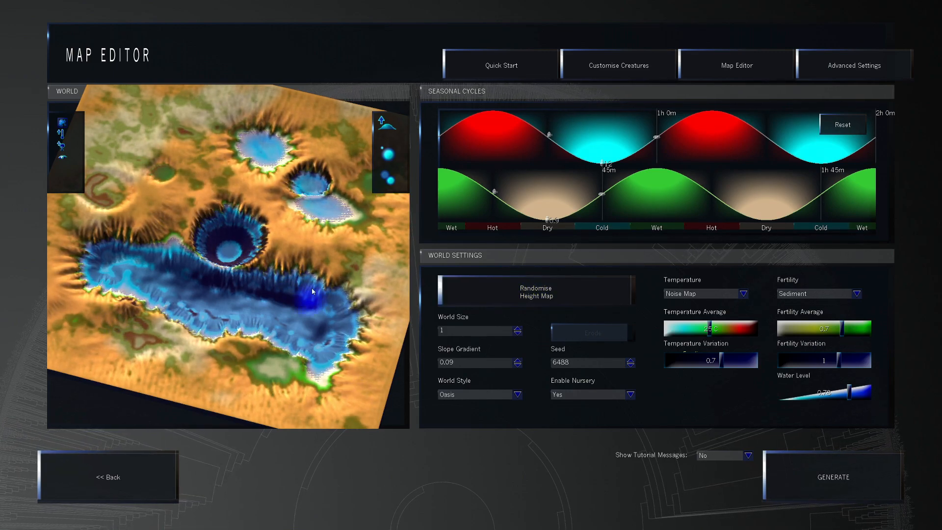
click(591, 332)
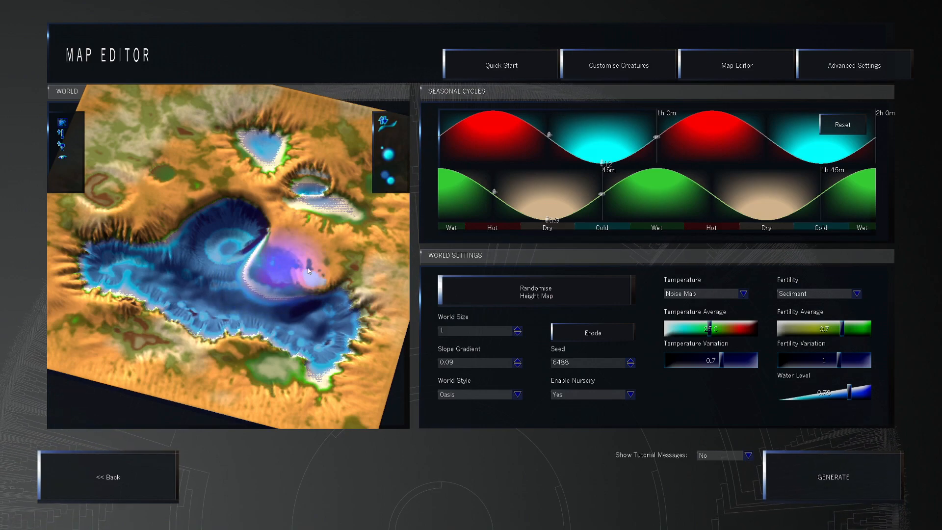
mouse_move(214, 342)
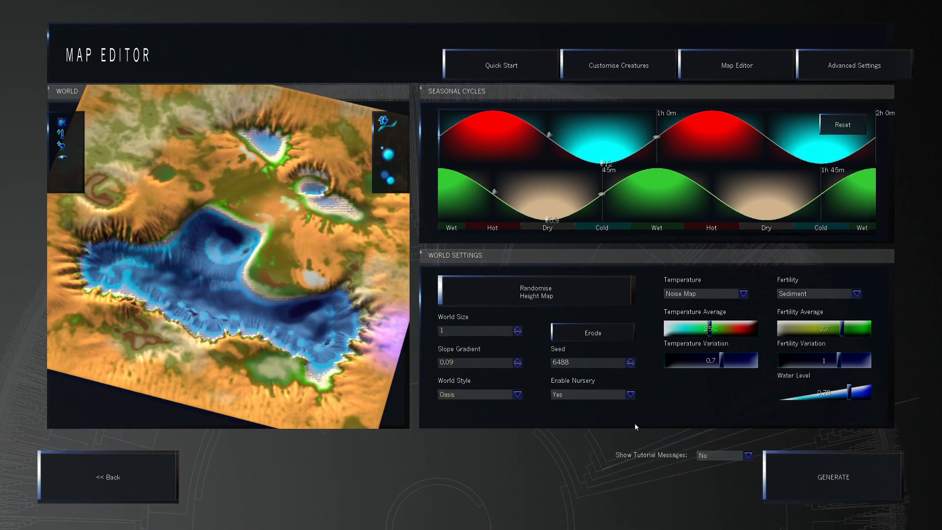
Turn off the nursery, raise average fertility to 1, and randomise the map to seed 2959
click(592, 394)
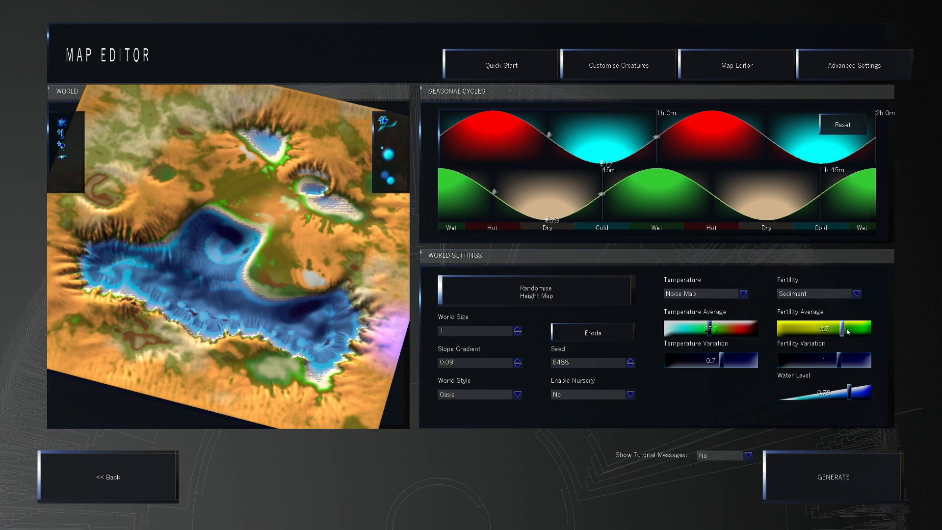
drag(820, 329, 851, 329)
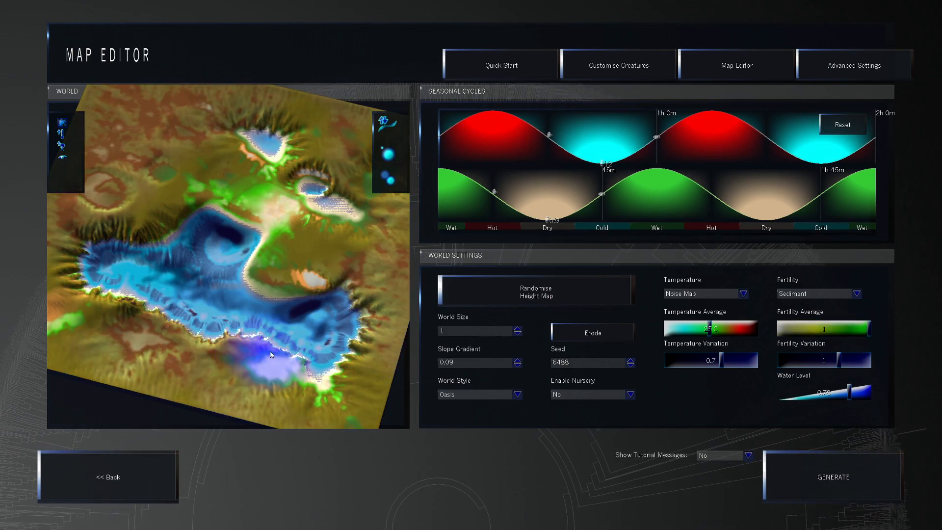
click(534, 289)
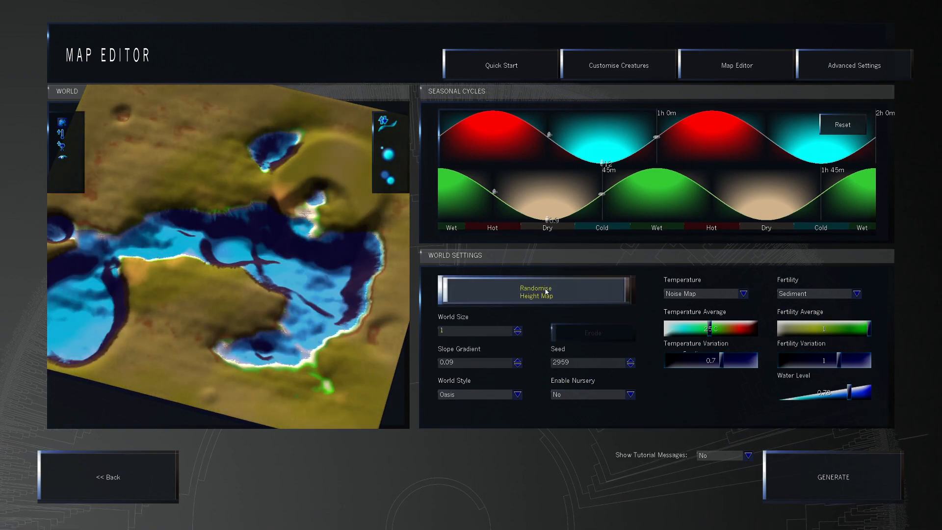
click(534, 290)
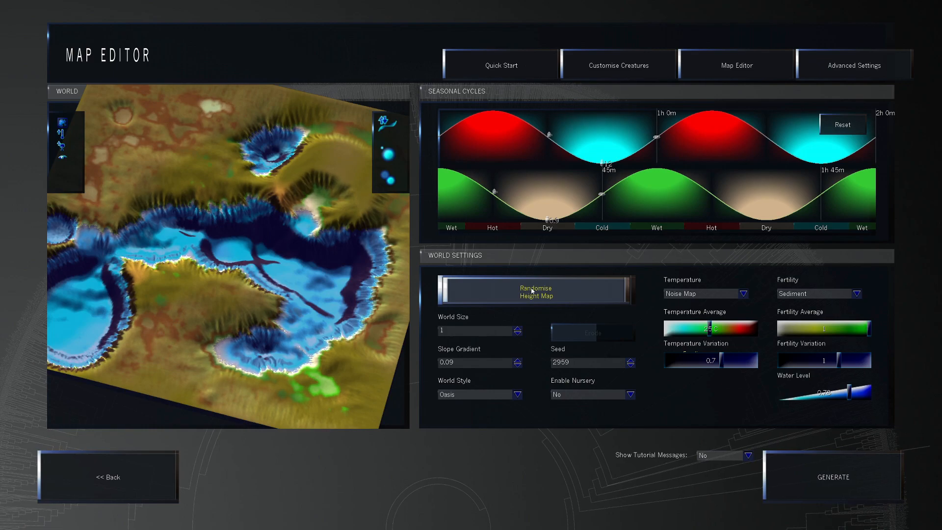
Lower the water level, erode the terrain, and reduce slope gradient to 0.05
drag(853, 391, 846, 393)
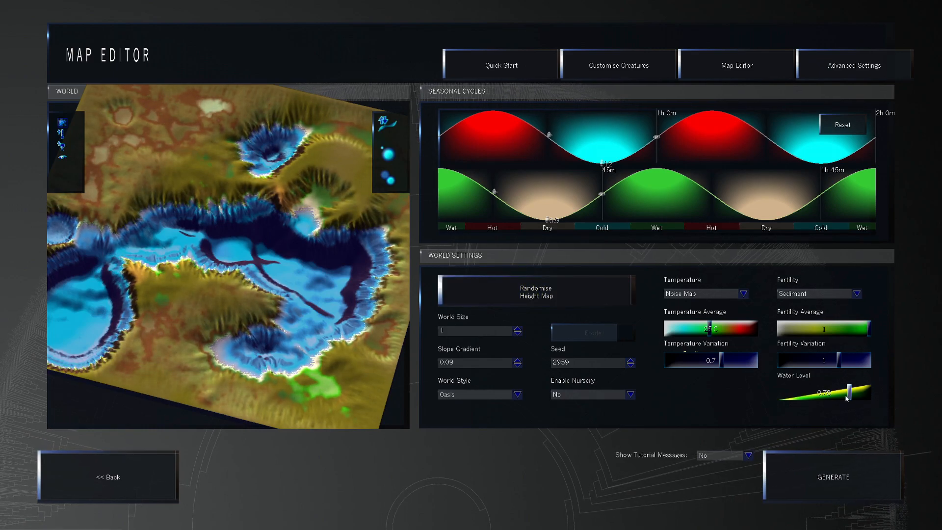
click(592, 332)
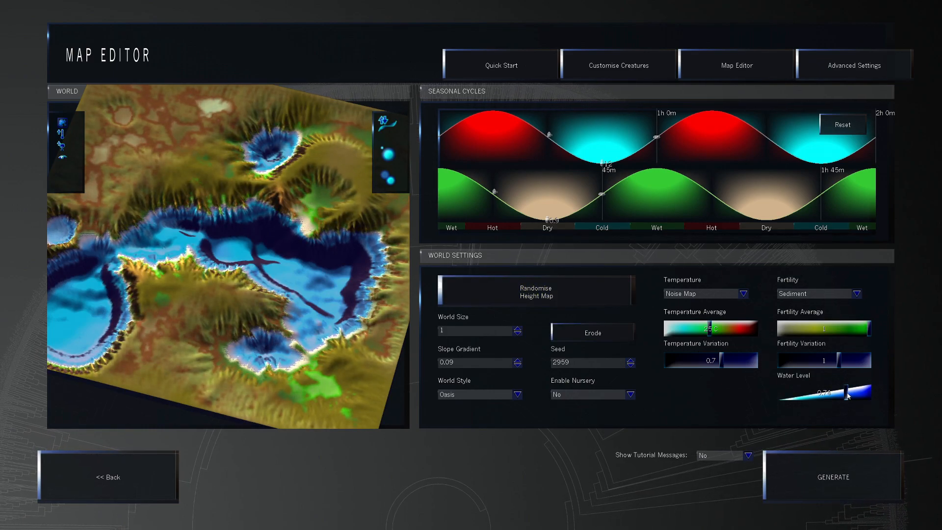
drag(849, 394, 829, 395)
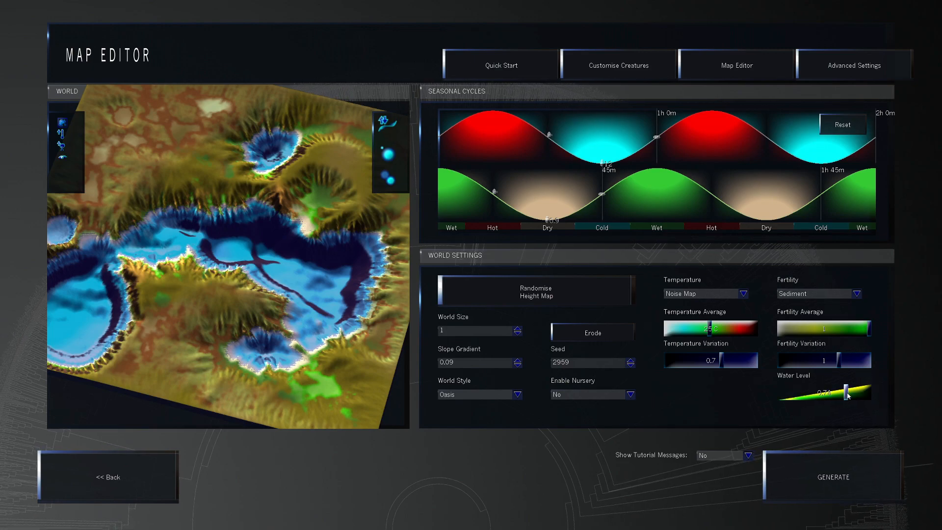
drag(849, 393, 859, 390)
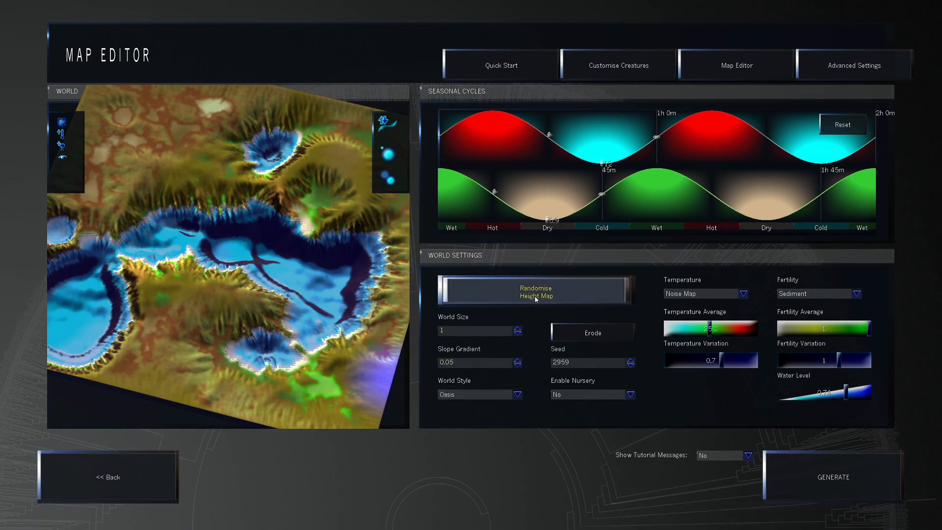
Generate eroded seed-4925 terrain with water level 0.81 and fertility average 0.95
click(533, 290)
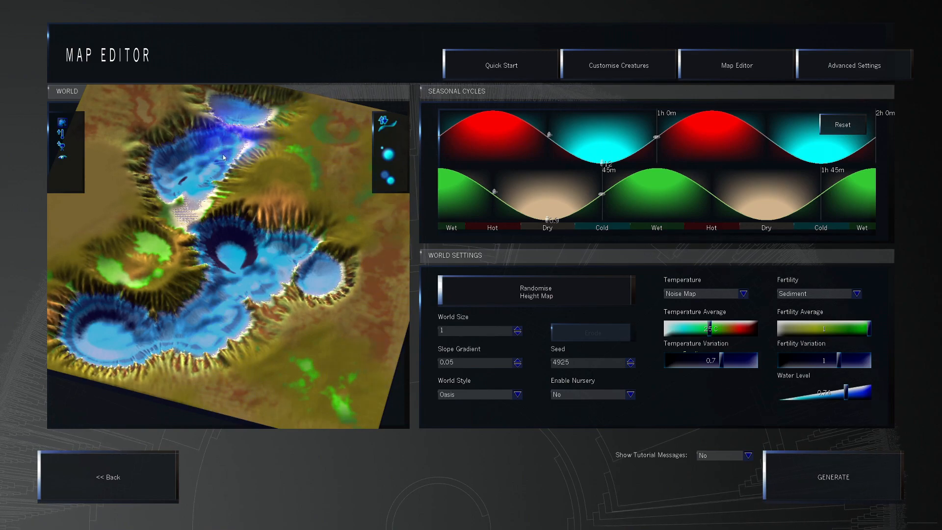
click(591, 332)
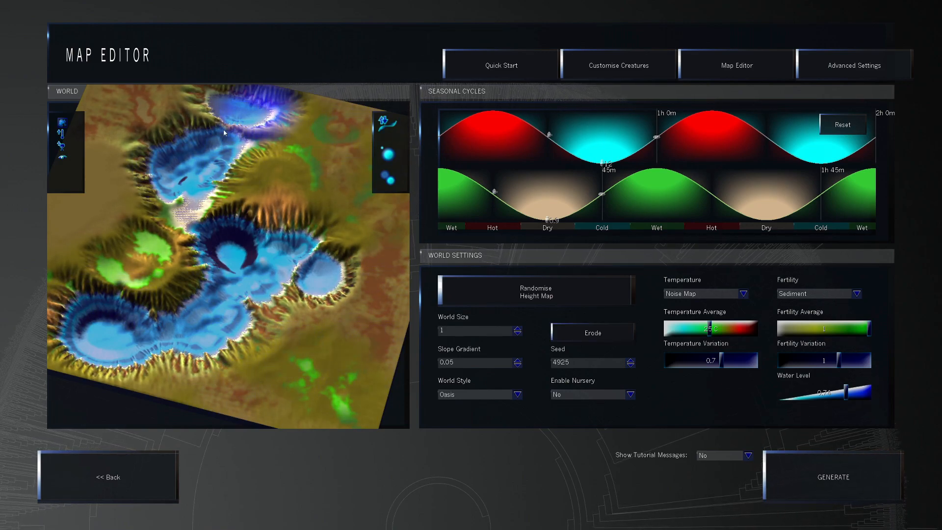
drag(866, 391, 846, 394)
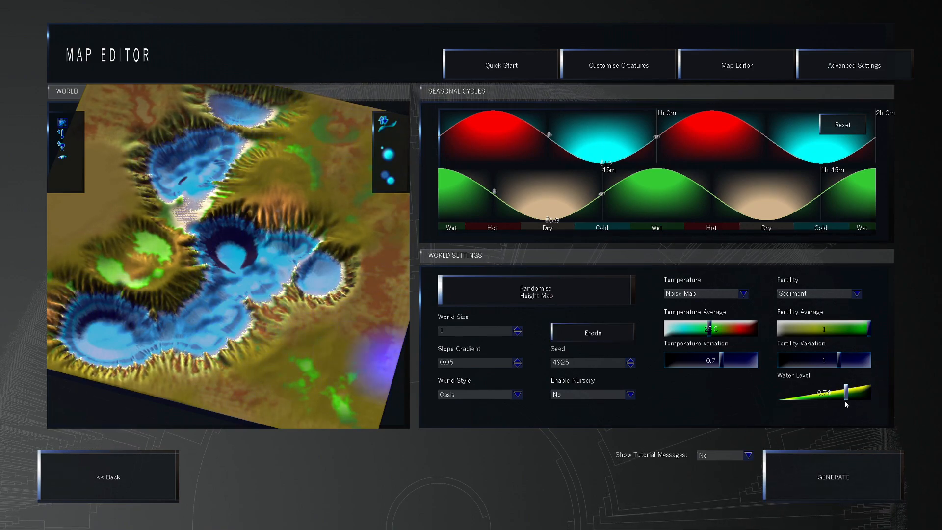
drag(834, 391, 854, 396)
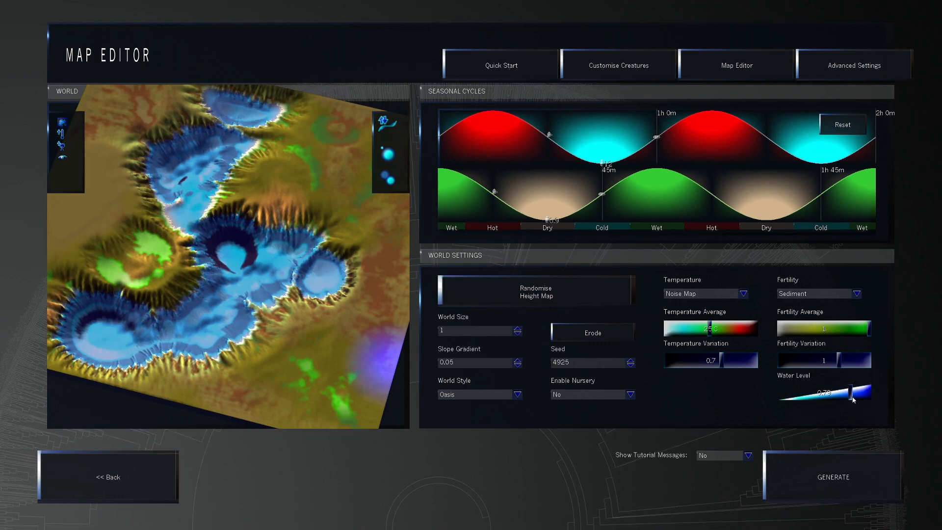
drag(852, 396, 856, 396)
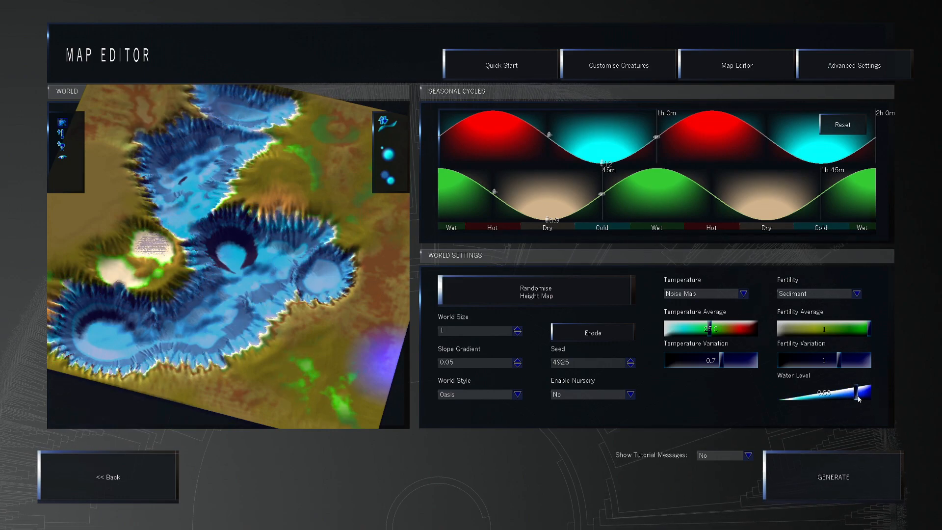
drag(838, 398, 853, 397)
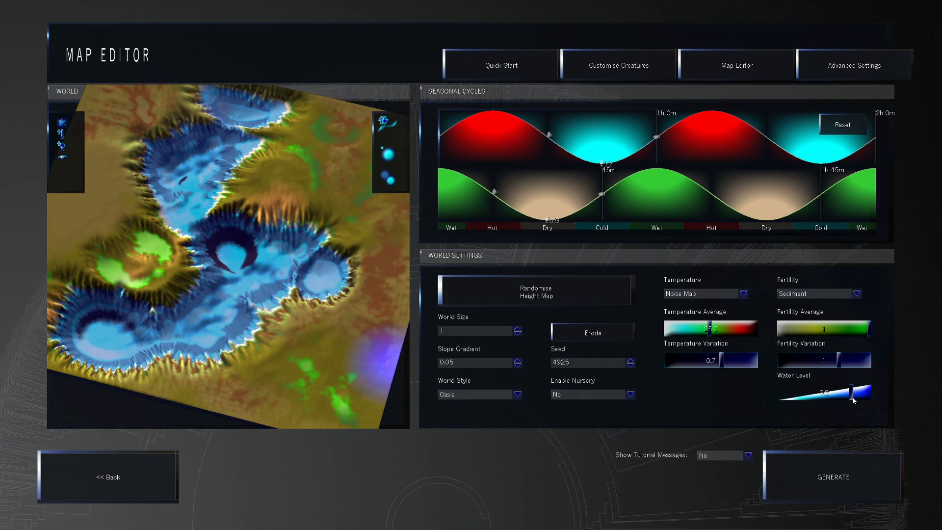
drag(855, 399, 850, 399)
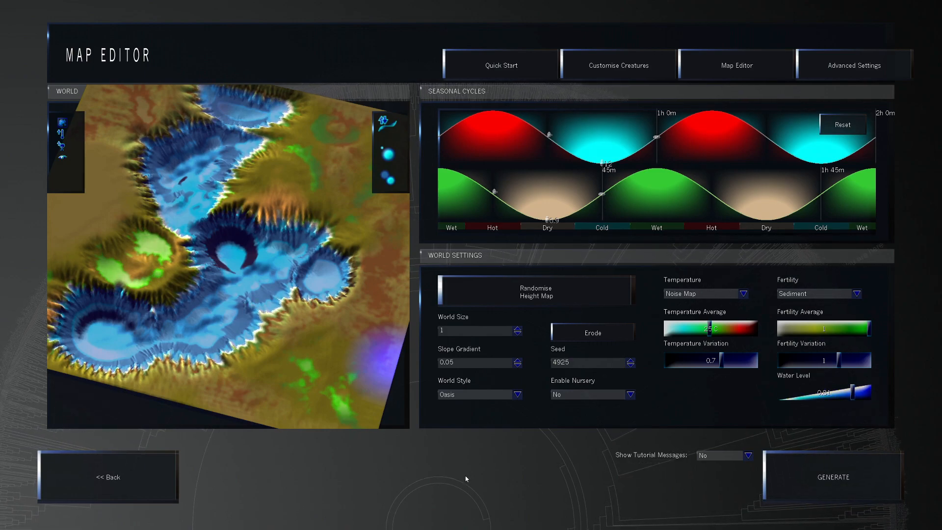
mouse_move(643, 463)
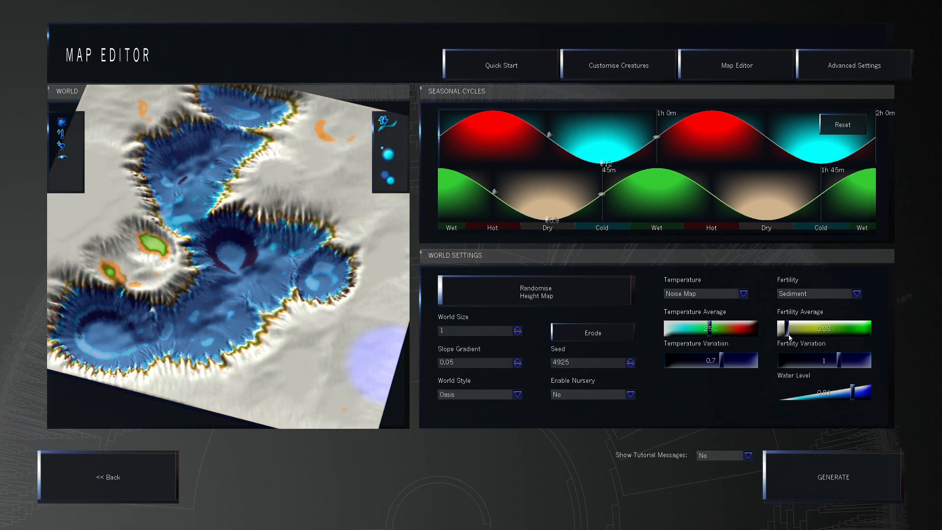
drag(780, 327, 870, 328)
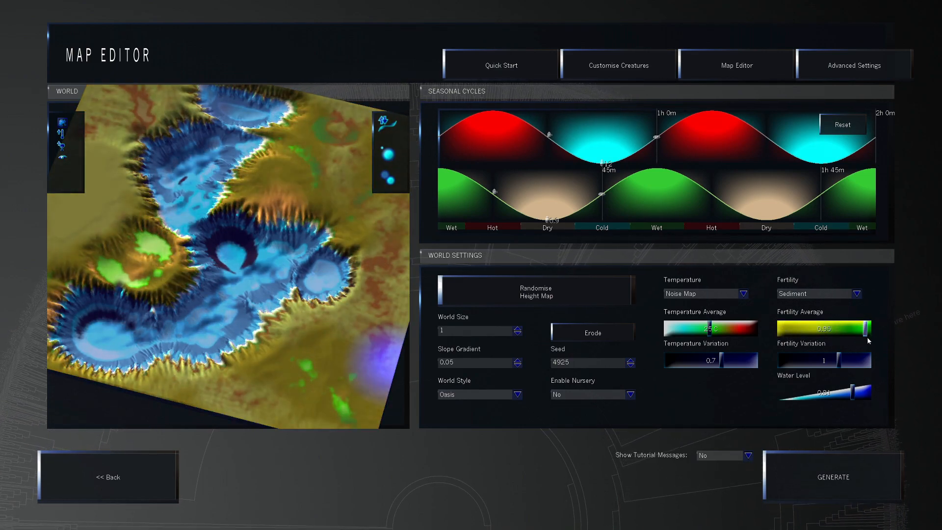
click(854, 64)
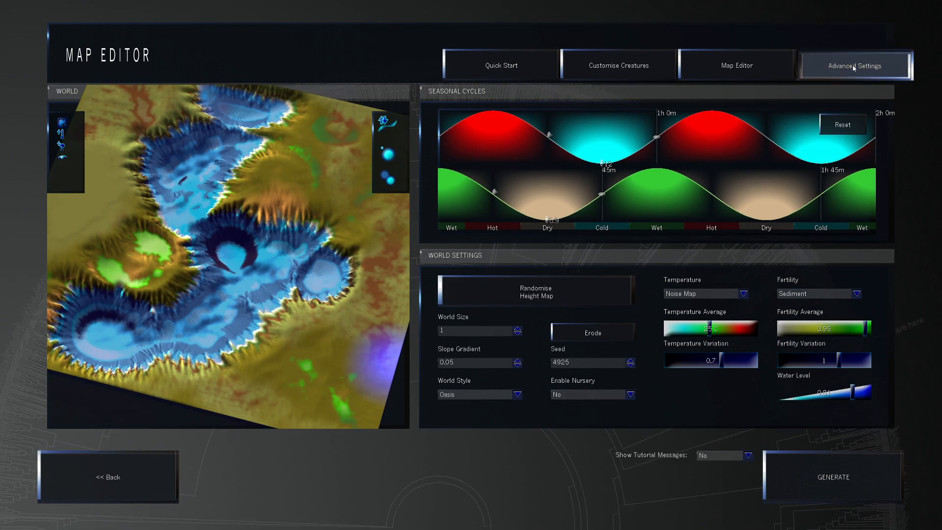
Set tree efficiency to 1 and grazing efficiency to 1.03, then return to the Map Editor
click(854, 65)
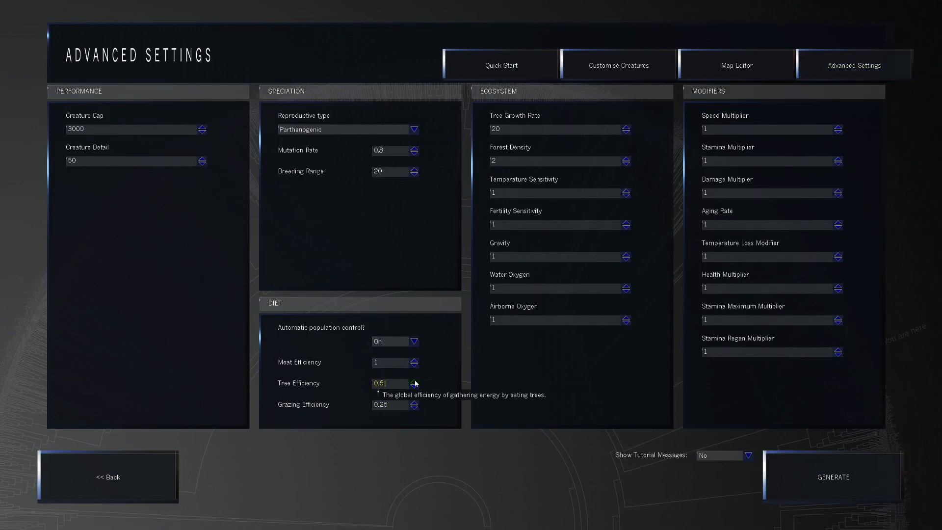
click(414, 381)
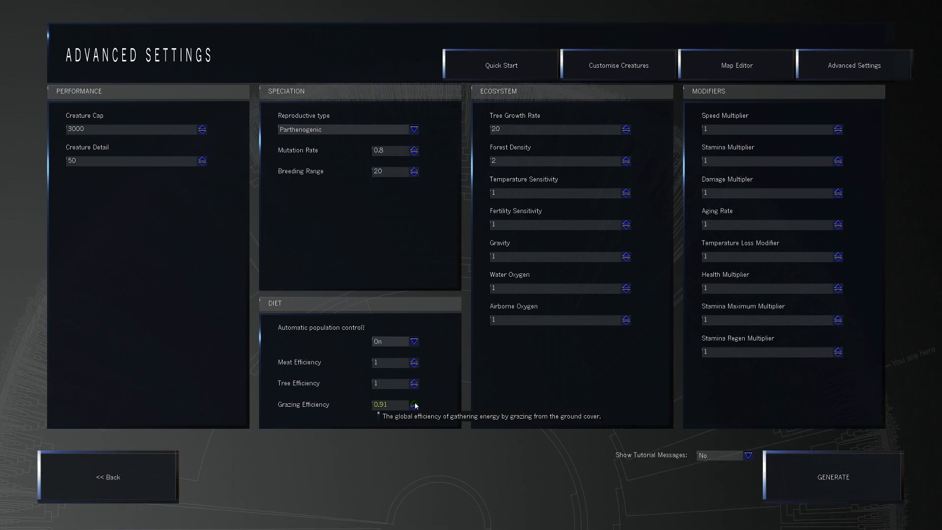
click(415, 401)
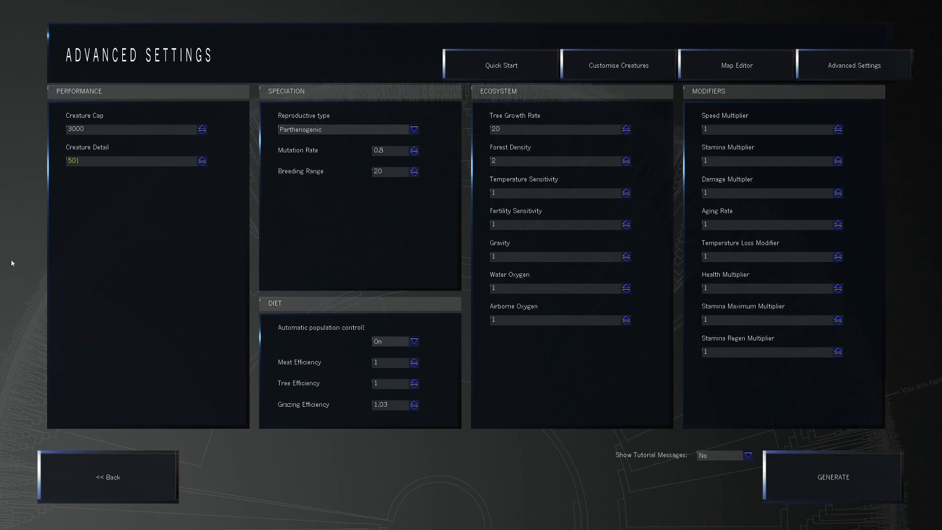
mouse_move(66, 240)
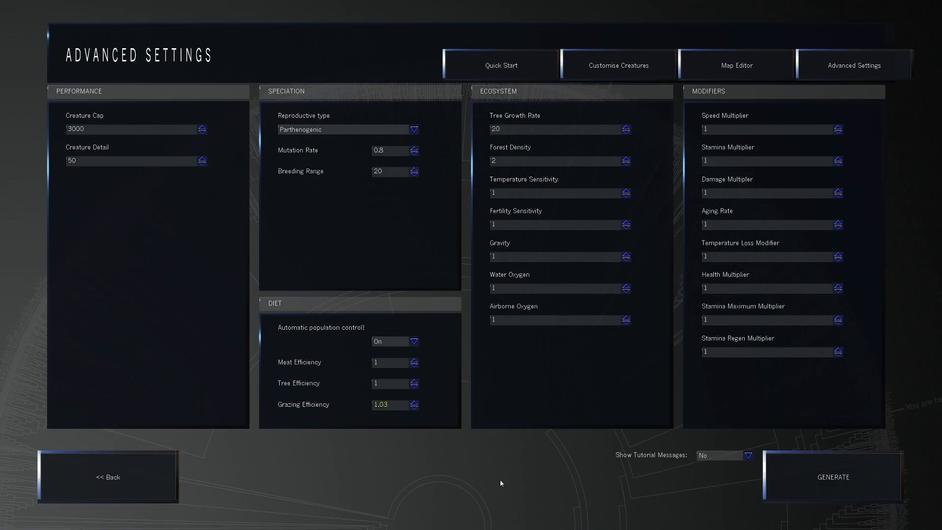
click(736, 65)
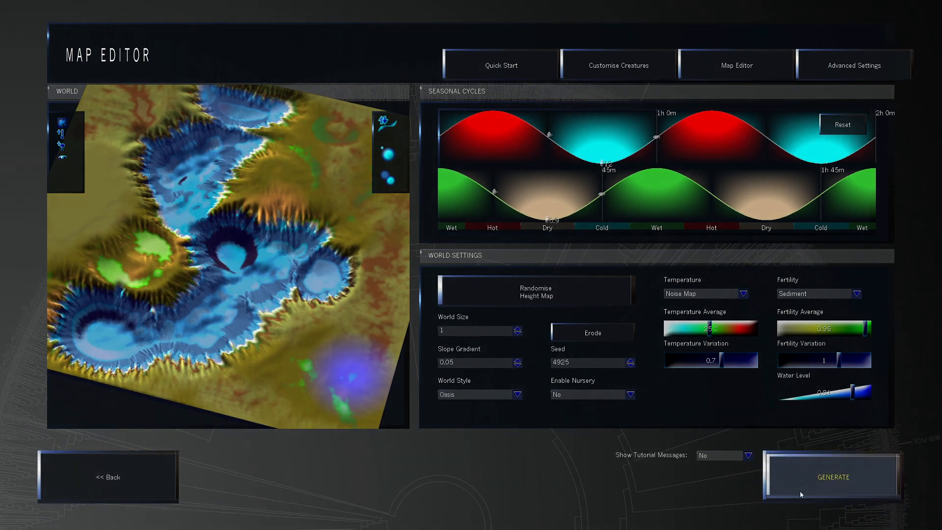
Generate the world from the configured Oasis settings
click(833, 477)
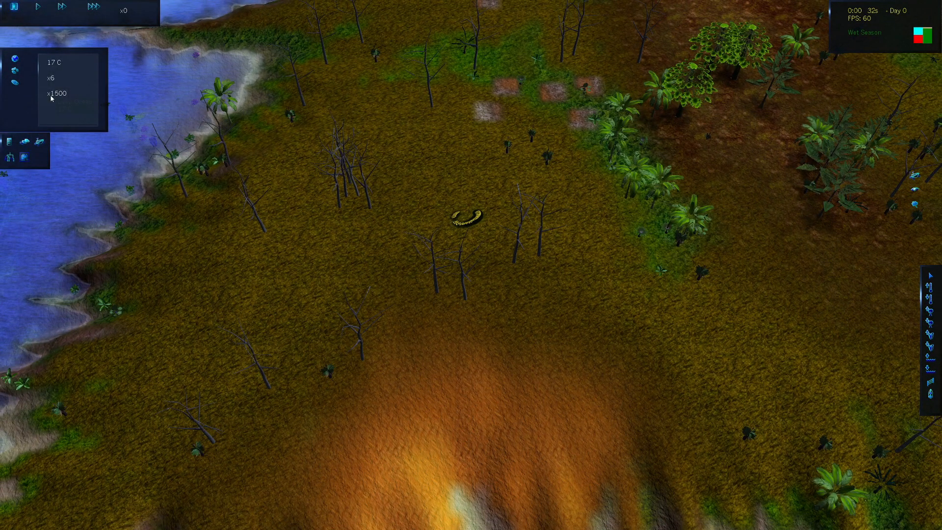
mouse_move(260, 337)
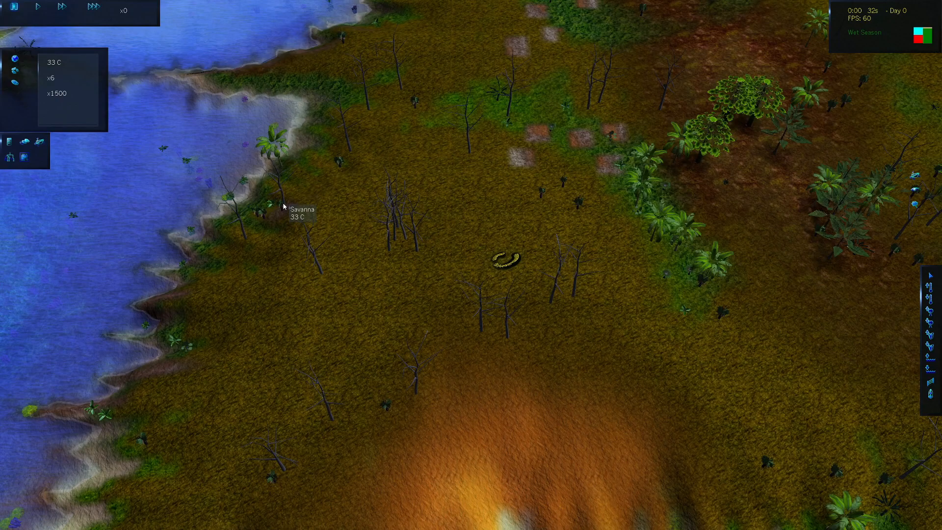
mouse_move(263, 198)
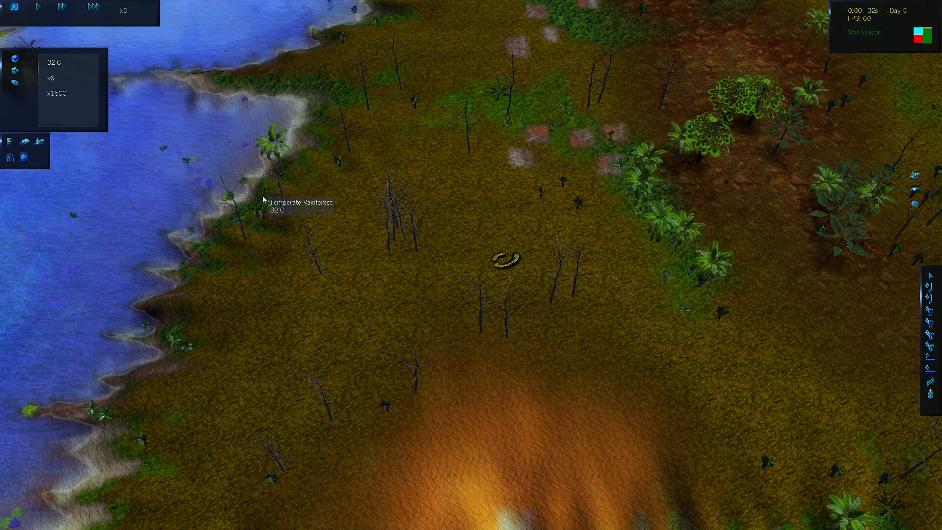
mouse_move(162, 202)
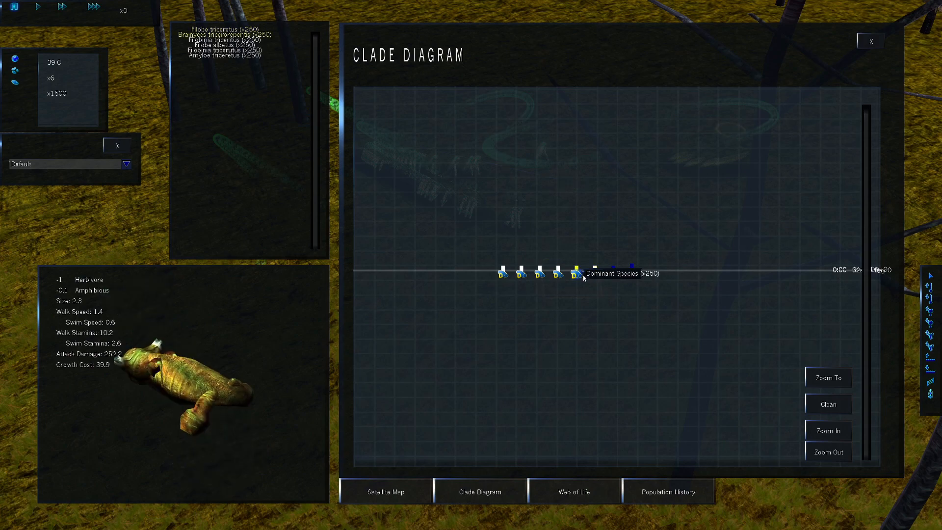
Select a species node to view the size 1.3 amphibious herbivore's stats
click(870, 40)
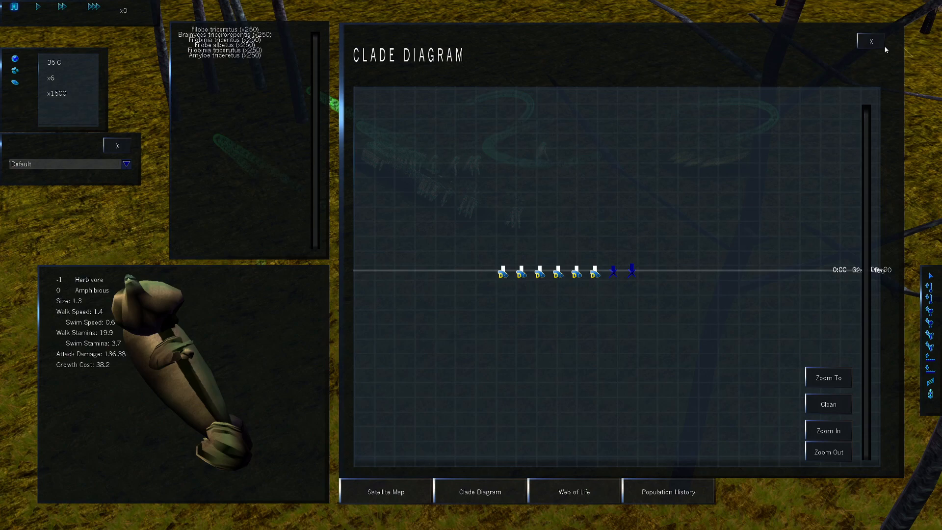
Open the pause menu and review the World Options, including gravity
key(Escape)
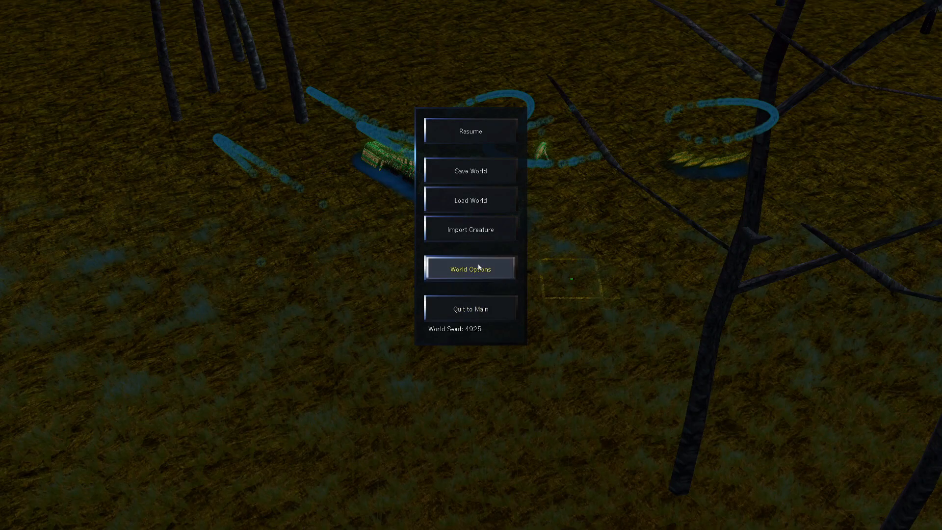
click(469, 269)
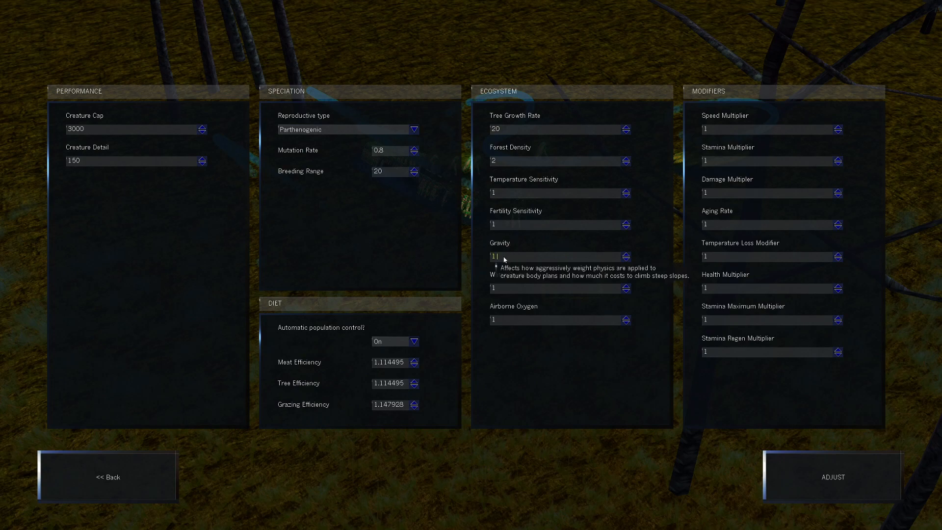
text(0)
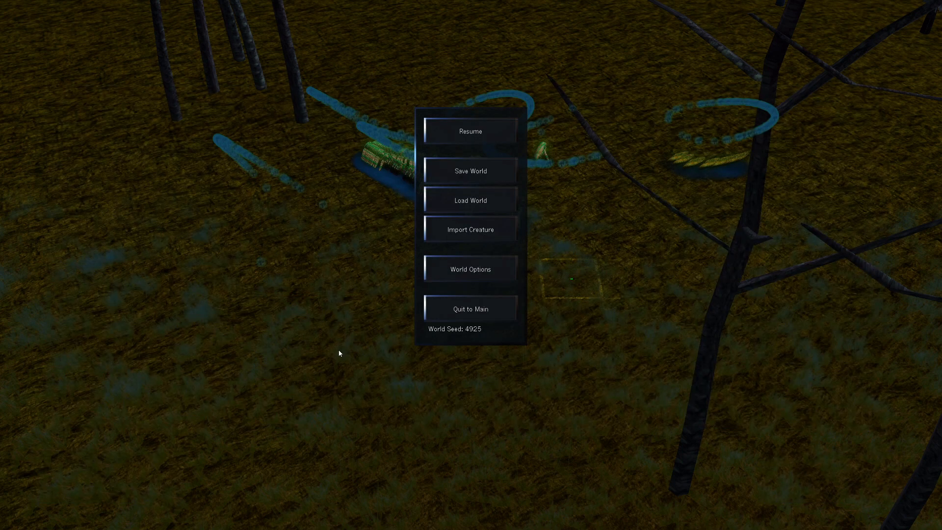
Resume the simulation and run it at 10x speed
click(470, 131)
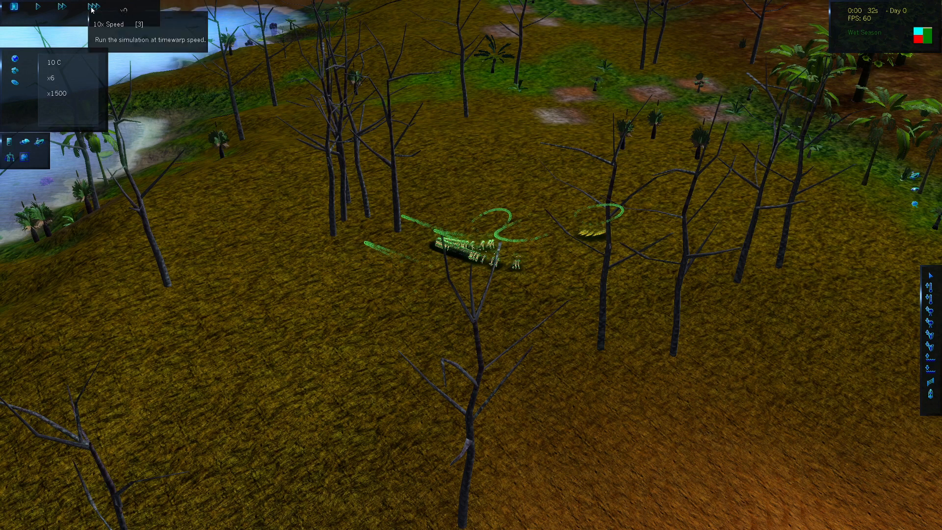
click(92, 8)
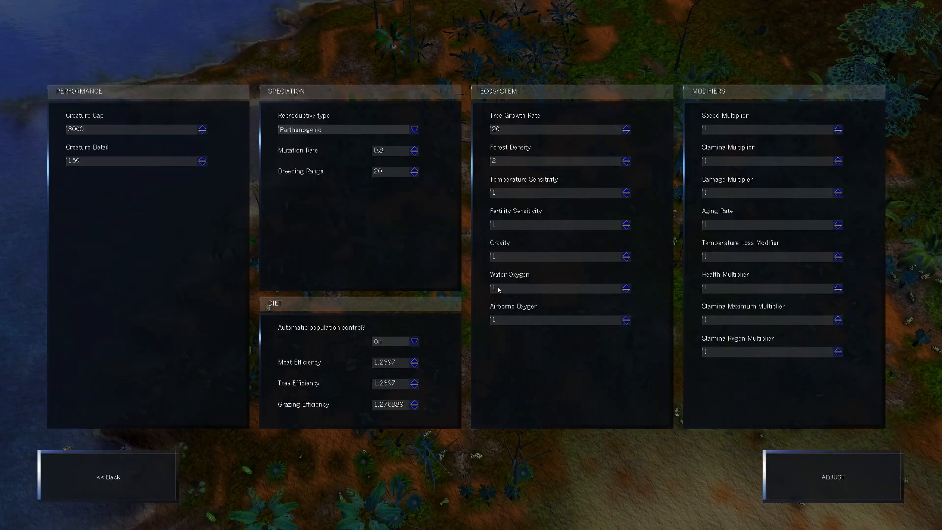
Set world gravity to 10 and apply it with ADJUST
text(10)
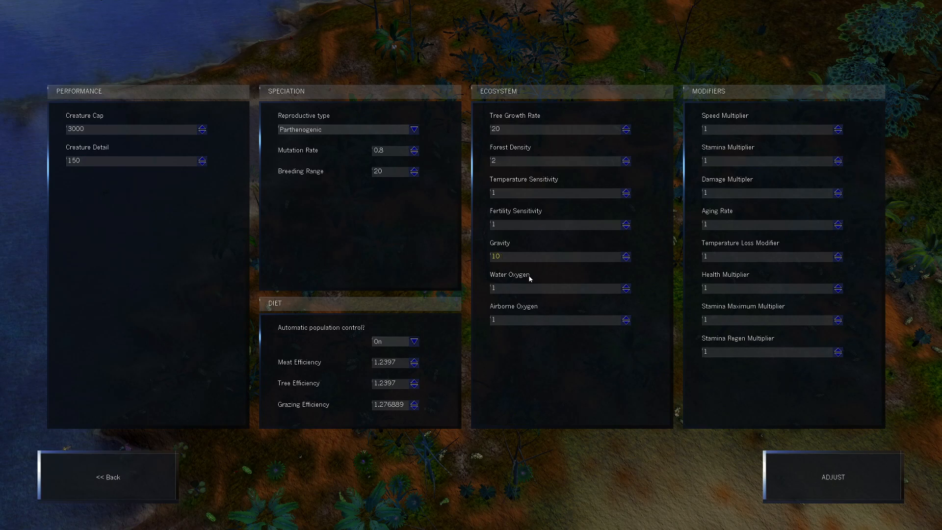
click(832, 477)
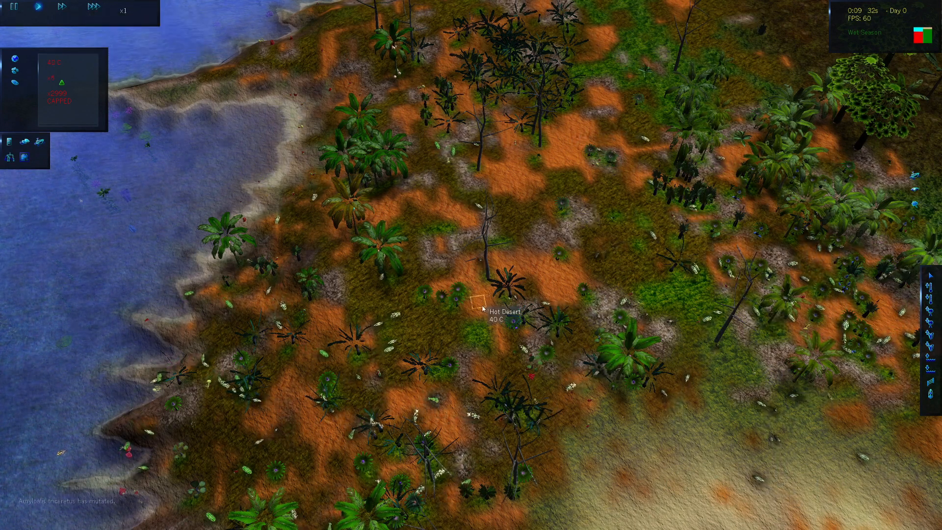
mouse_move(93, 8)
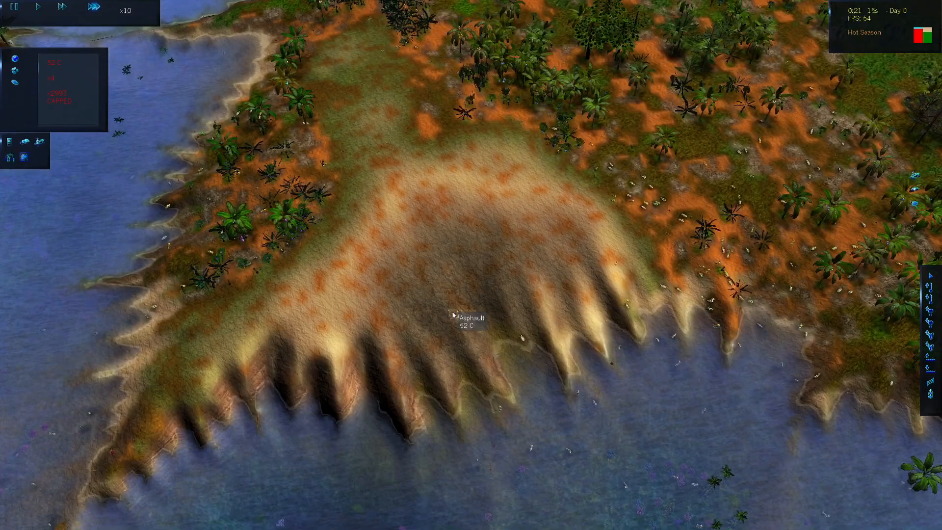
key(Escape)
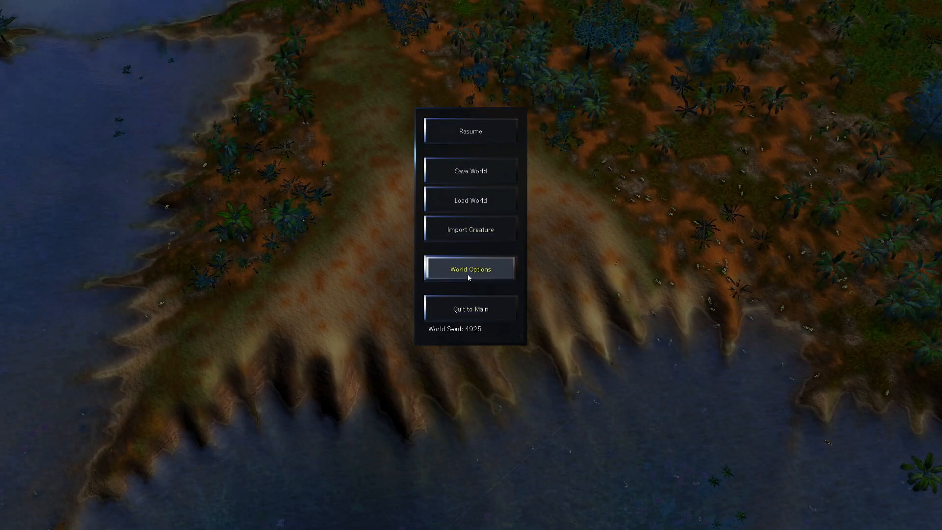
click(471, 268)
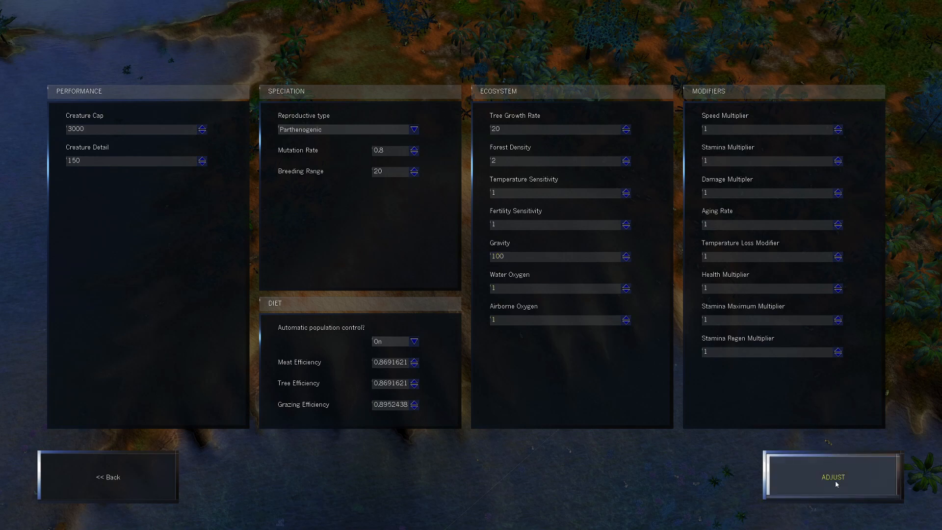
click(556, 257)
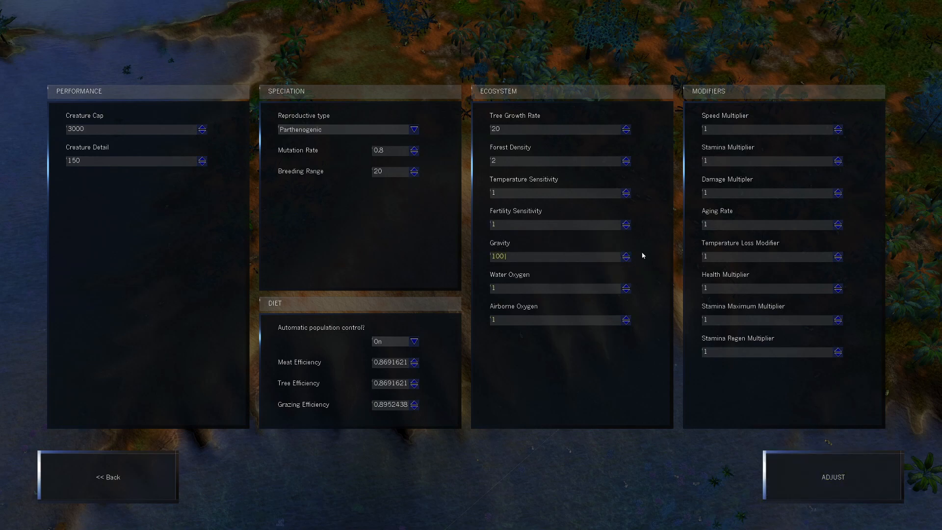
mouse_move(501, 259)
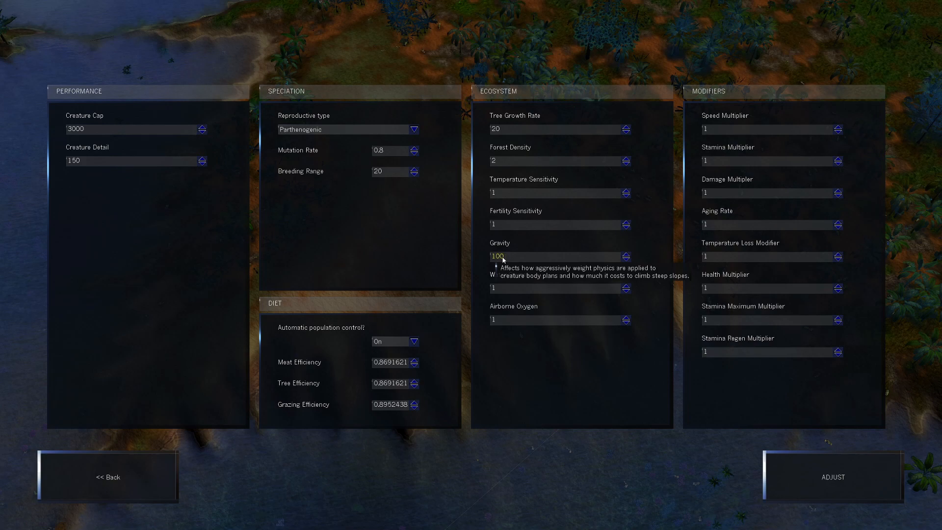
mouse_move(509, 251)
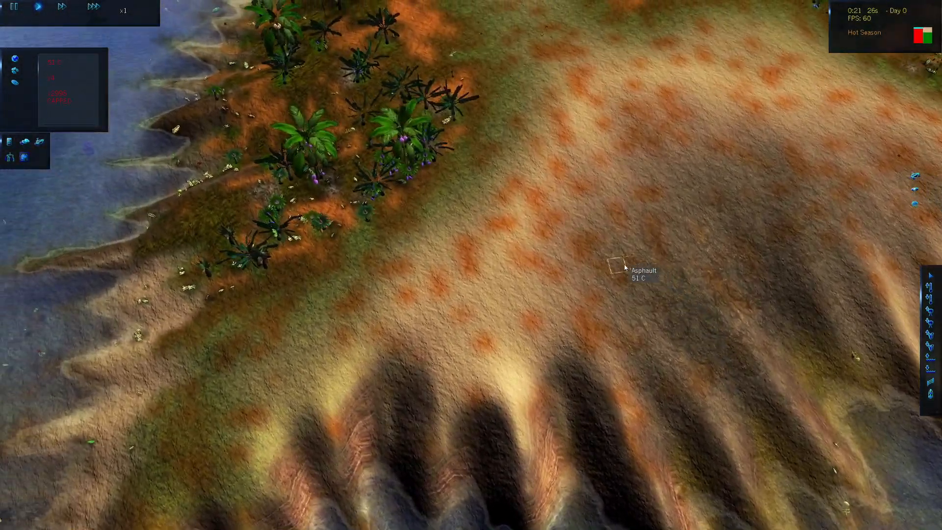
Switch the simulation to the fastest x10 speed over the hot desert forest
click(93, 8)
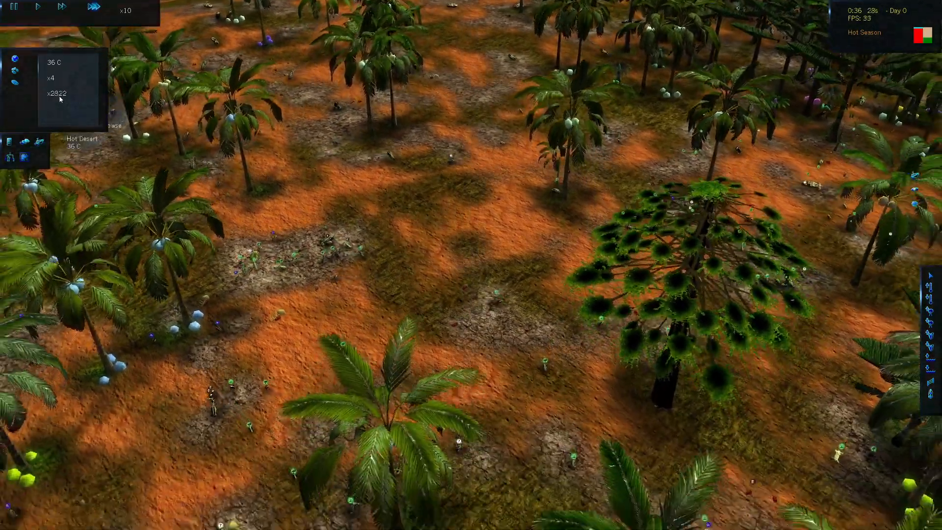
Bring up the pause menu with Esc, then return to the running world
key(Escape)
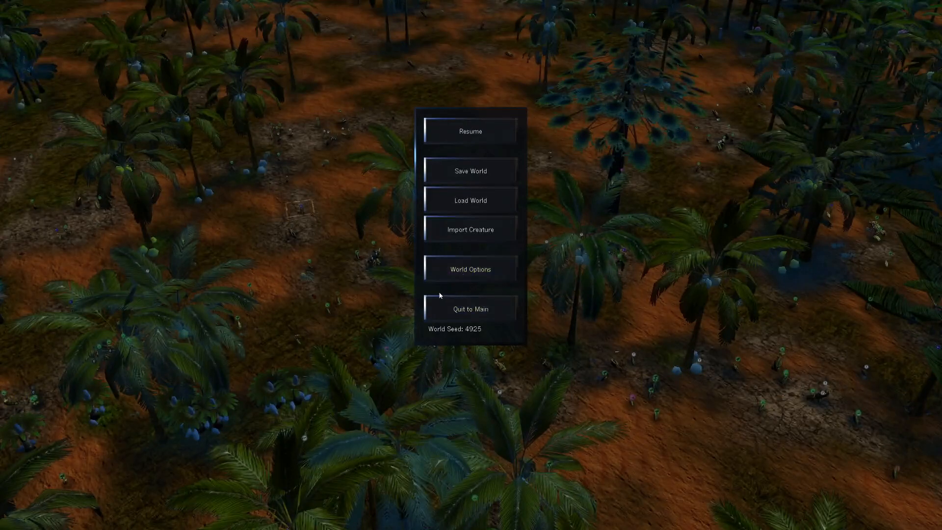
mouse_move(470, 268)
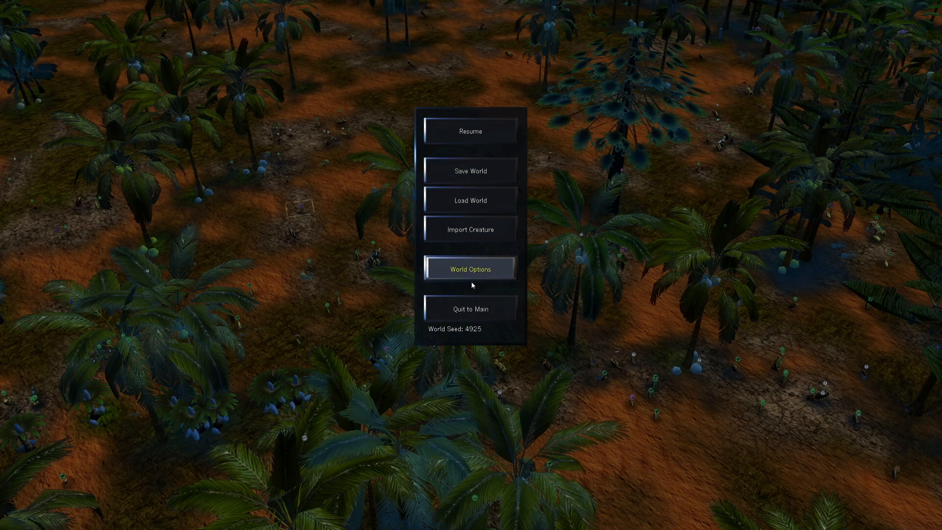
mouse_move(625, 345)
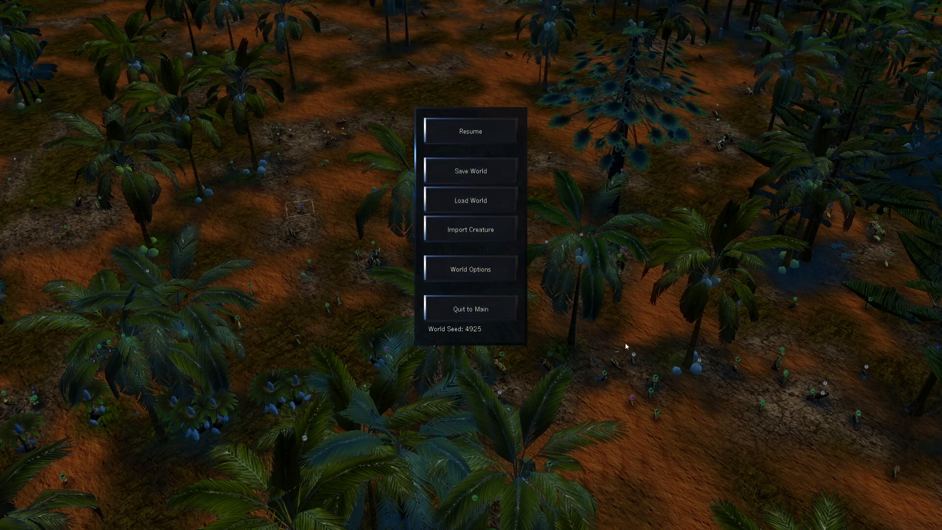
click(470, 131)
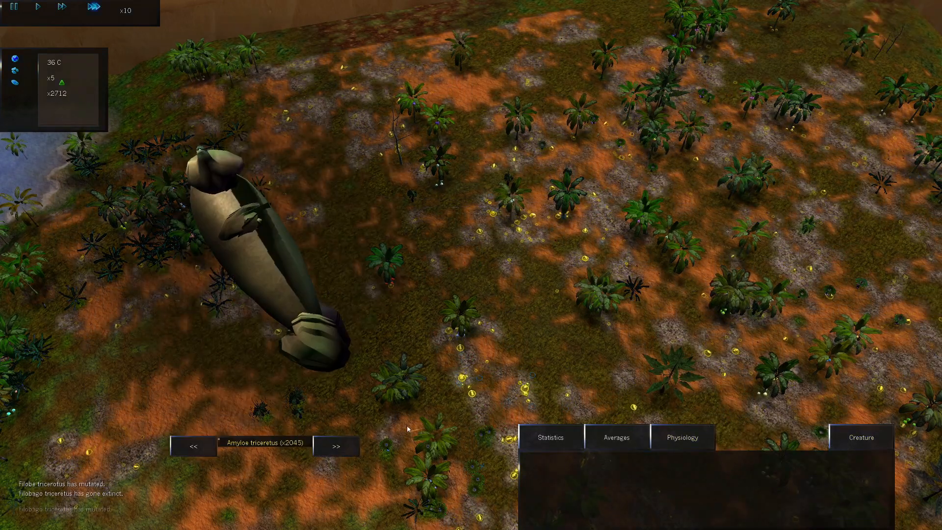
Cycle species statistics through Amyloola and Amyloe triceretus, then close the species panel
click(337, 447)
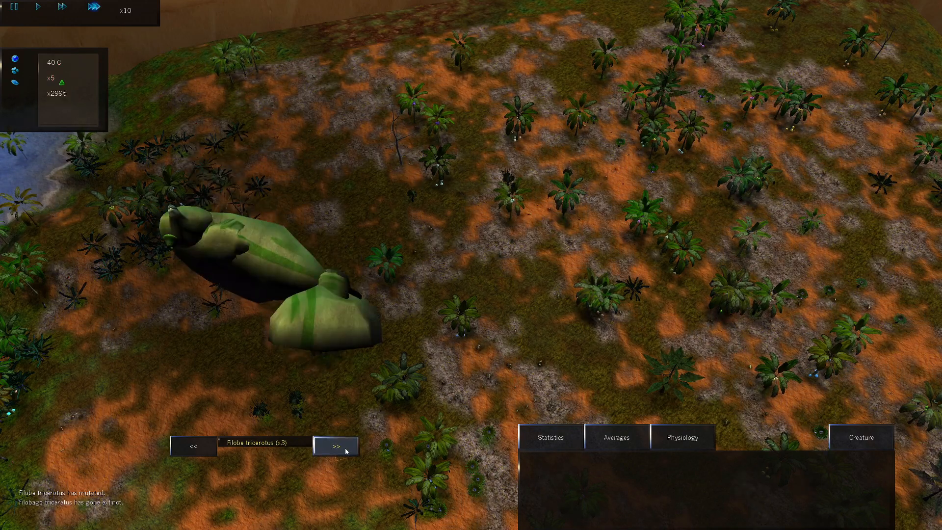
click(335, 446)
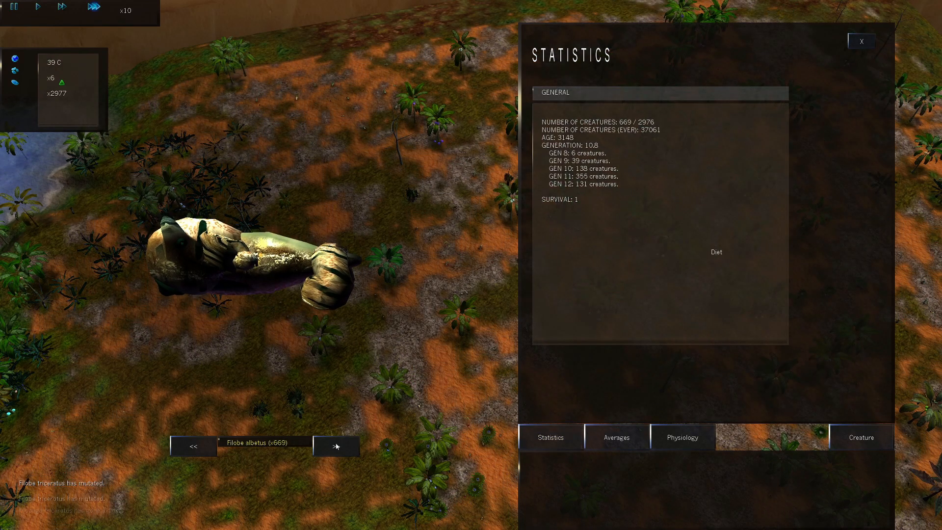
click(337, 447)
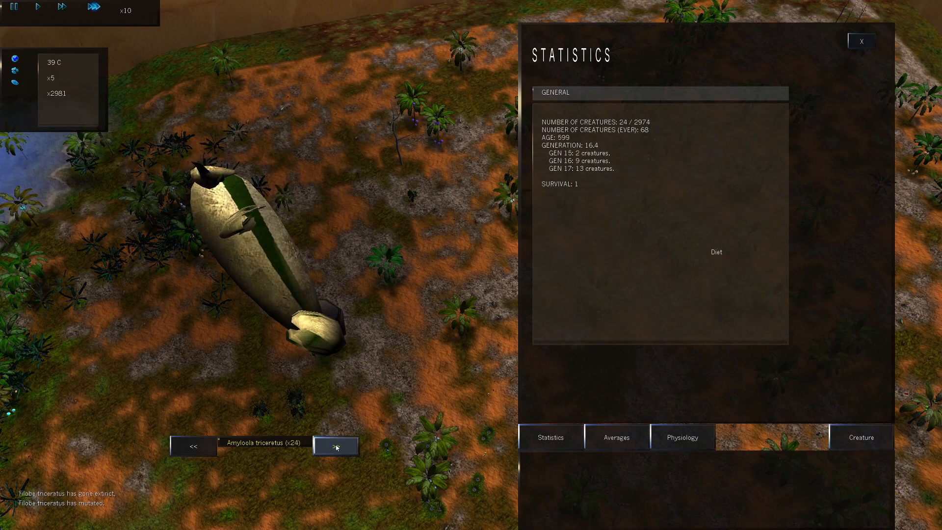
click(335, 446)
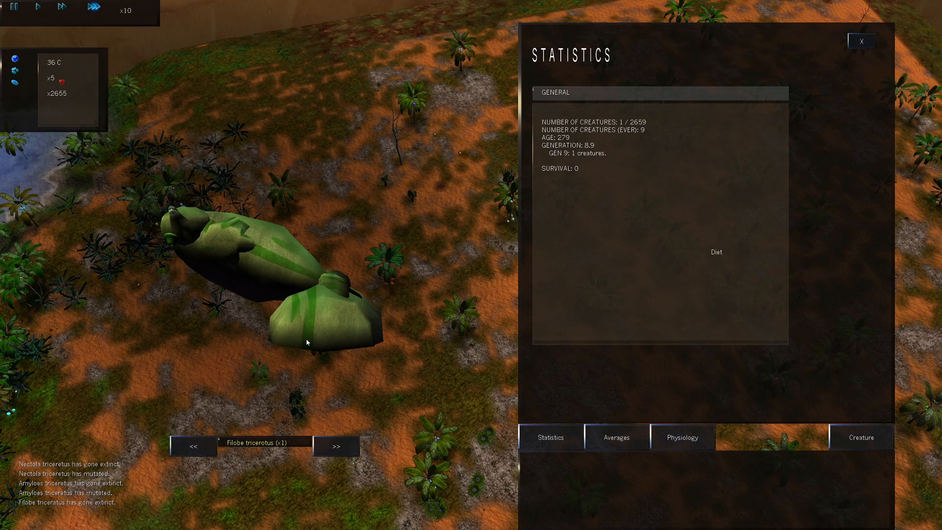
click(336, 446)
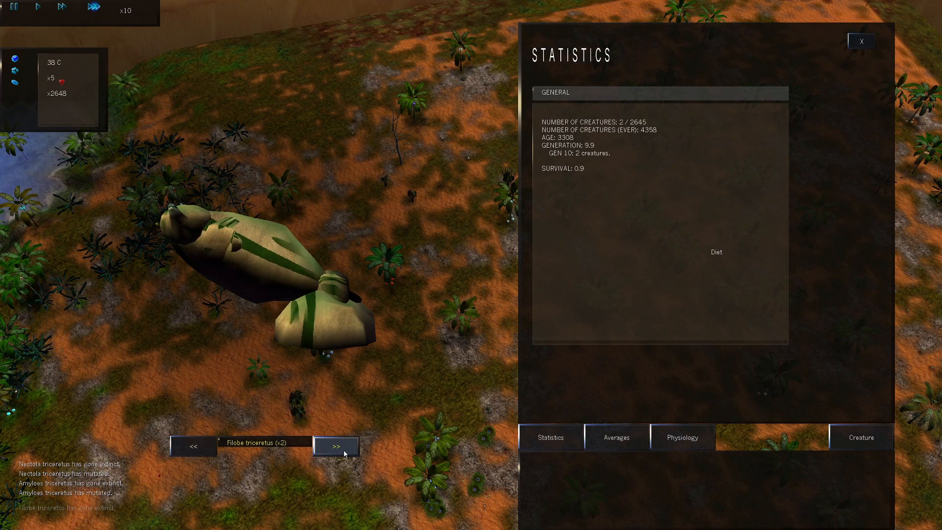
click(336, 447)
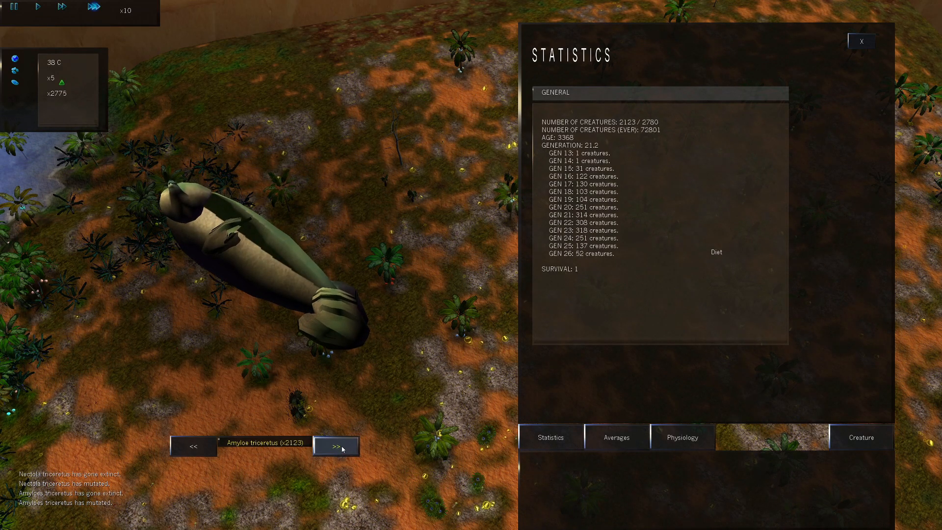
click(336, 447)
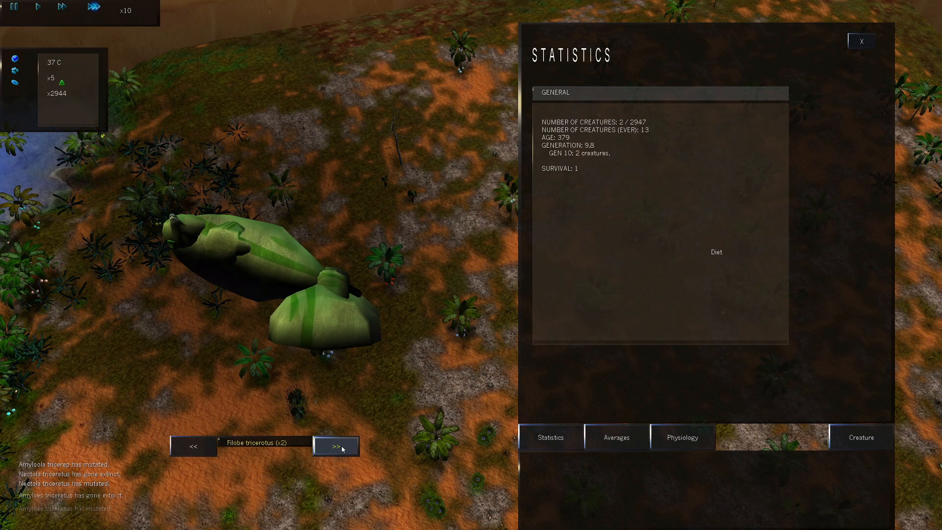
click(335, 446)
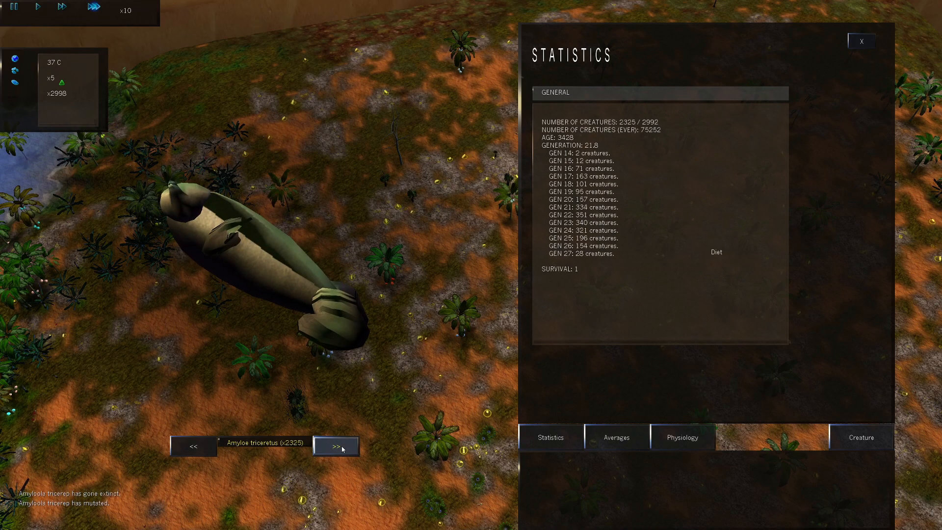
click(336, 447)
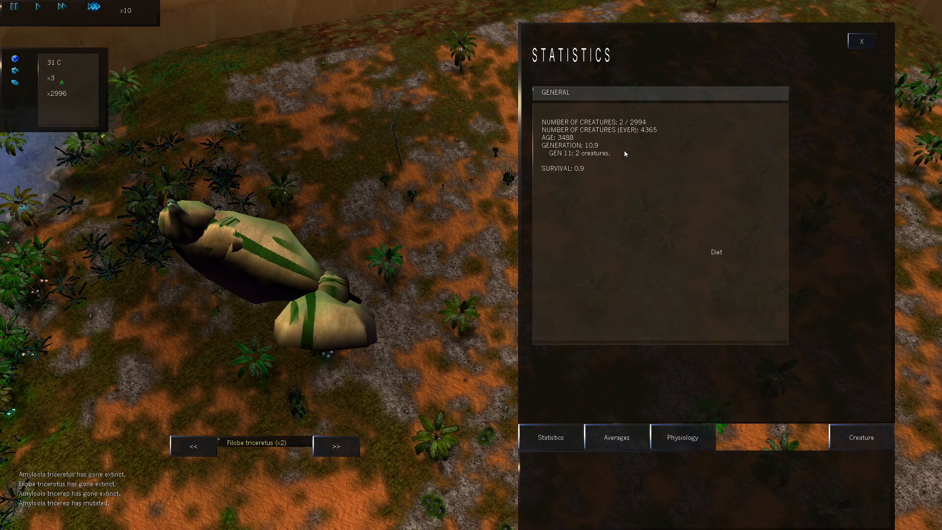
click(860, 41)
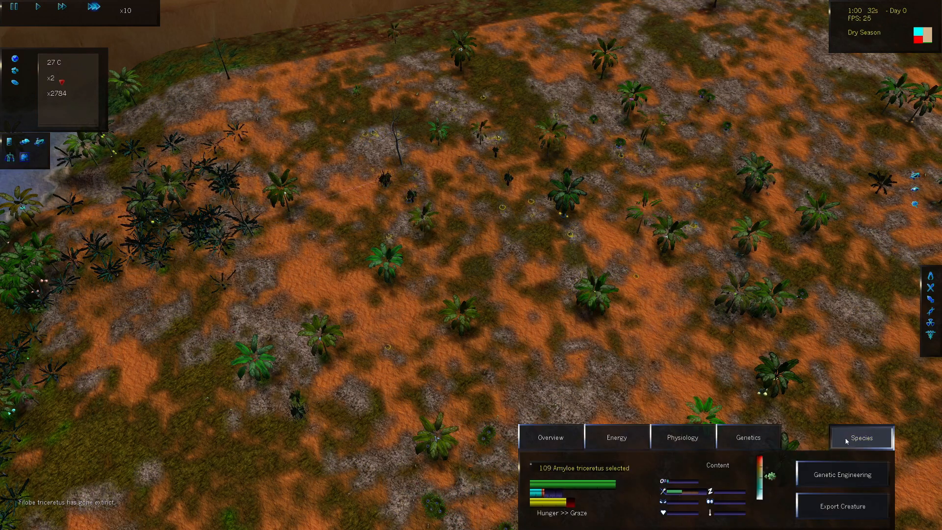
Open Amyloe triceretus statistics and cycle through Amylooma and Amyloe to Filobe albetus
click(860, 437)
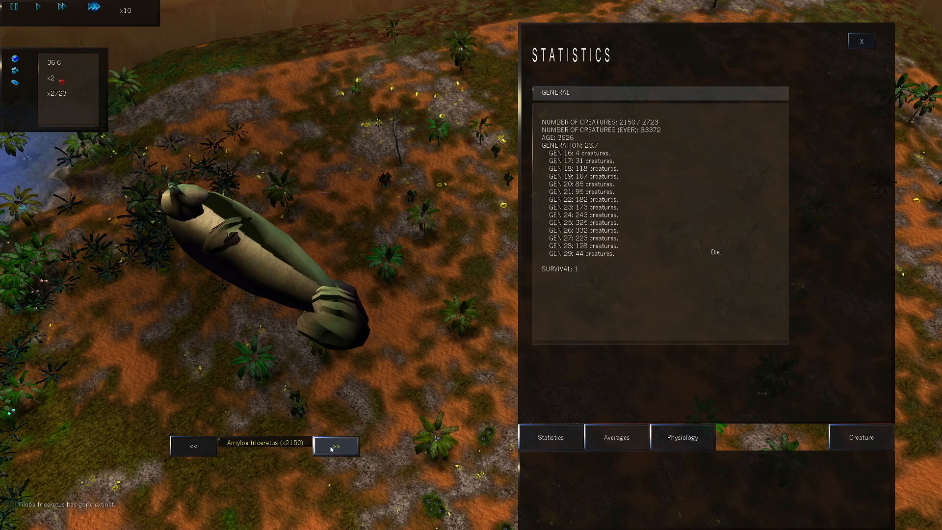
click(336, 447)
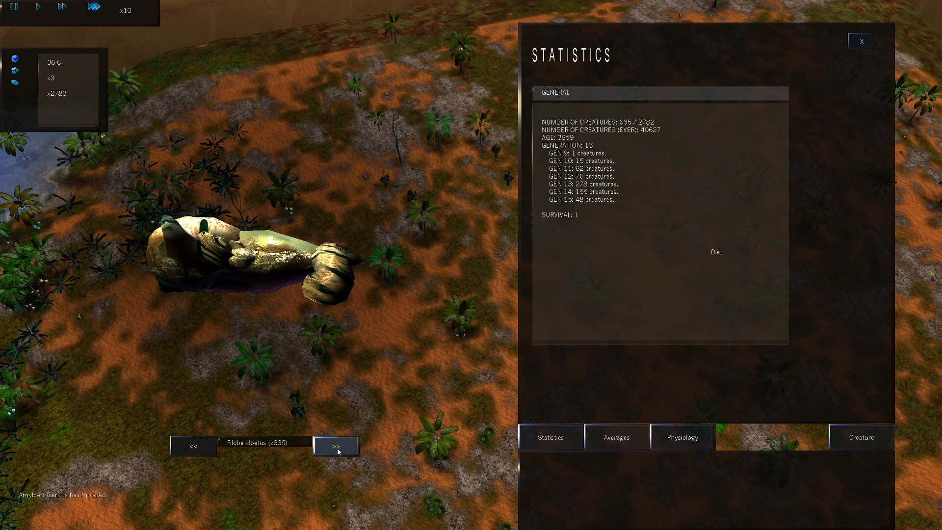
click(336, 446)
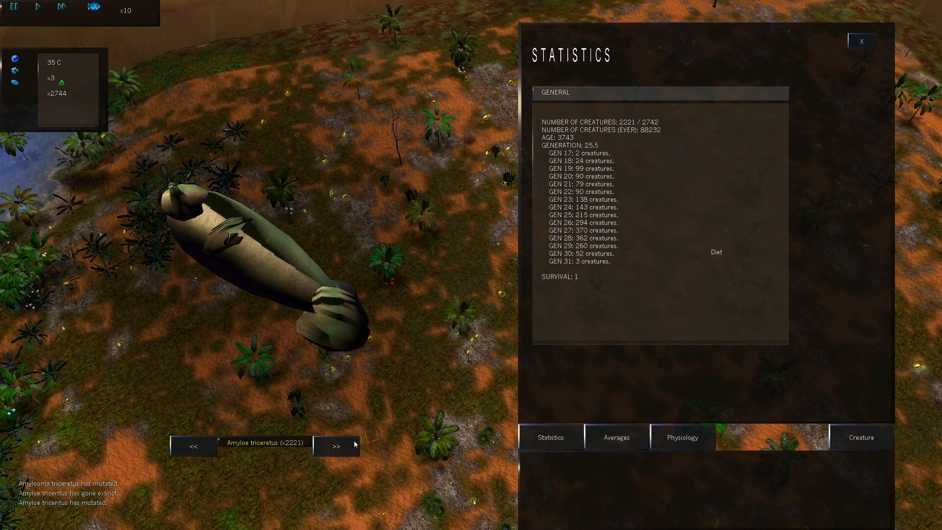
click(335, 446)
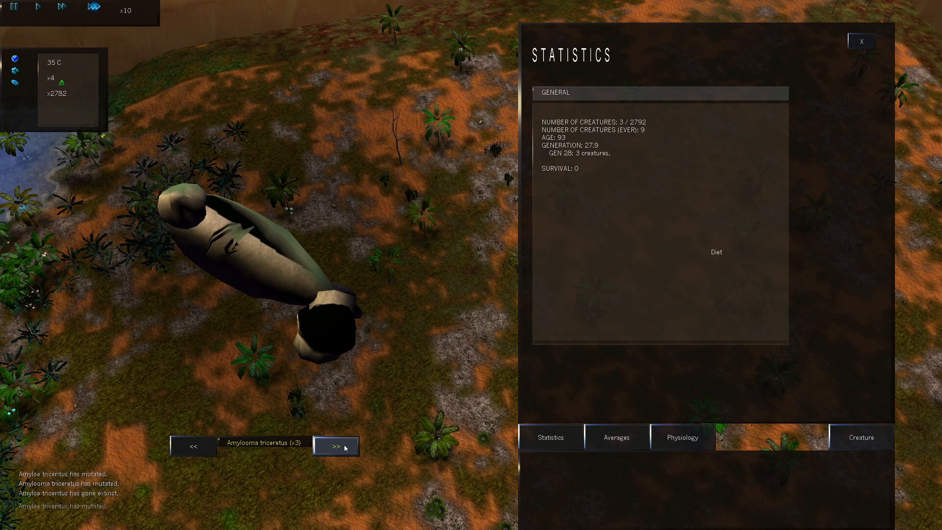
click(335, 447)
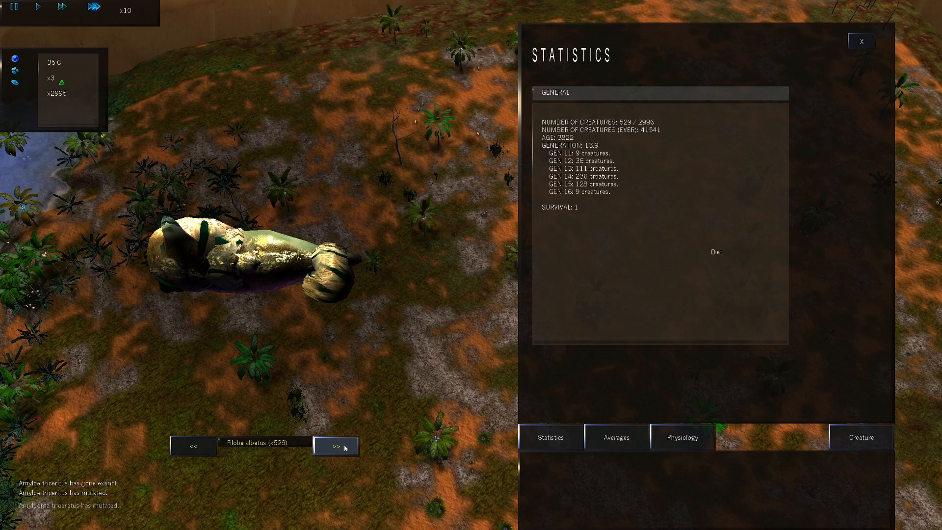
click(336, 446)
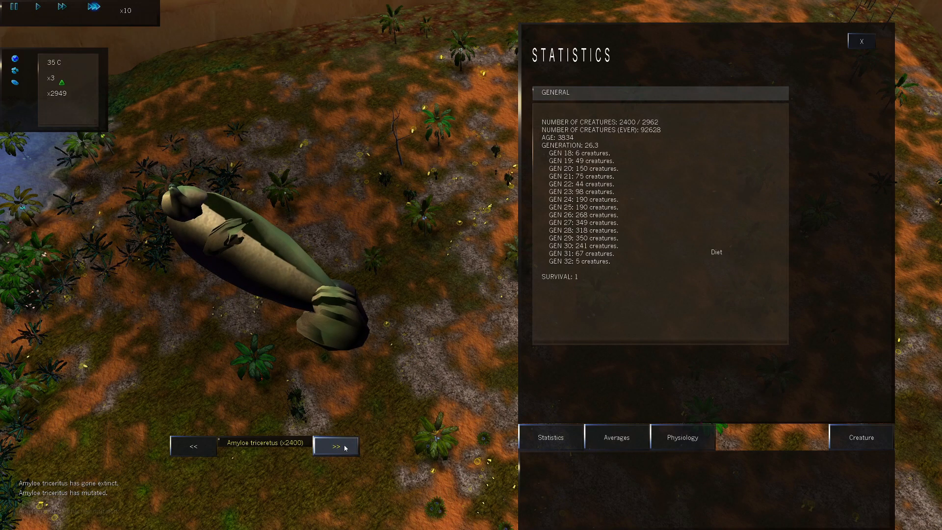
click(336, 446)
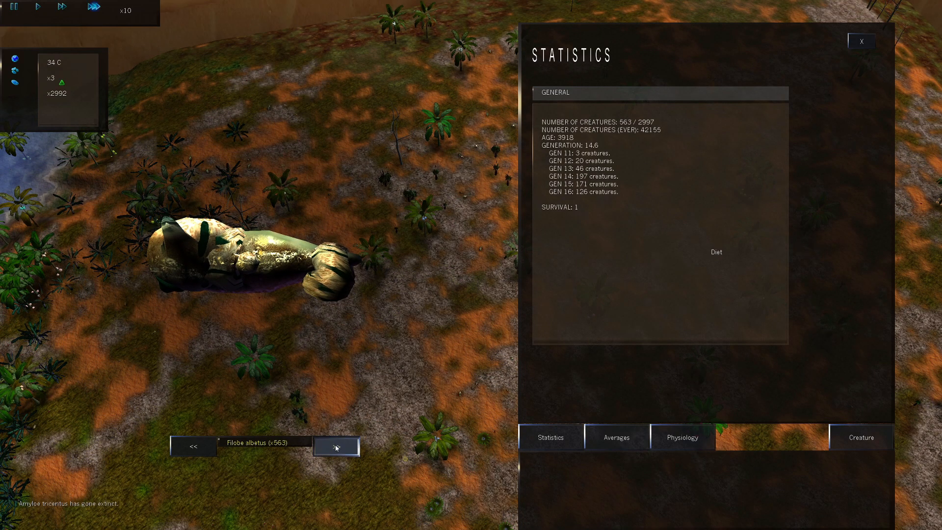
click(337, 447)
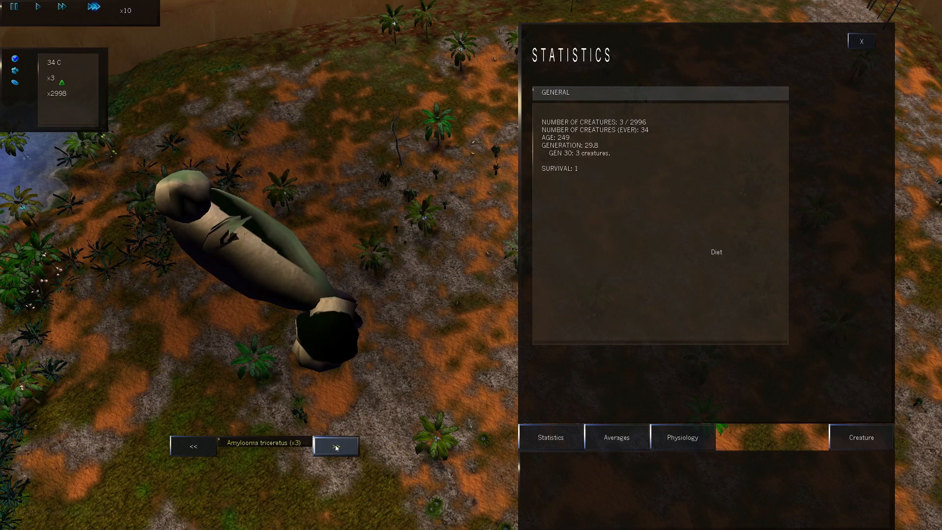
click(336, 446)
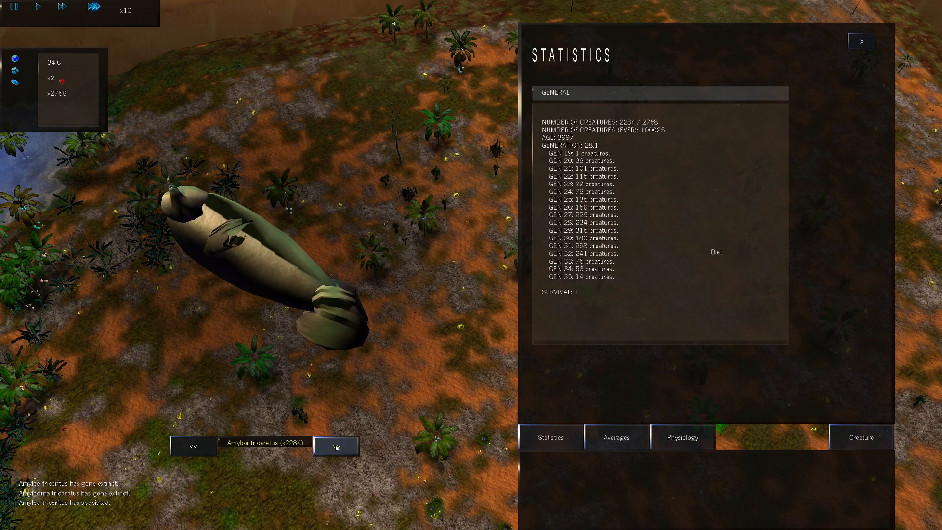
click(336, 447)
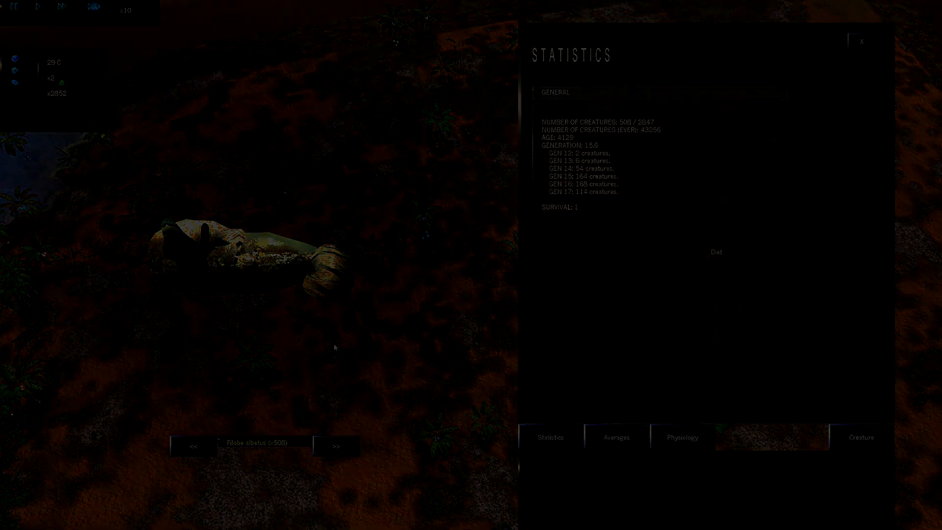
click(861, 41)
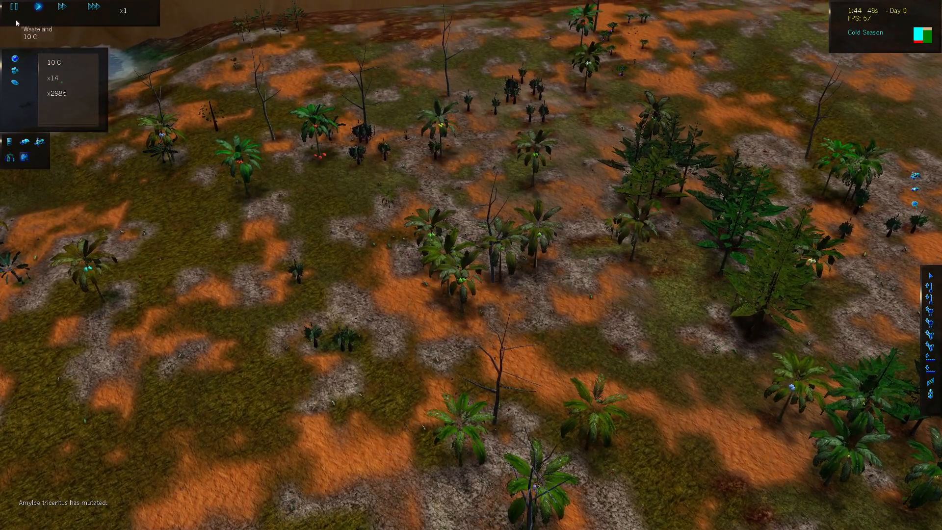
Pause the cold-season world using the top-left Pause control
click(13, 6)
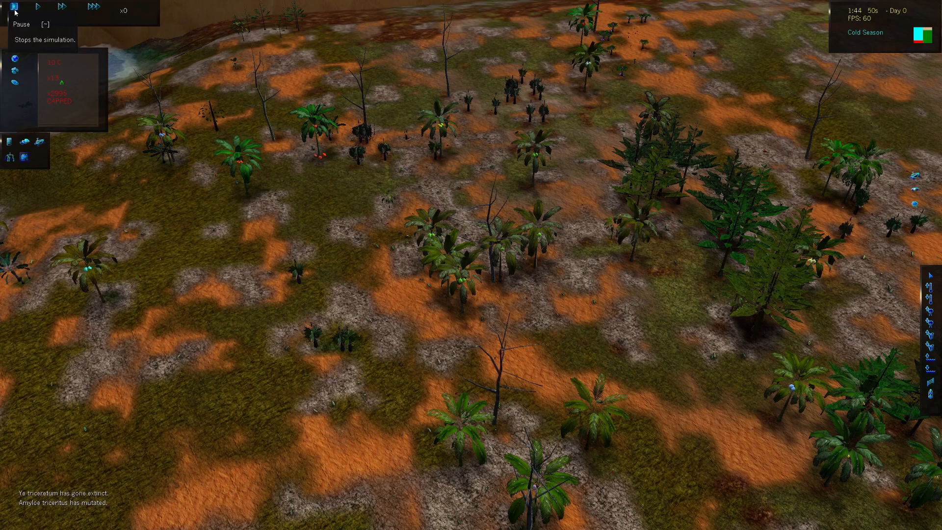
mouse_move(124, 262)
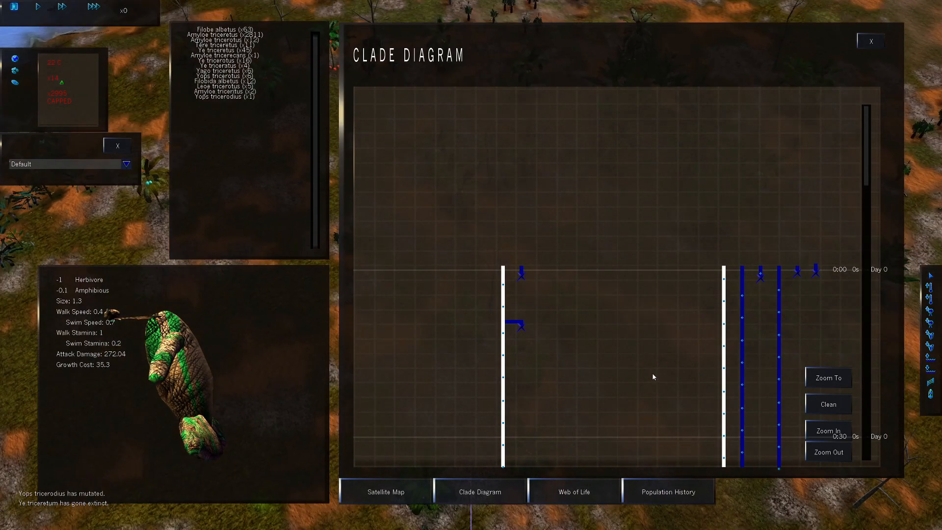
Zoom the clade diagram out twice to the whole tree, then in twice on recent branches
click(828, 452)
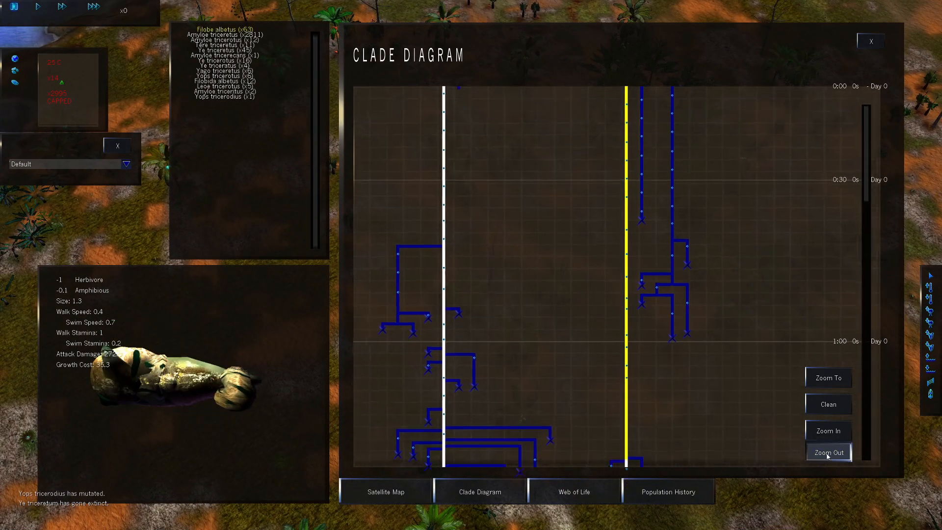
click(828, 452)
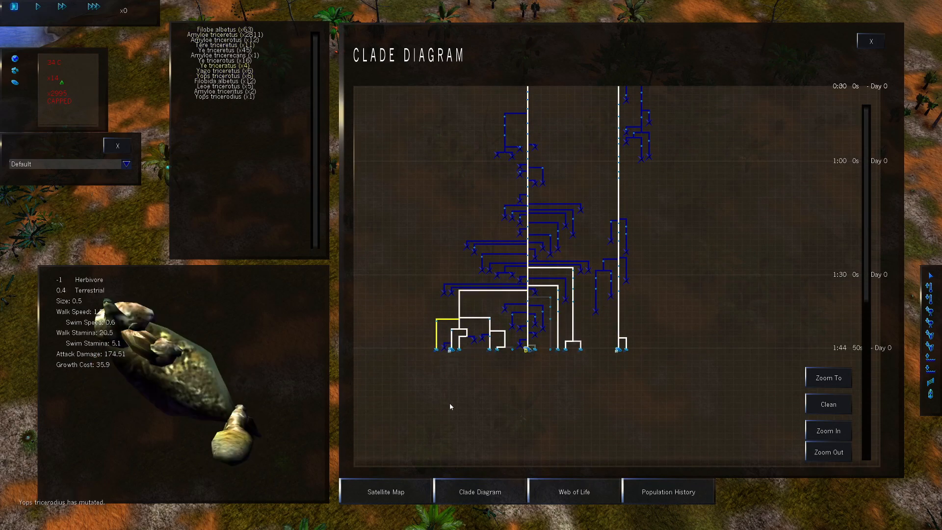
click(827, 431)
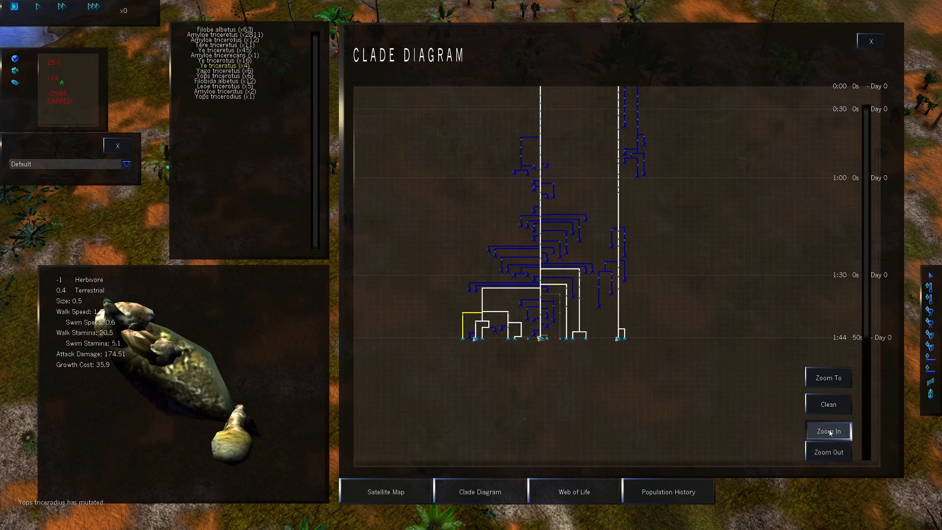
click(827, 430)
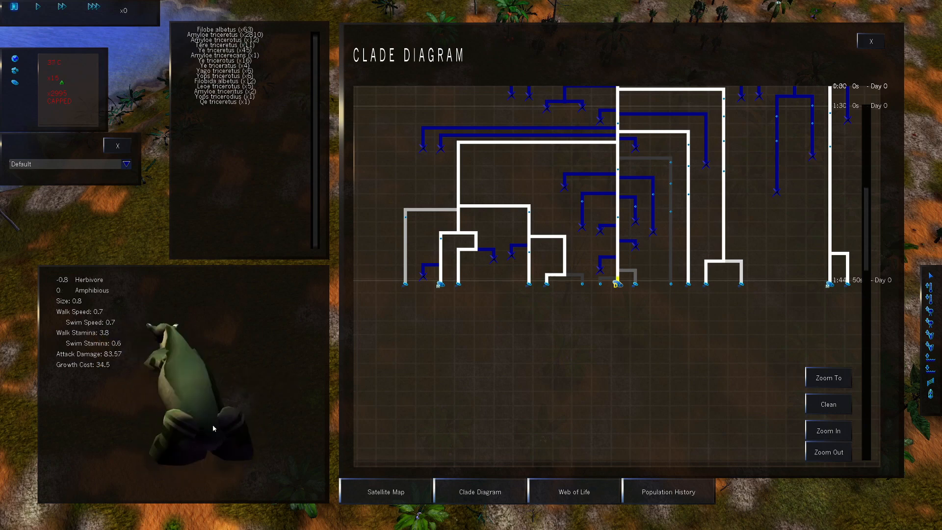
Preview two species branches in the clade diagram, then close it to the pause menu
click(632, 283)
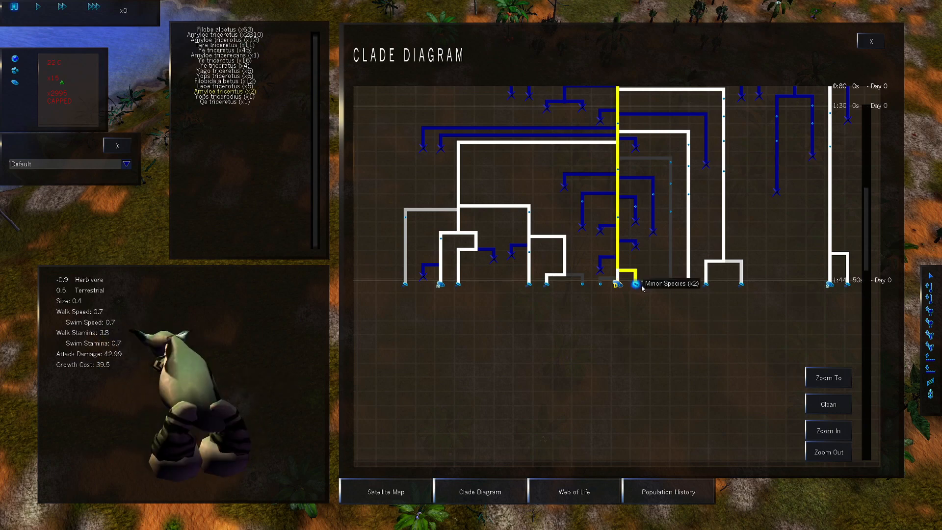
click(632, 283)
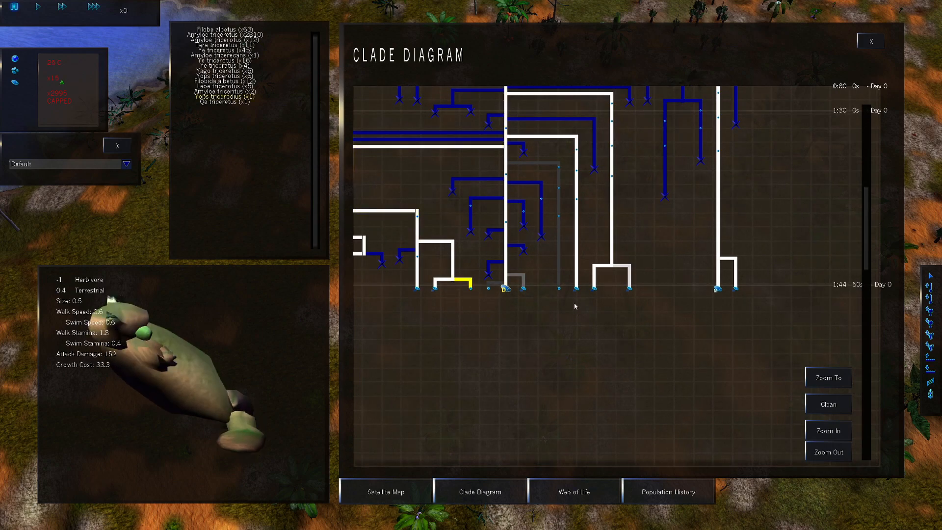
click(718, 288)
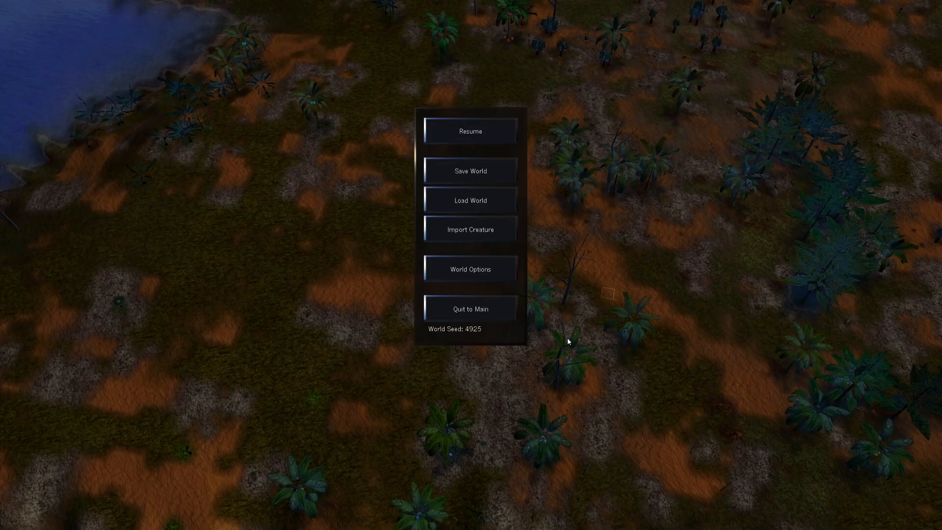
Check gravity reads 1000 in World Options and leave the settings unchanged
click(470, 269)
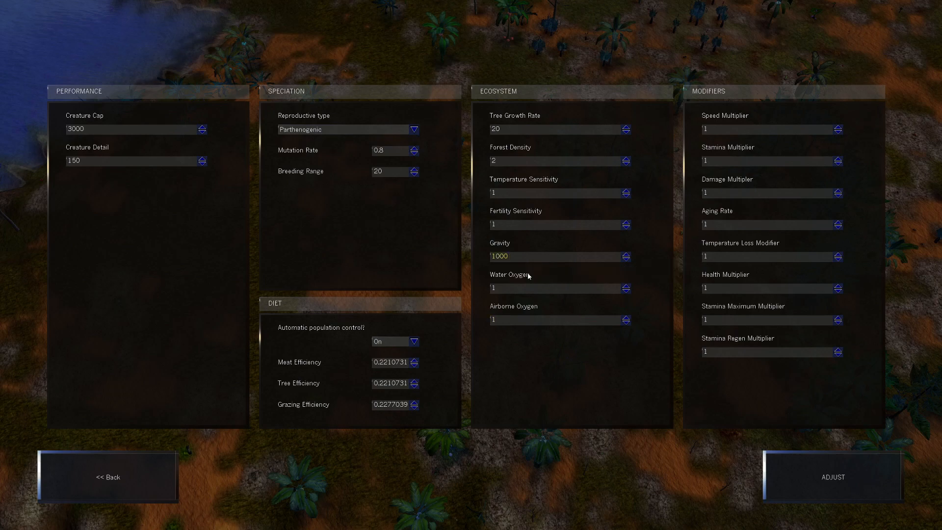
click(832, 477)
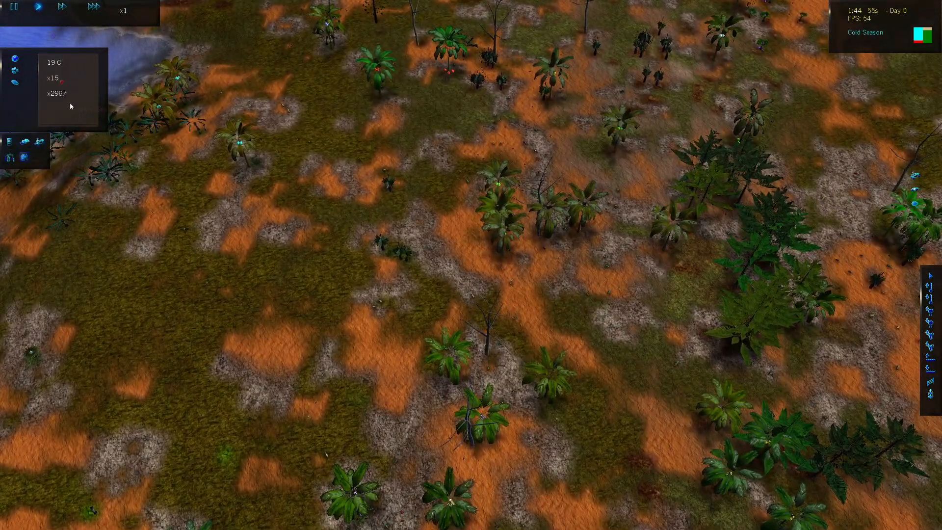
Run the simulation at the fastest 10x speed toward the wet season
click(93, 6)
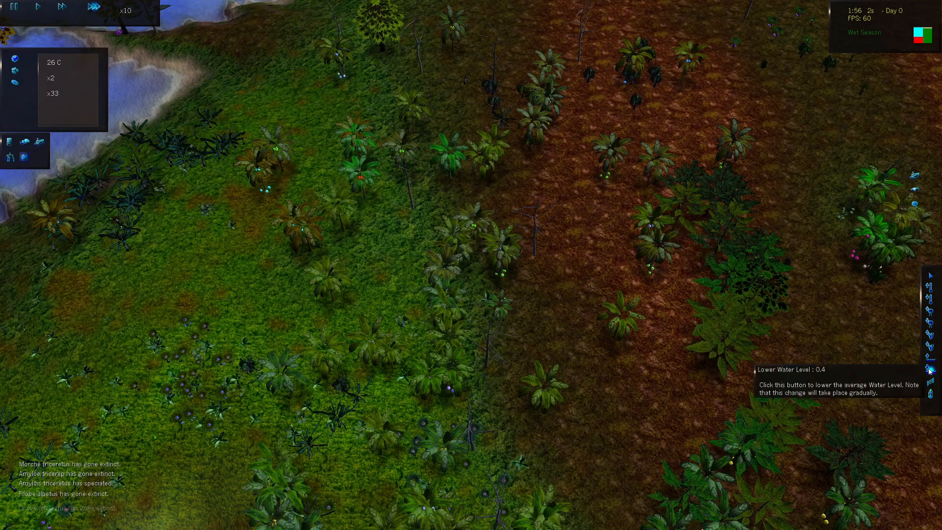
mouse_move(503, 227)
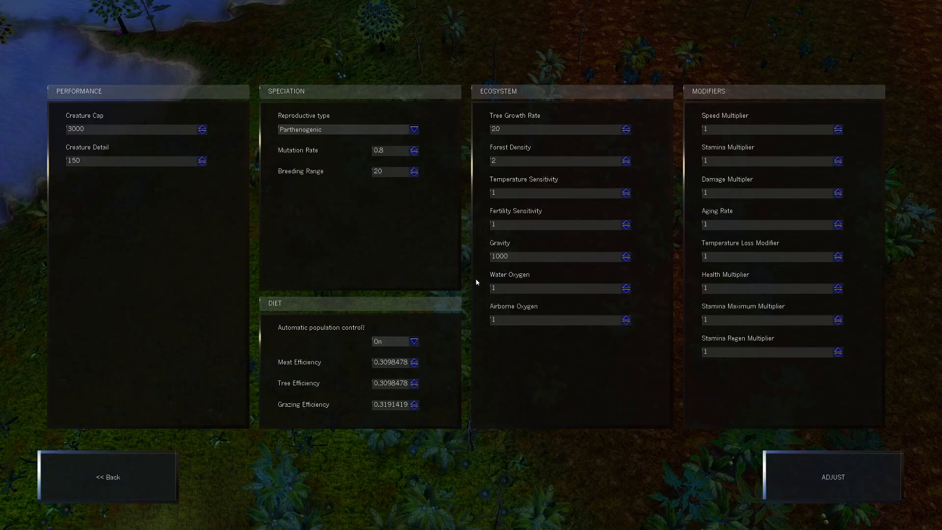
Inspect the World Options oxygen and efficiency fields, keep gravity at 1000, and resume
click(553, 289)
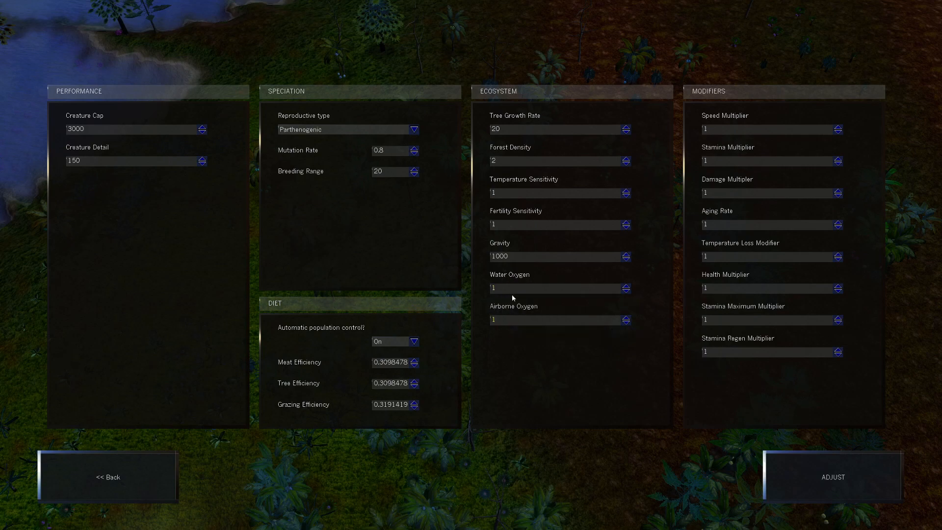
mouse_move(502, 288)
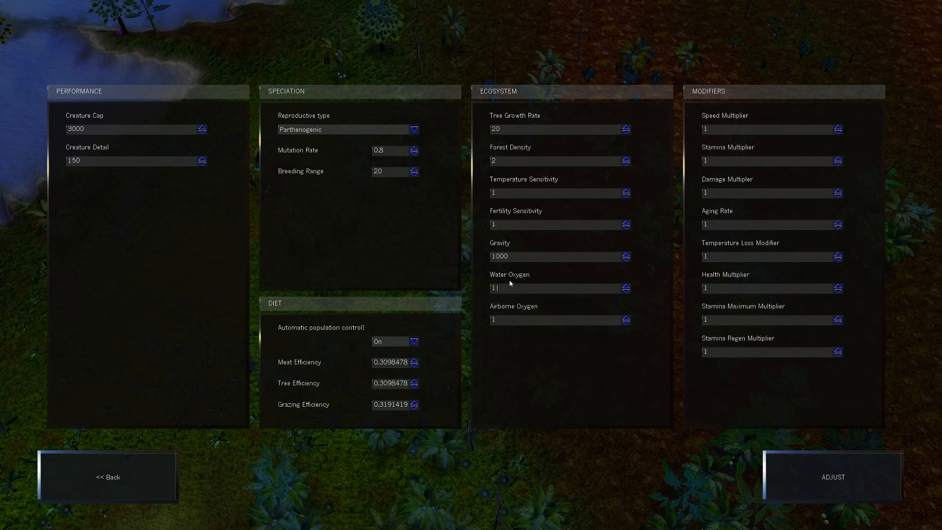
mouse_move(502, 285)
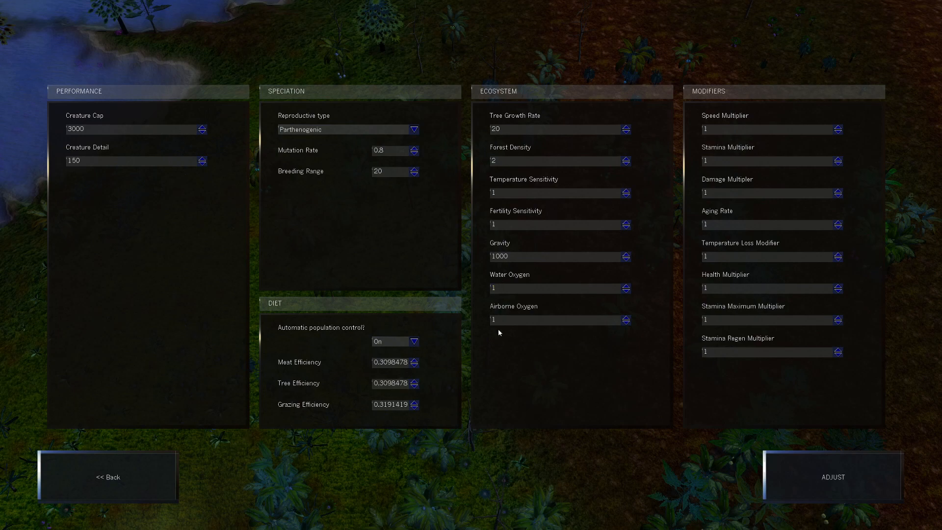
click(559, 288)
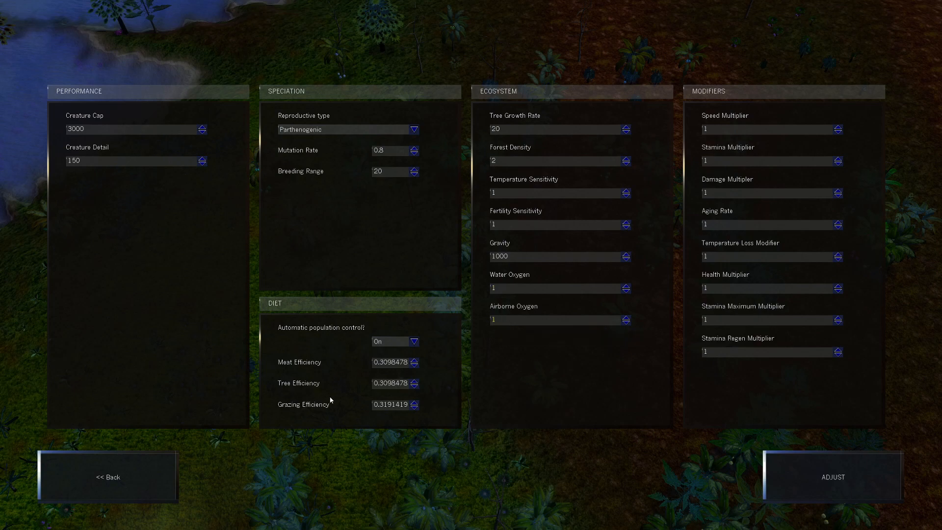
click(559, 319)
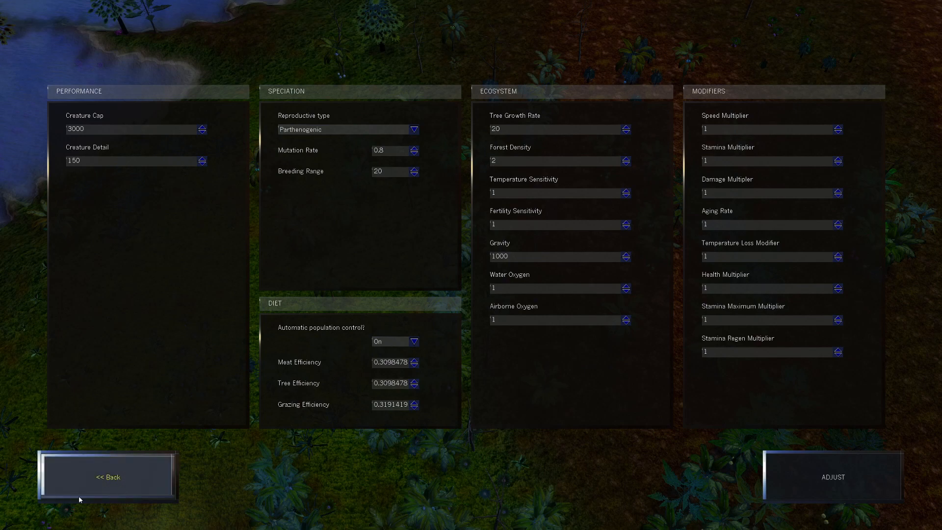
mouse_move(479, 335)
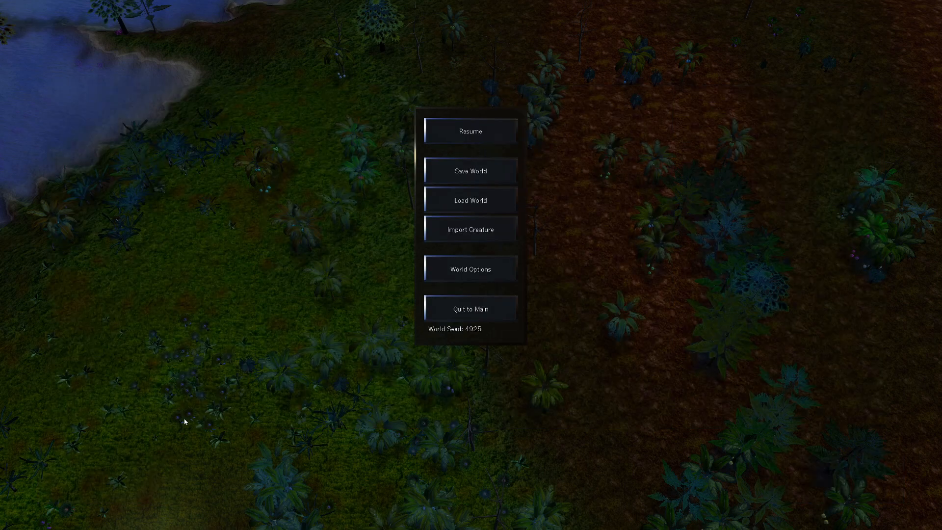
click(470, 131)
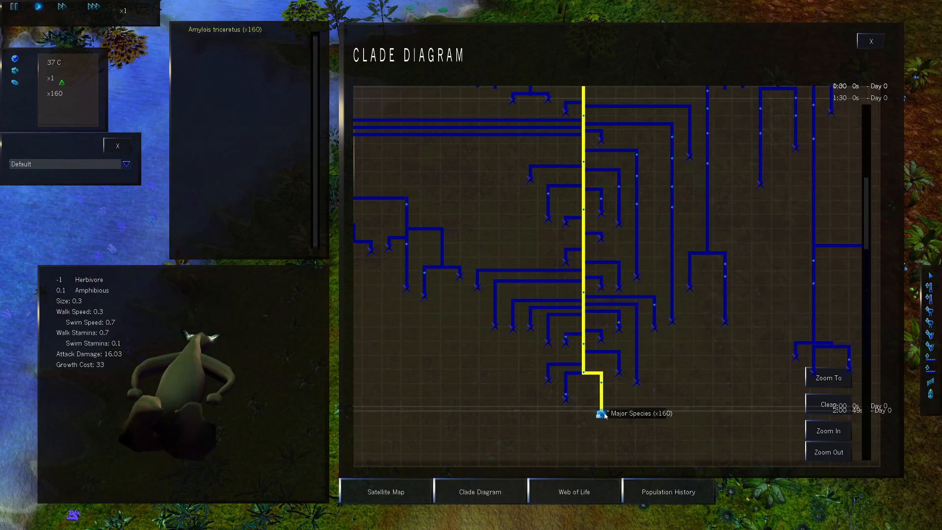
Follow a Major Species creature from the clade diagram and run at fast speed
click(870, 41)
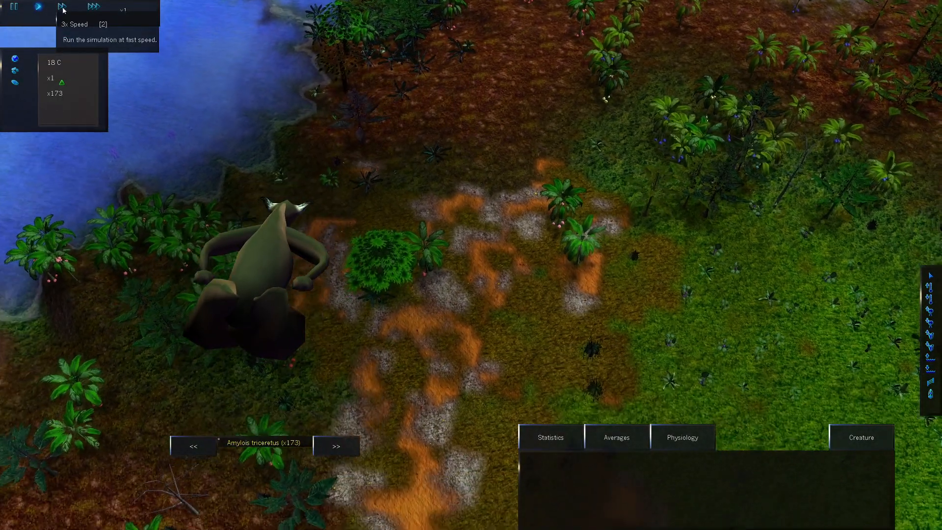
click(93, 7)
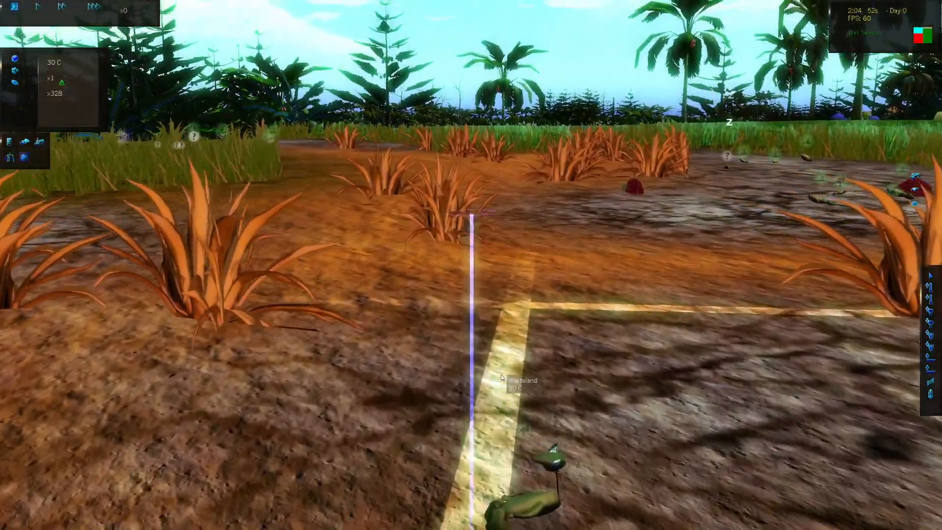
Select the small ground creature, view its overview, and resume the simulation at 1x
click(517, 385)
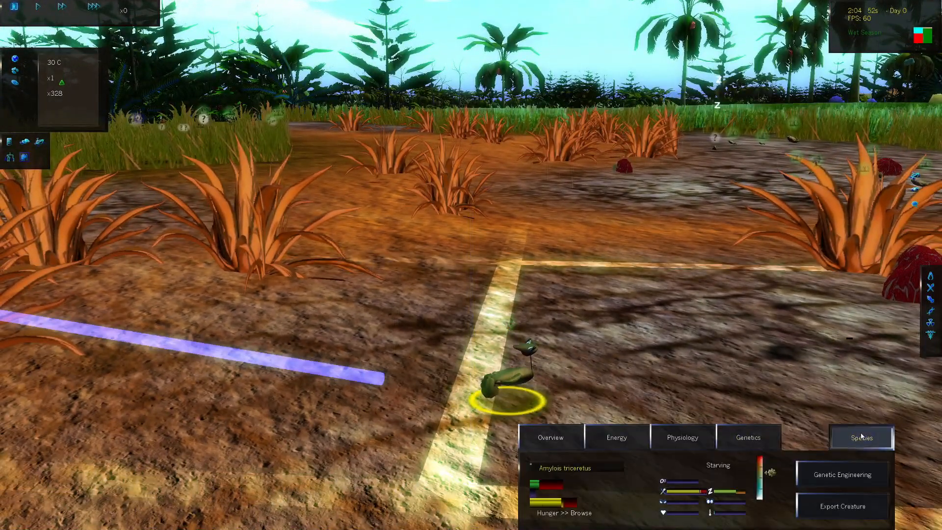
click(860, 437)
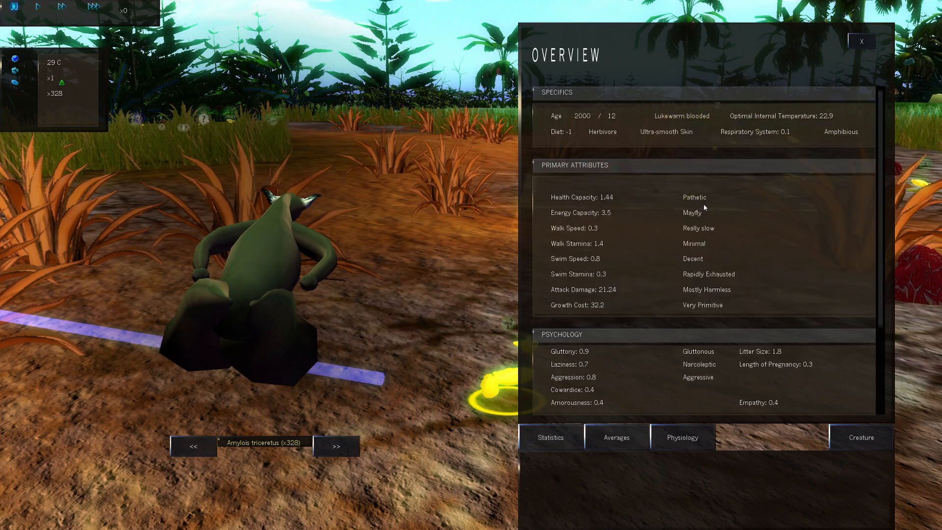
mouse_move(840, 131)
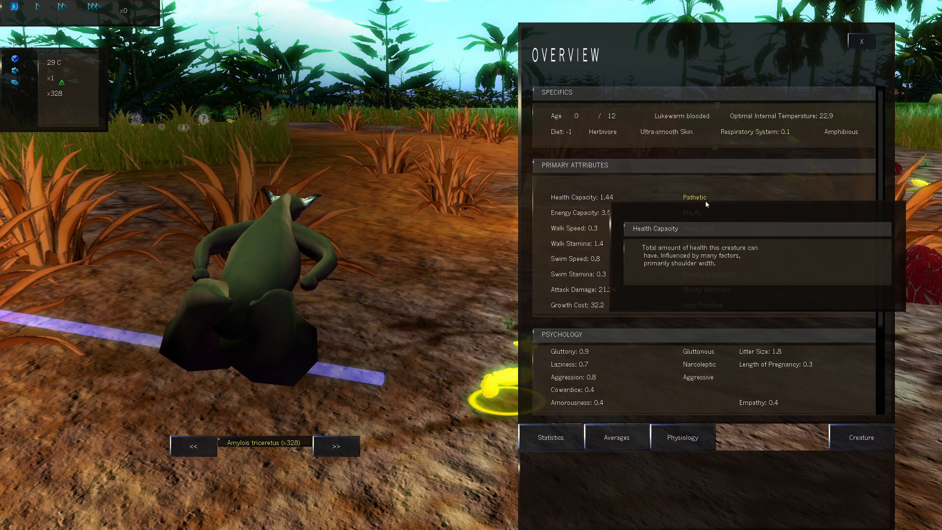
mouse_move(692, 213)
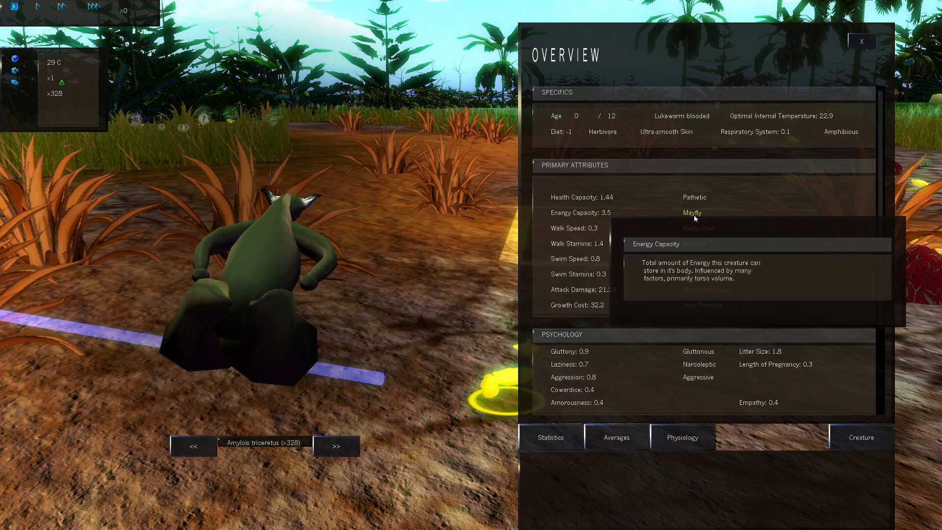
mouse_move(779, 224)
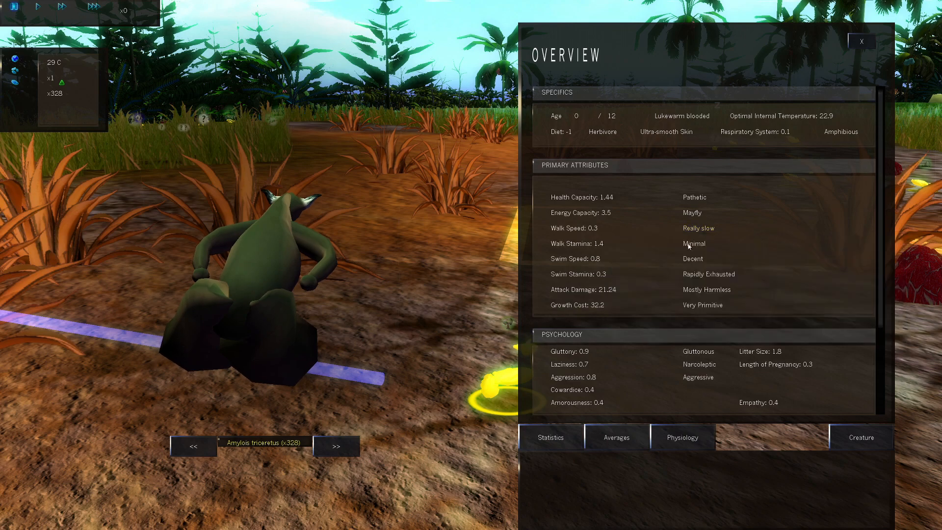
mouse_move(693, 258)
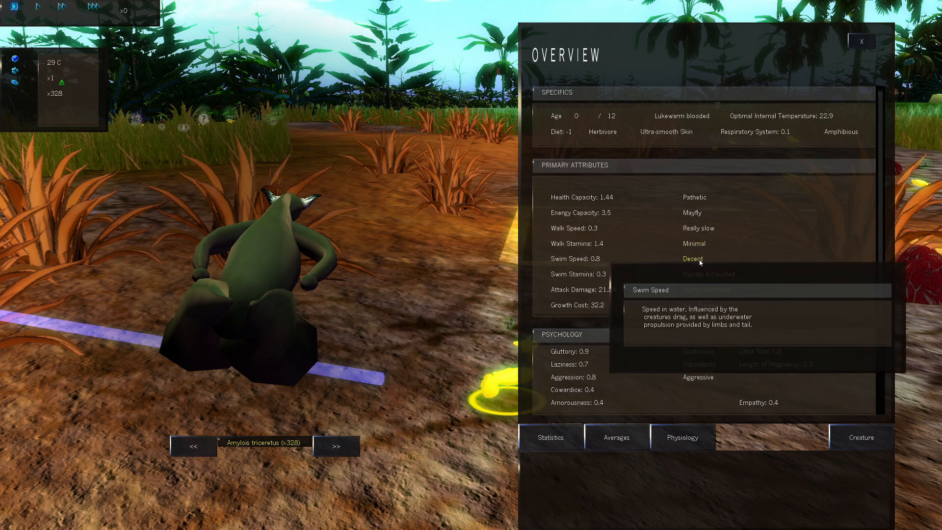
mouse_move(692, 244)
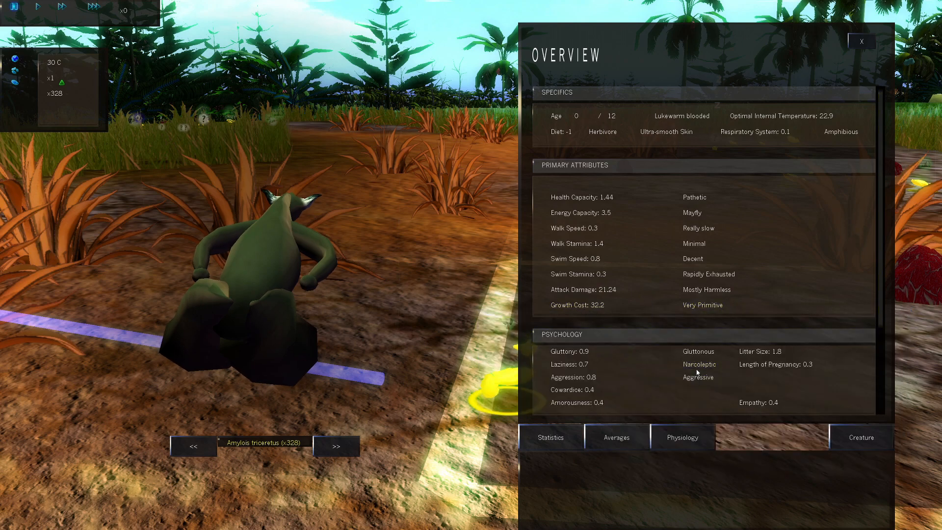
mouse_move(681, 424)
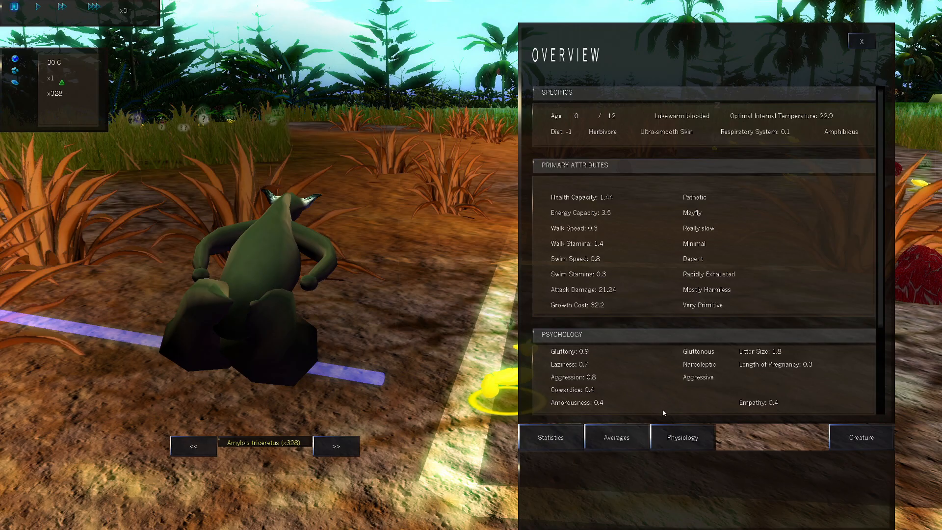
click(862, 41)
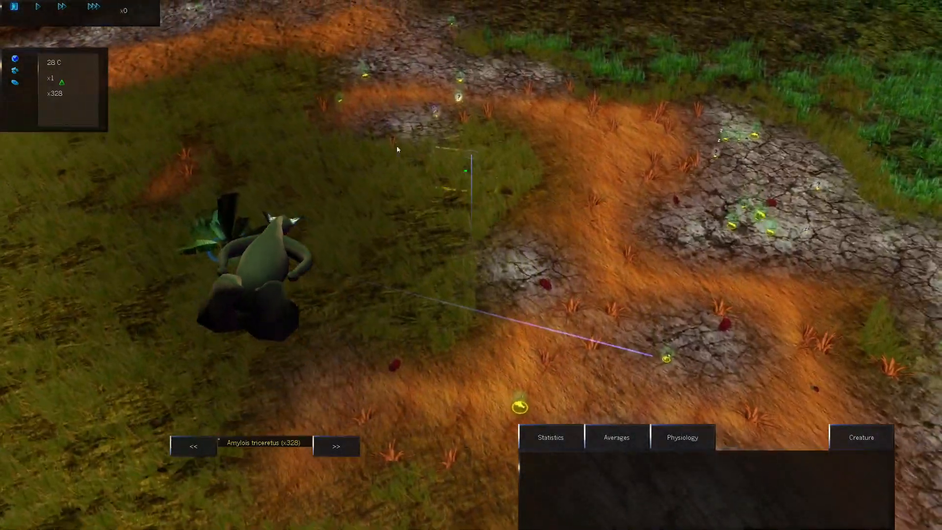
click(93, 7)
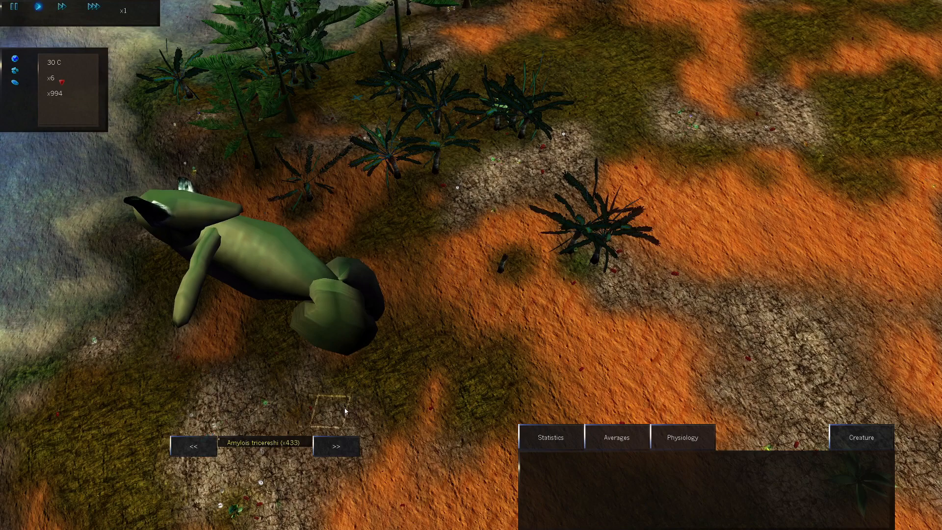
Cycle through the species back to Amylois tricereshi and show its population statistics
click(337, 446)
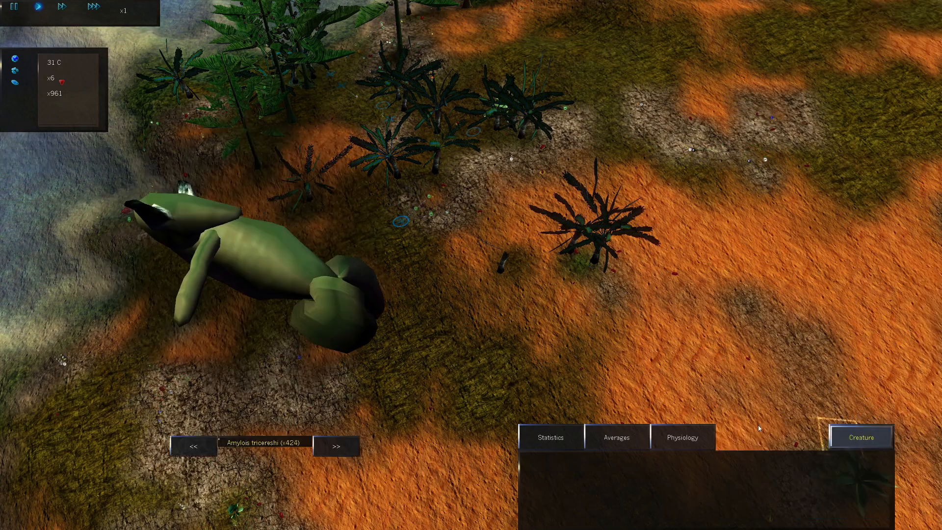
click(337, 447)
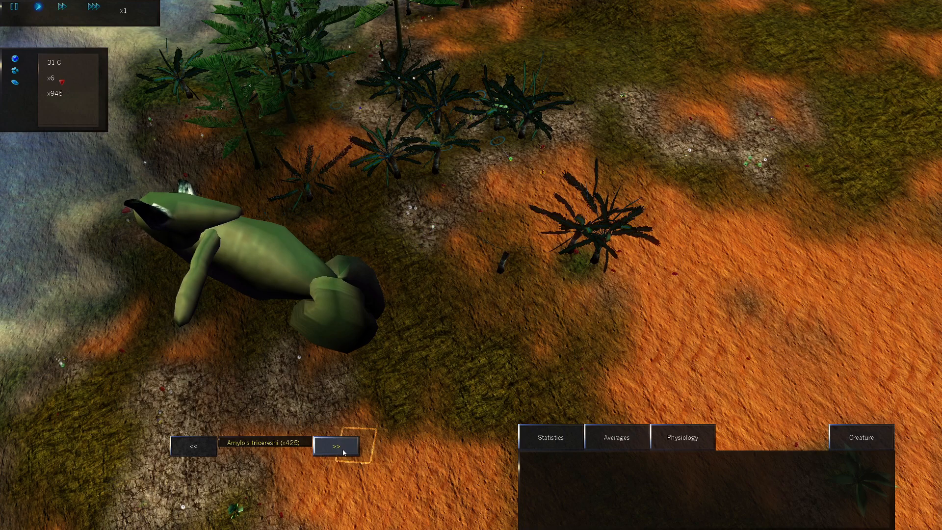
click(337, 447)
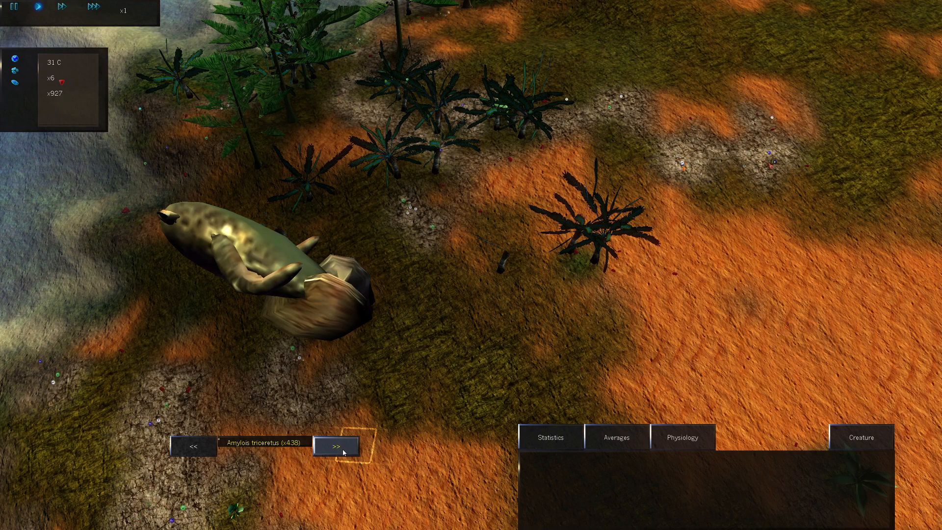
click(337, 447)
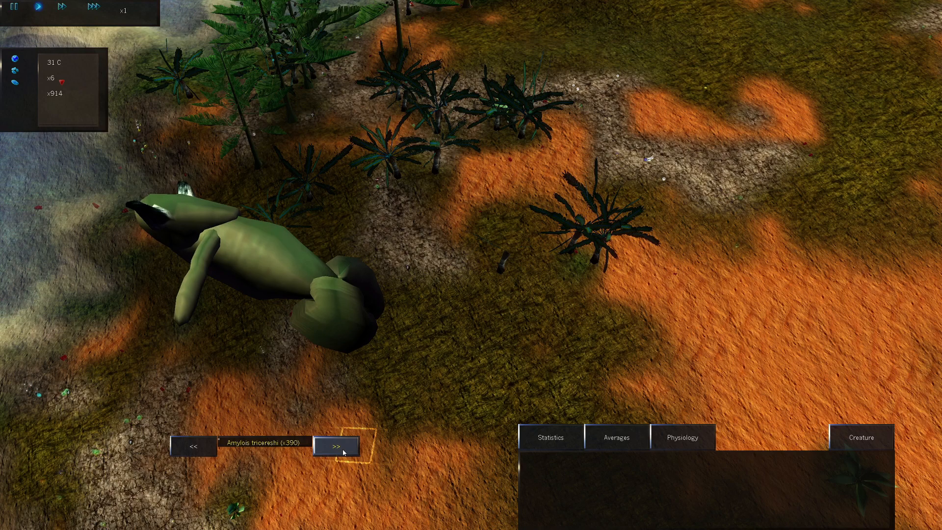
click(337, 447)
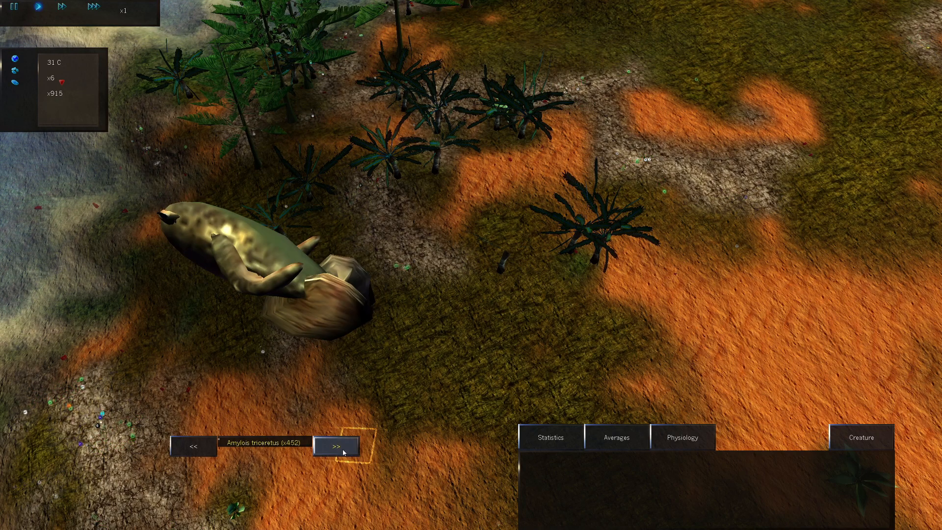
click(337, 447)
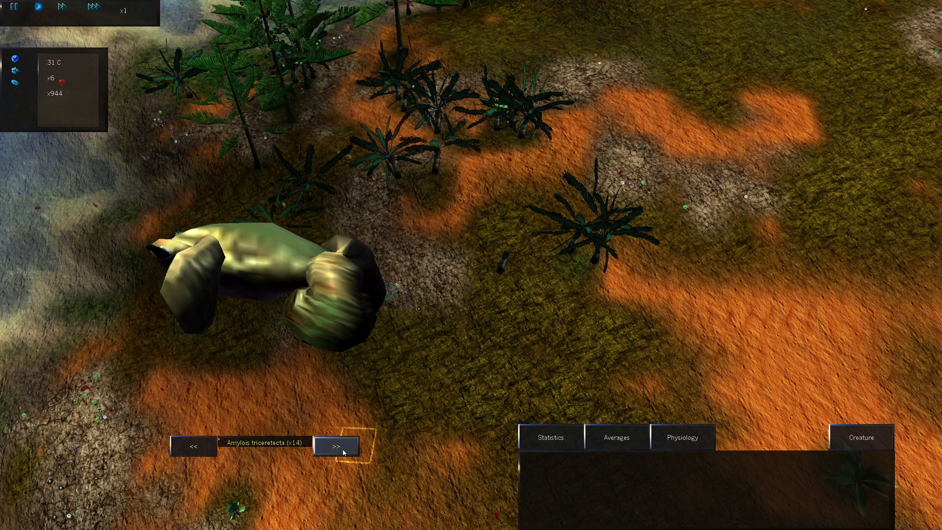
click(337, 447)
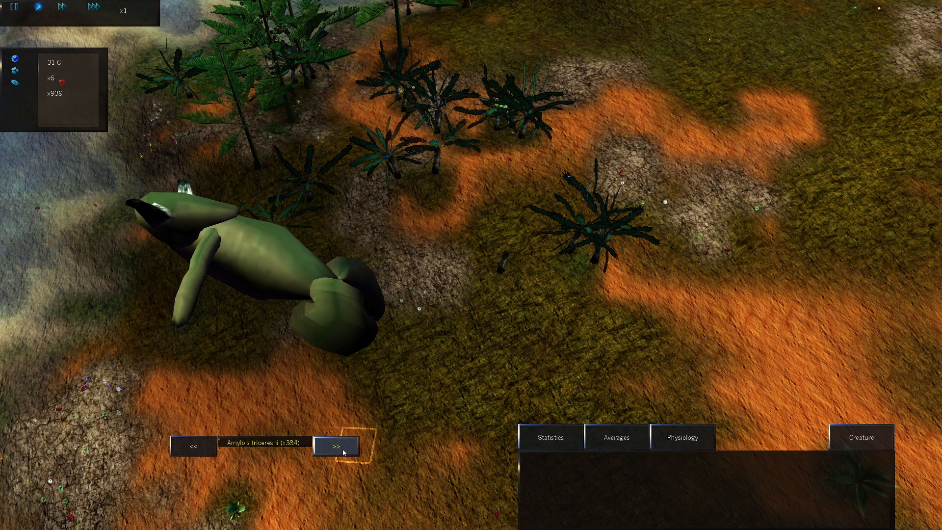
click(550, 437)
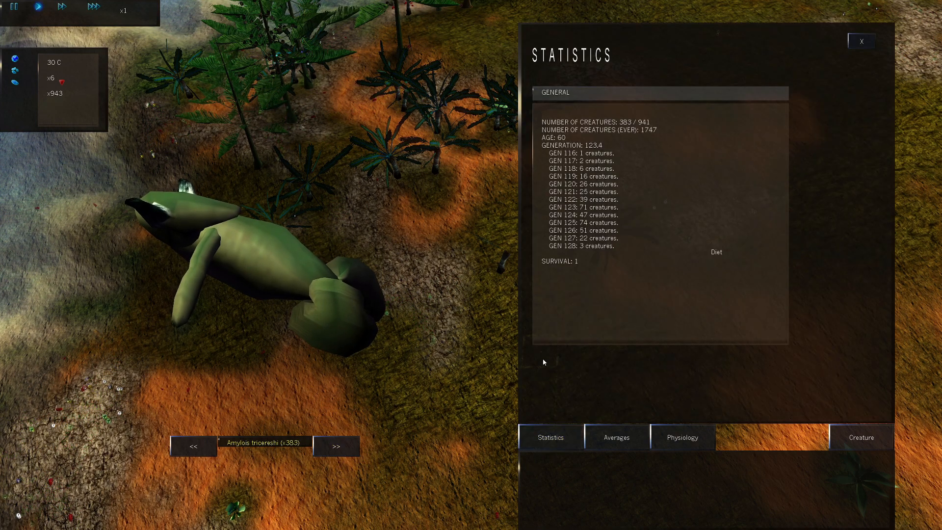
Step through schatex, triceretecta and tricerex statistics to Amylois tricerectum, down to 3 creatures
click(335, 446)
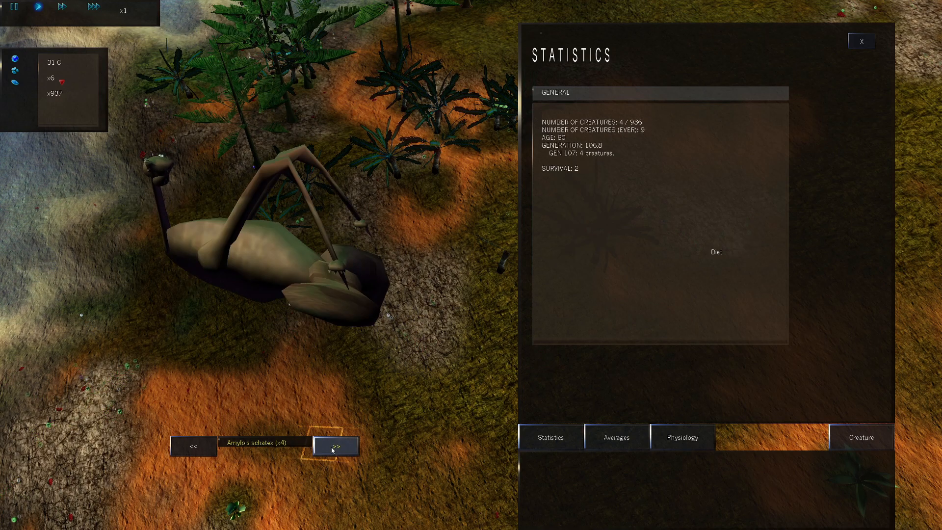
click(335, 447)
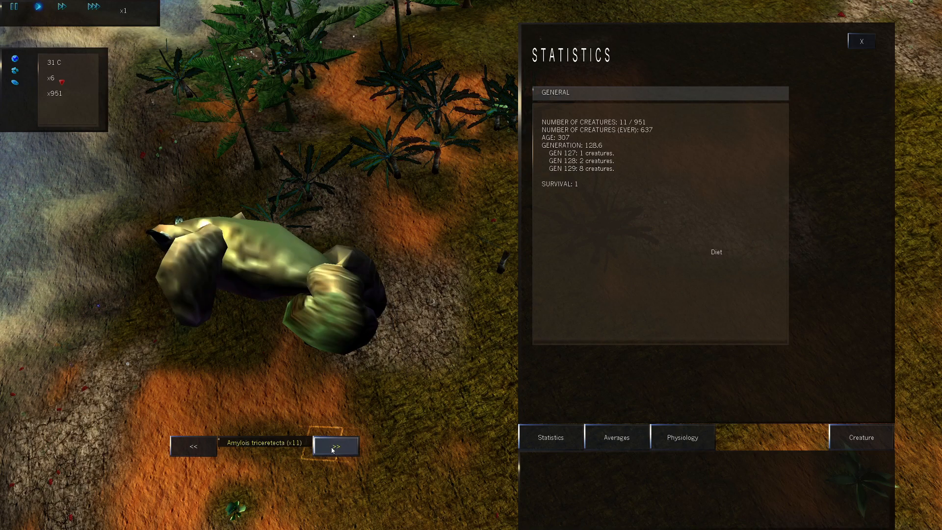
click(335, 446)
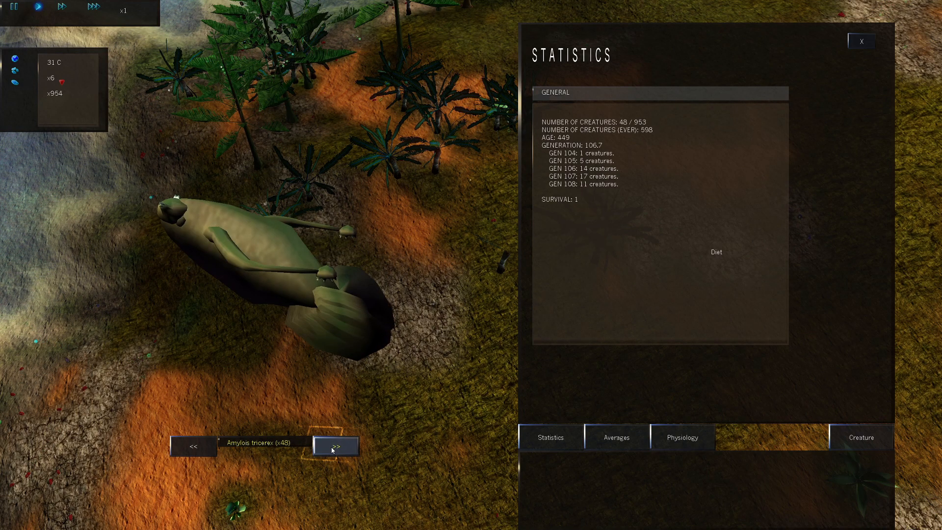
click(335, 446)
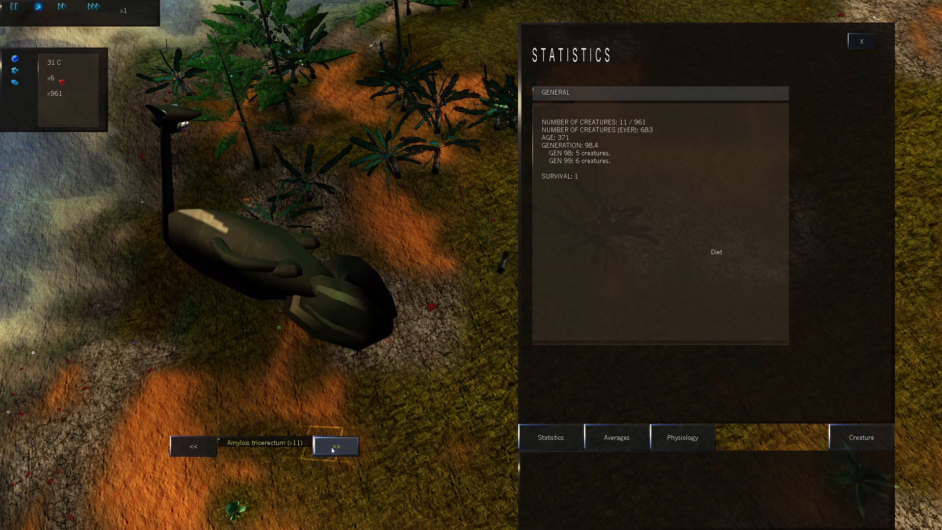
click(335, 446)
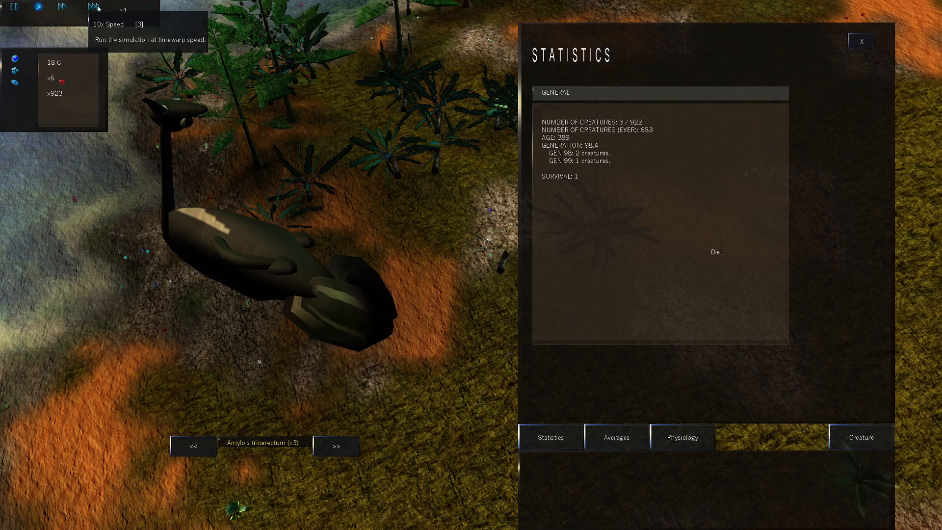
Fast-forward at 10x, return to normal speed, and step through the remaining species' statistics
click(95, 7)
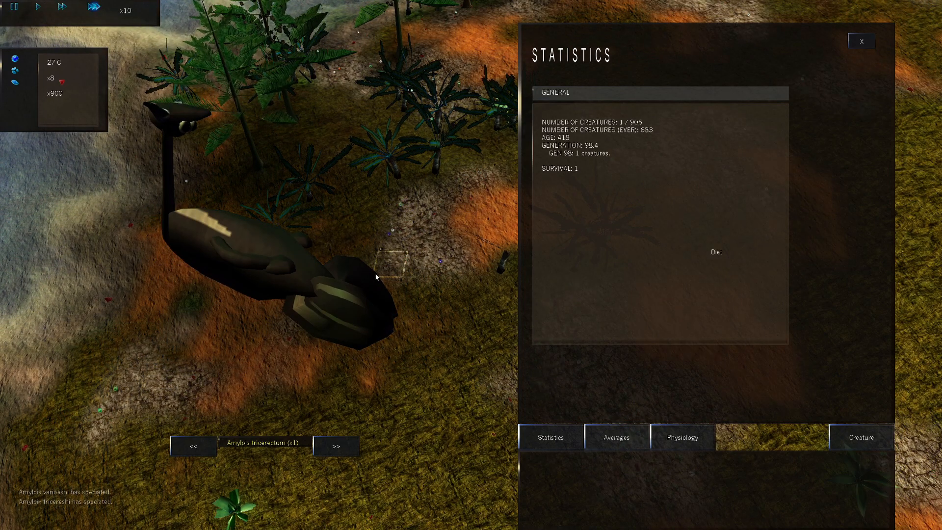
click(861, 41)
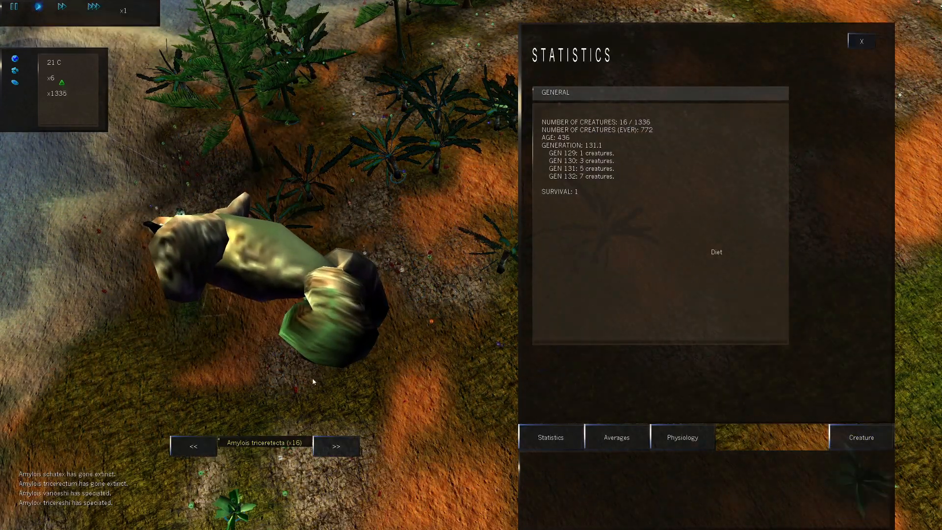
click(336, 447)
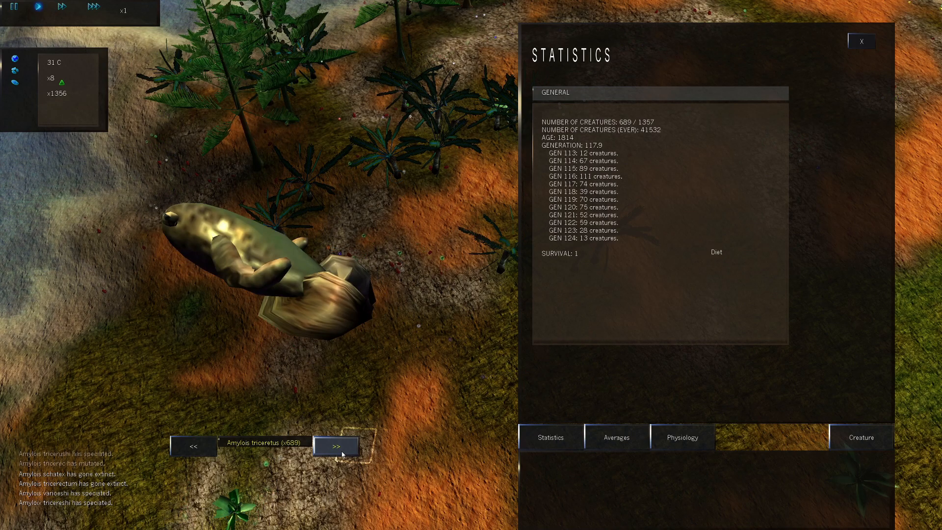
click(337, 446)
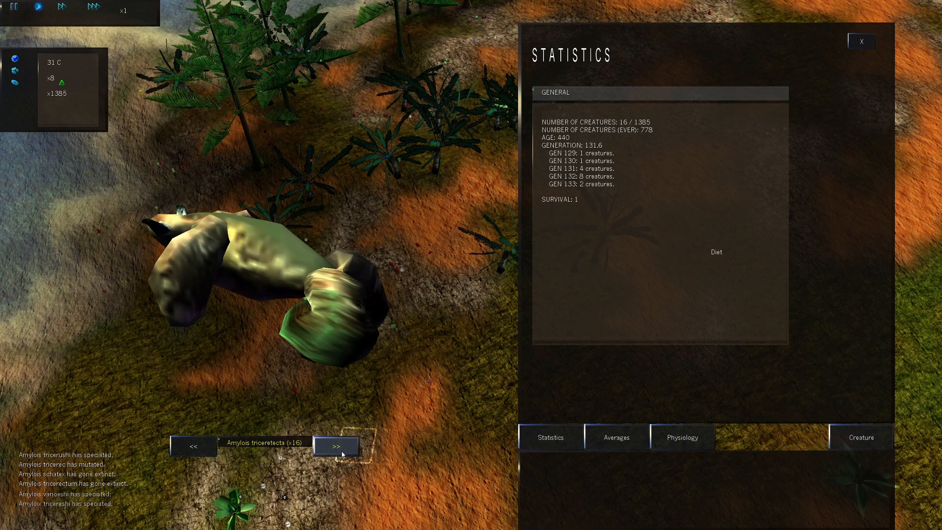
click(337, 446)
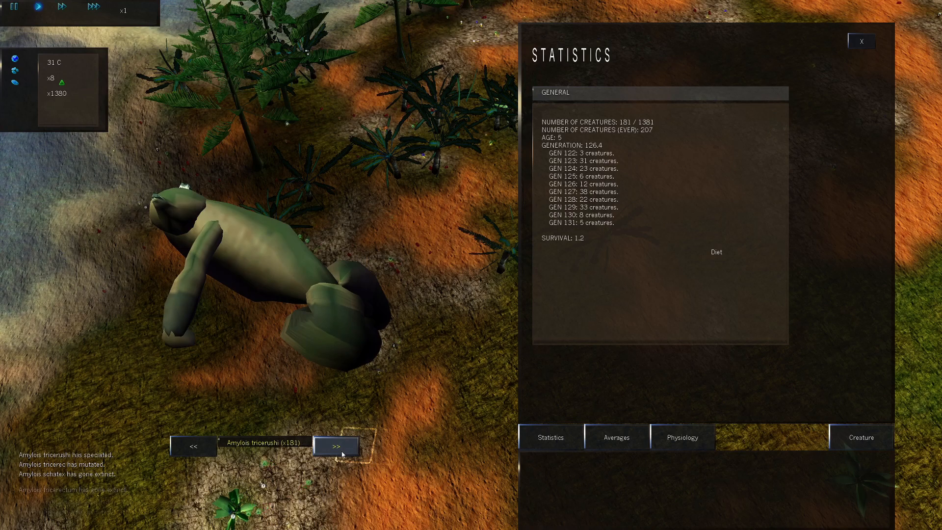
click(335, 447)
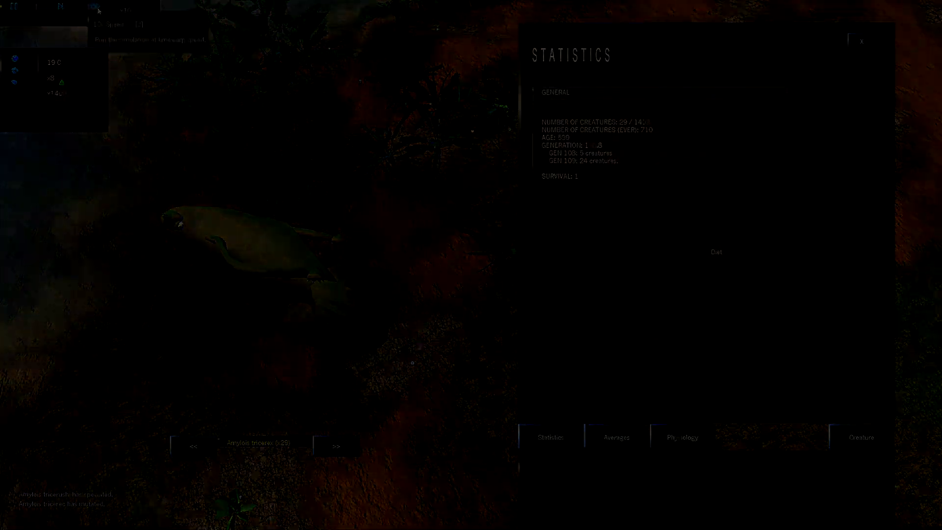
Show the Amylois family tree in the Clade Diagram tab
click(862, 40)
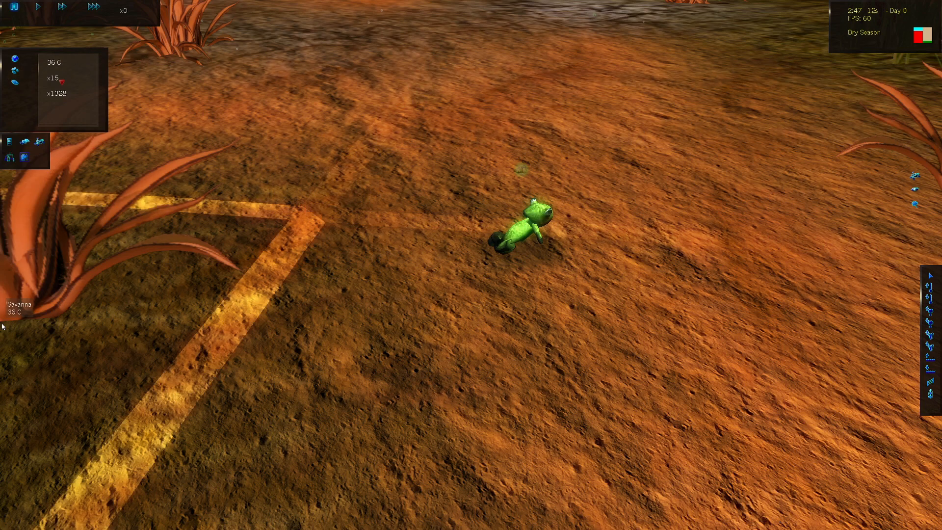
click(529, 228)
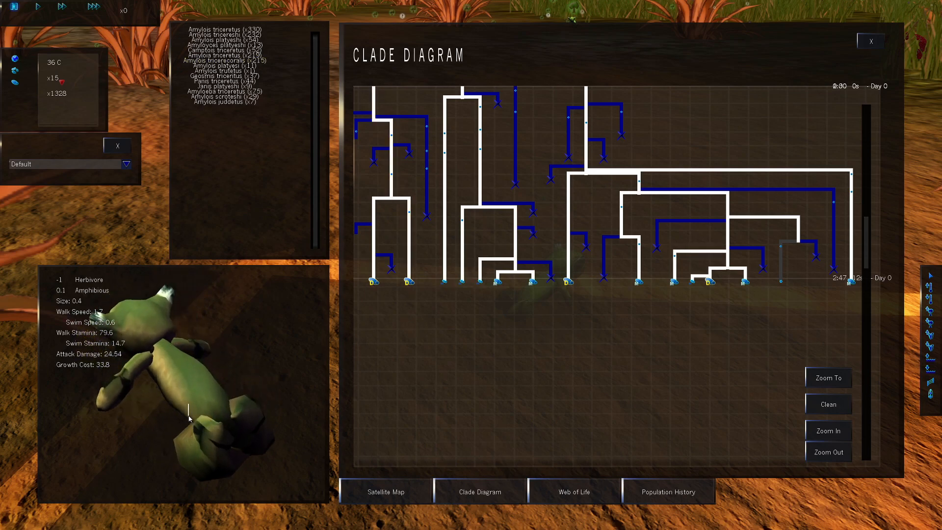
Highlight species lineages including Amylois juddetus, then jump to a living Amylois tricerecoralis creature
click(461, 281)
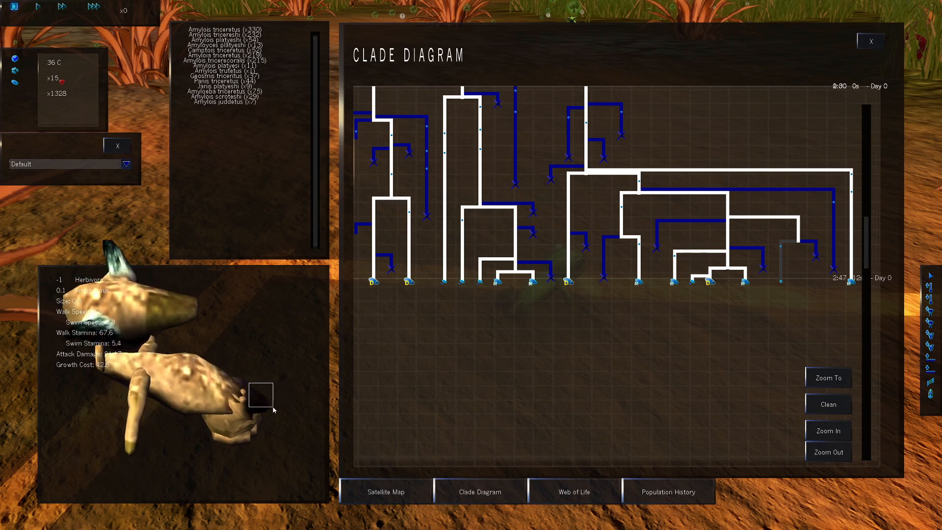
click(531, 281)
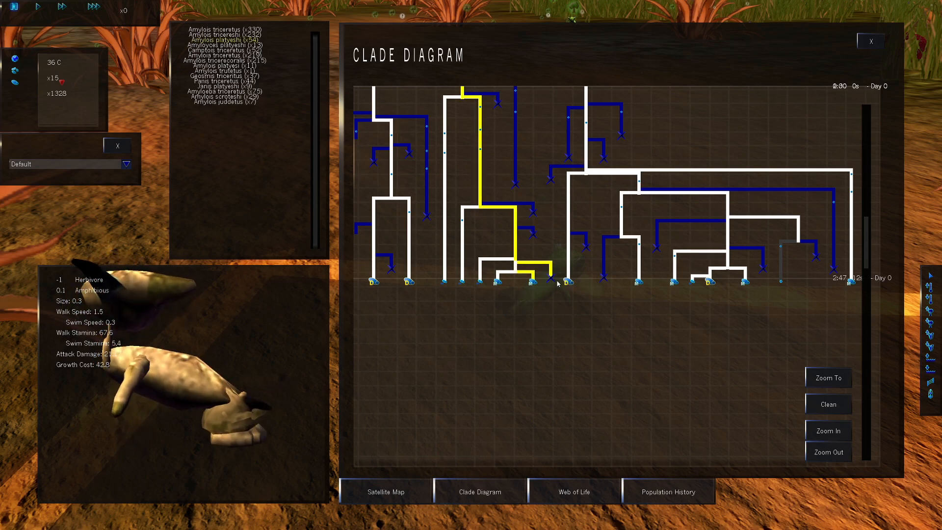
click(568, 281)
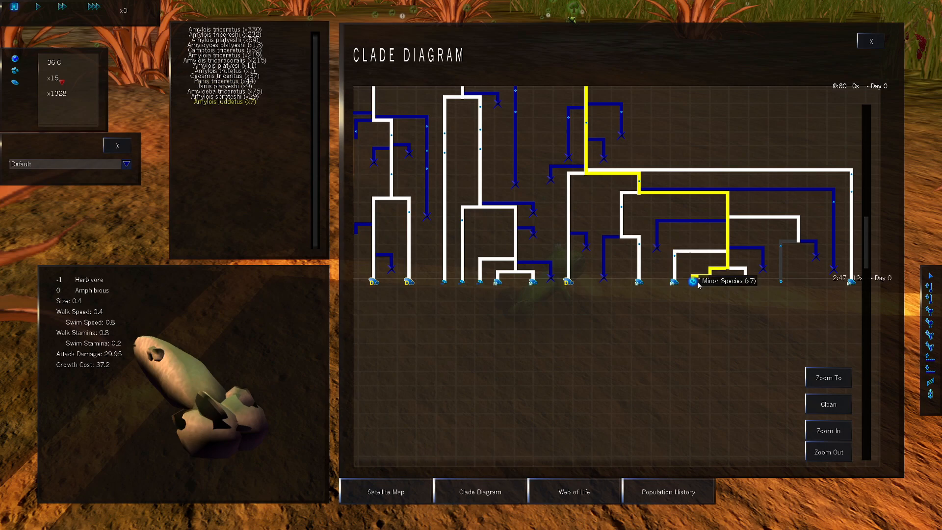
click(742, 283)
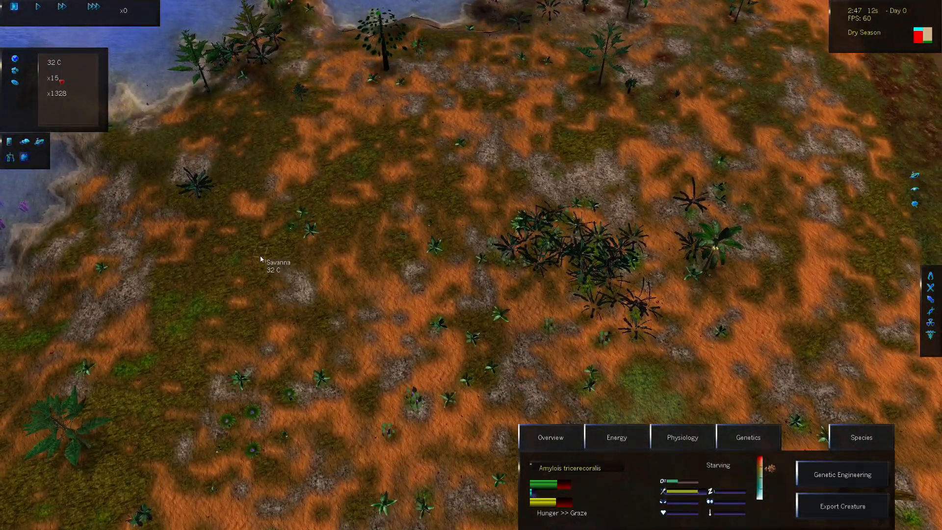
mouse_move(37, 7)
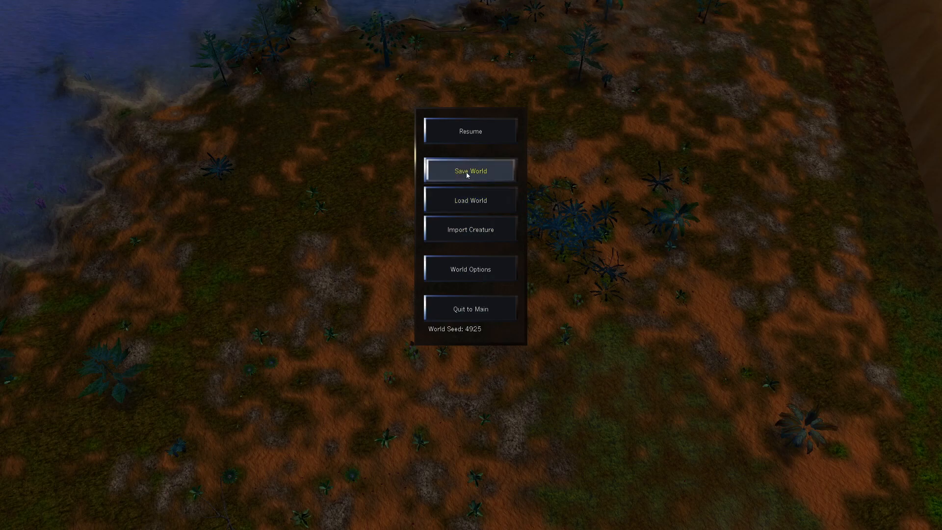
Resume the dry-season world and watch extinctions mount until mass extinction is declared
click(470, 131)
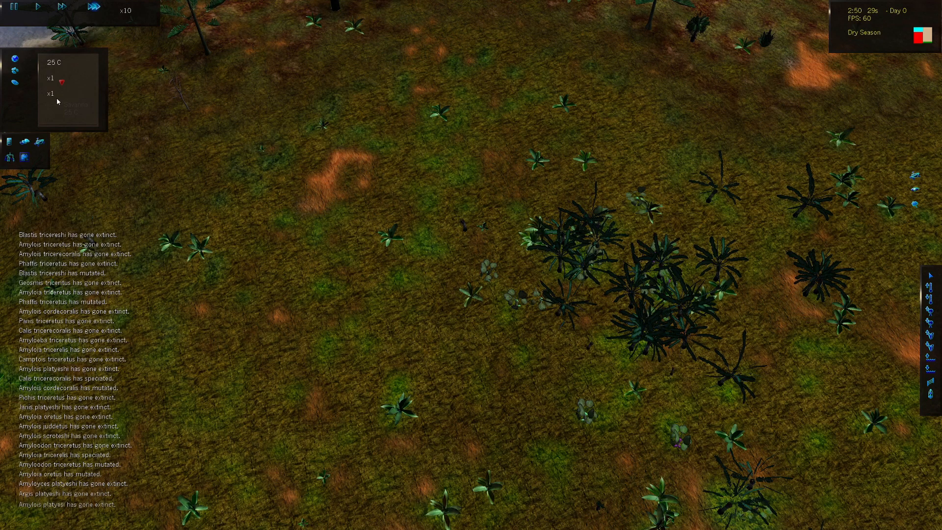
key(Escape)
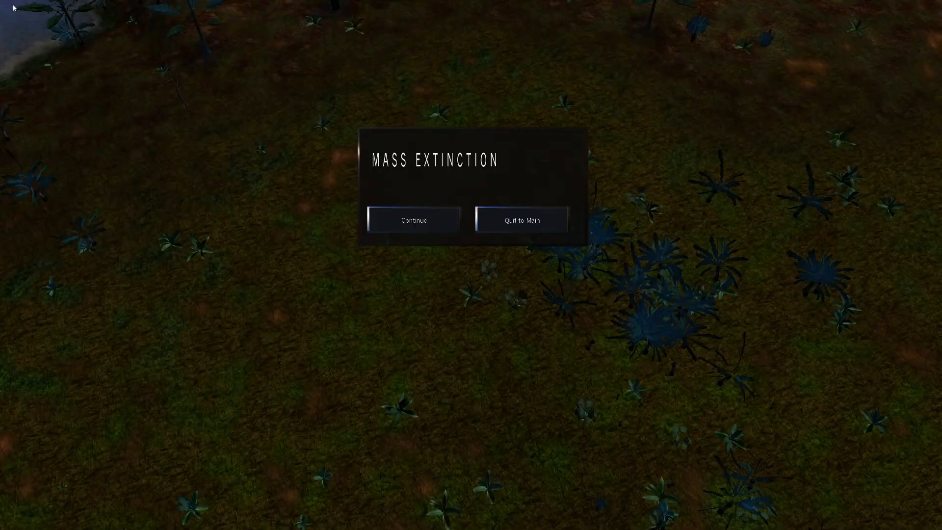
mouse_move(223, 193)
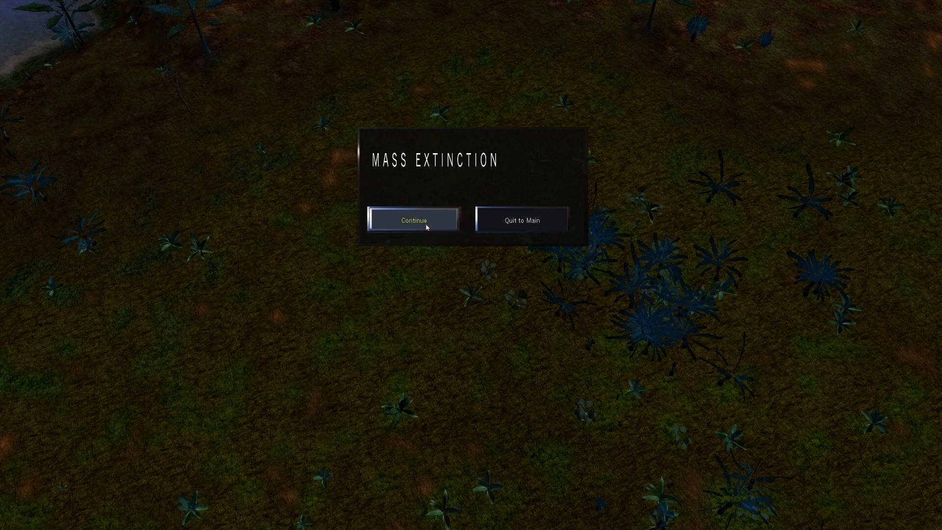
Dismiss the Mass Extinction notice by choosing Continue
click(413, 219)
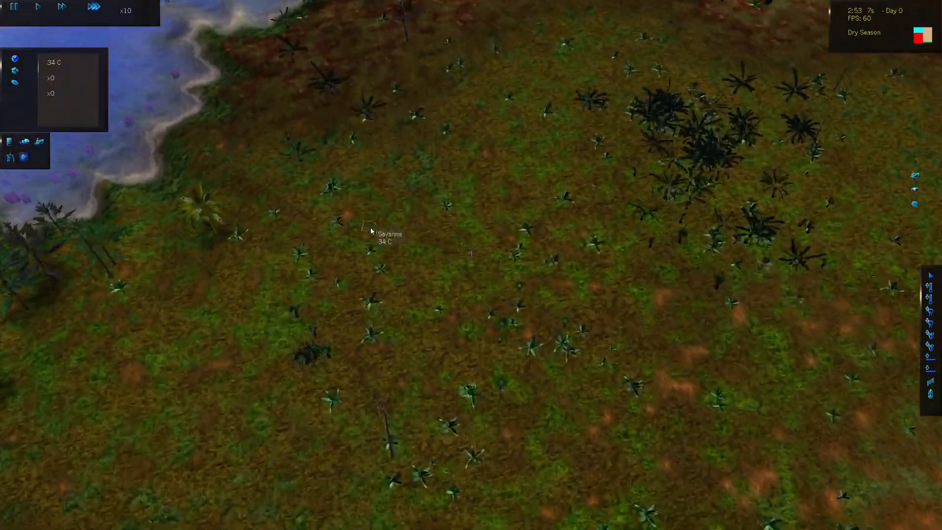
Pause the empty world to bring up the menu showing seed 4925
key(Escape)
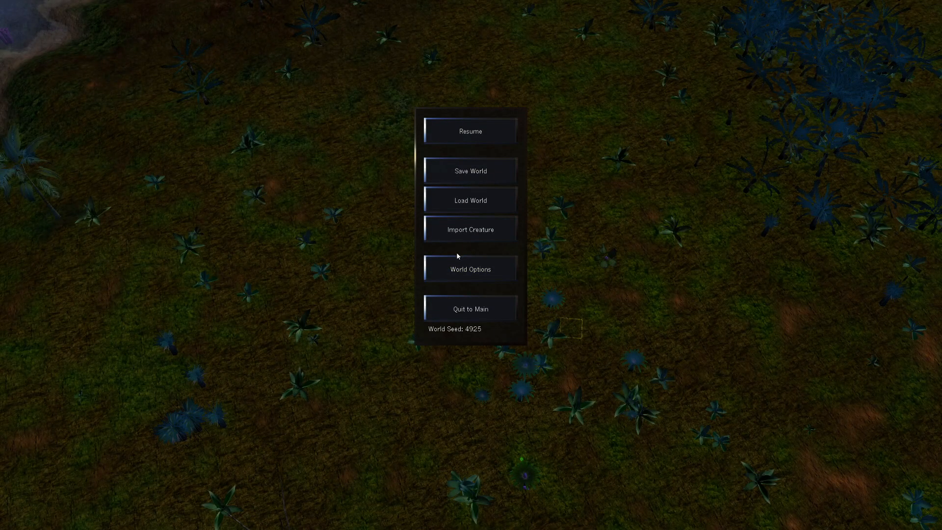
mouse_move(450, 254)
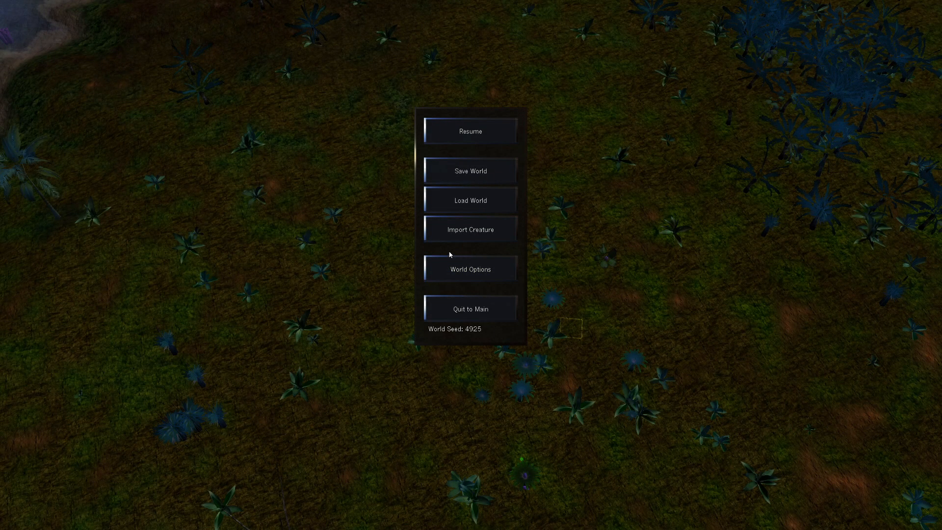
mouse_move(395, 259)
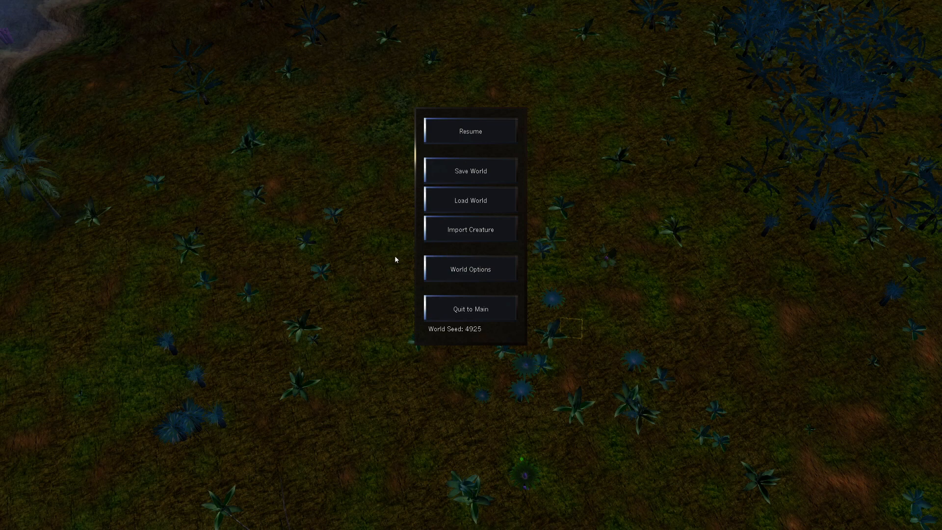
mouse_move(311, 295)
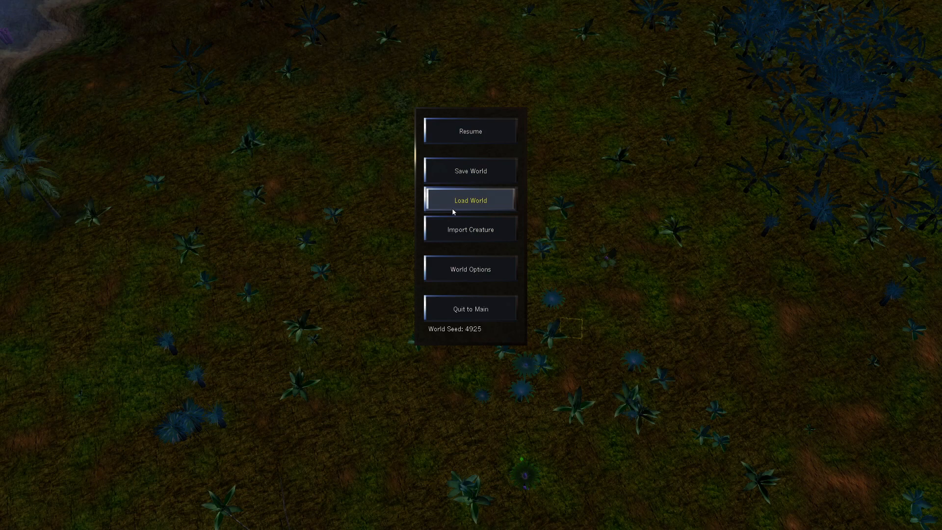
Reload the Autosave world, restoring 15 species and 1,338 creatures at 2:47
click(470, 200)
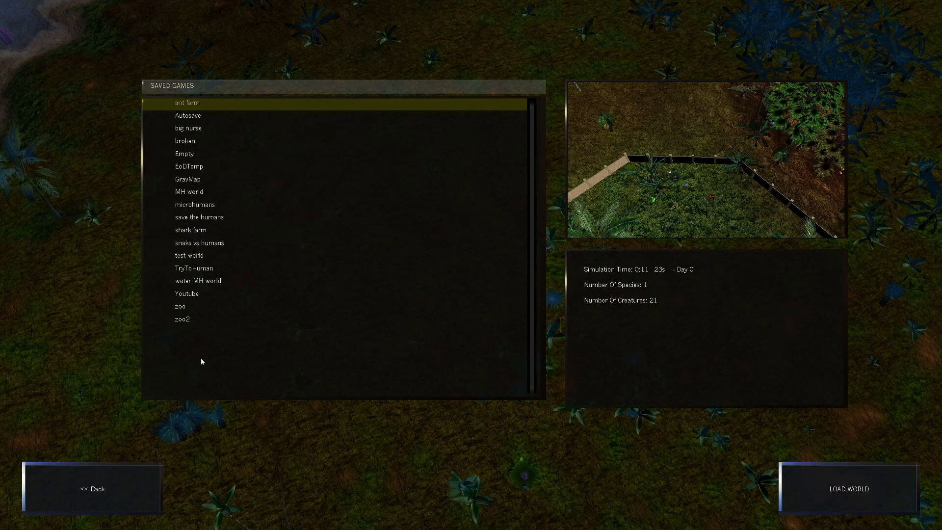
click(188, 115)
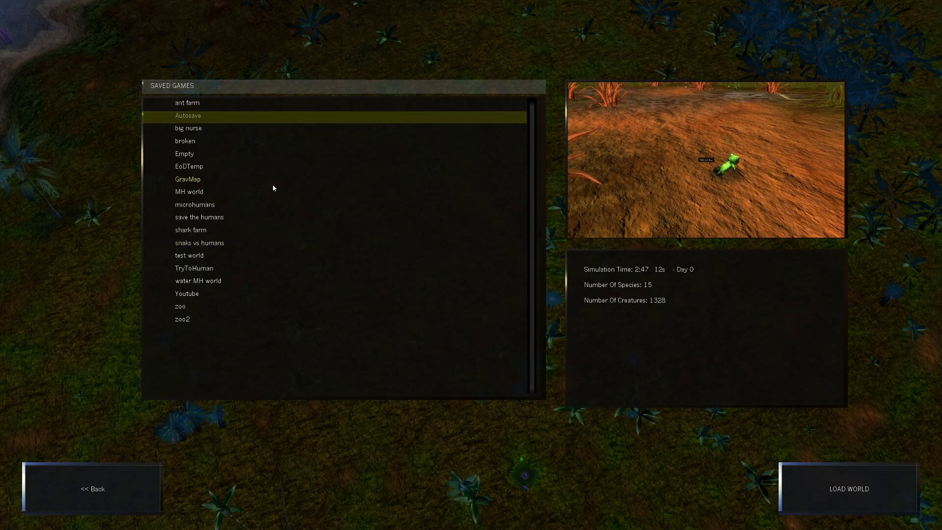
mouse_move(725, 171)
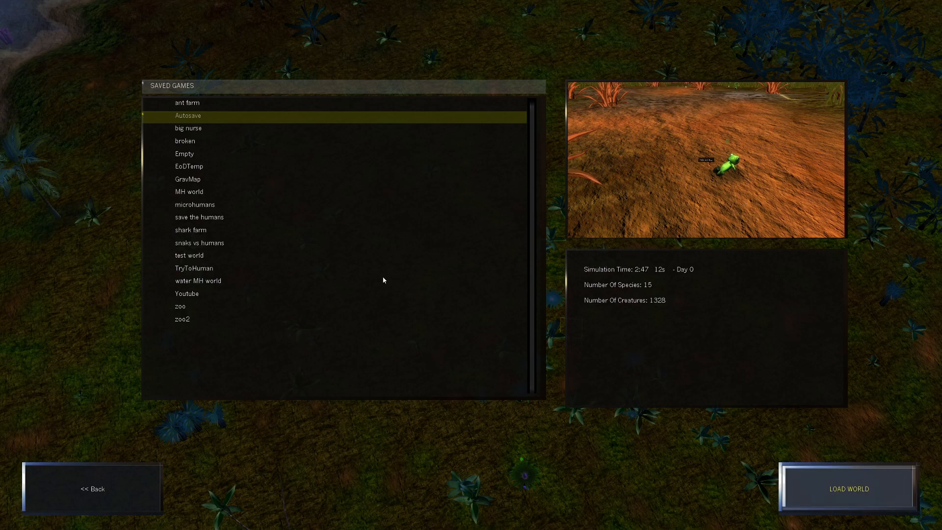
click(848, 489)
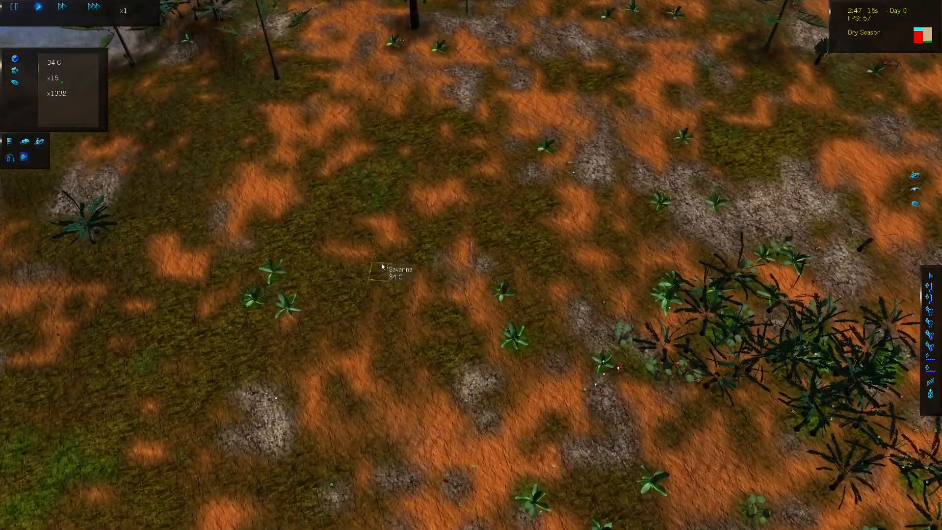
Confirm gravity 10000 in World Options and apply it to the reloaded world
key(Escape)
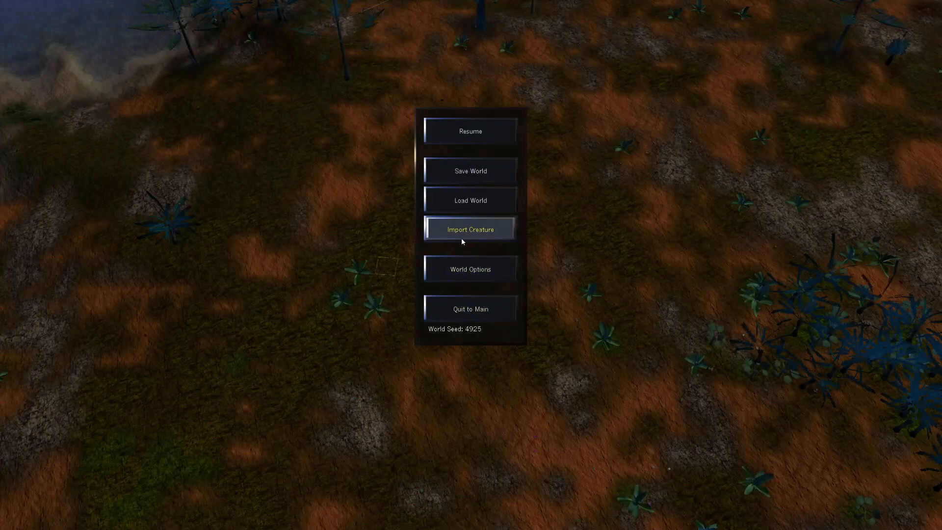
mouse_move(470, 268)
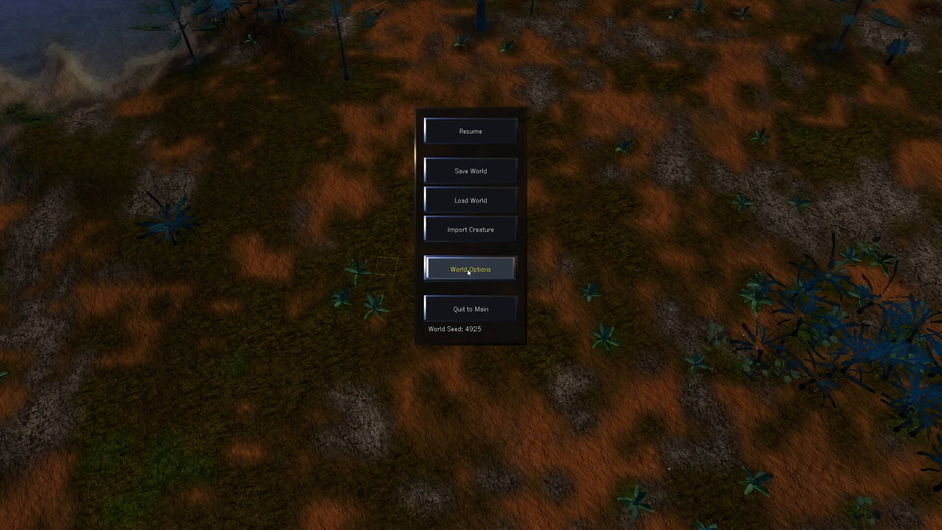
click(470, 268)
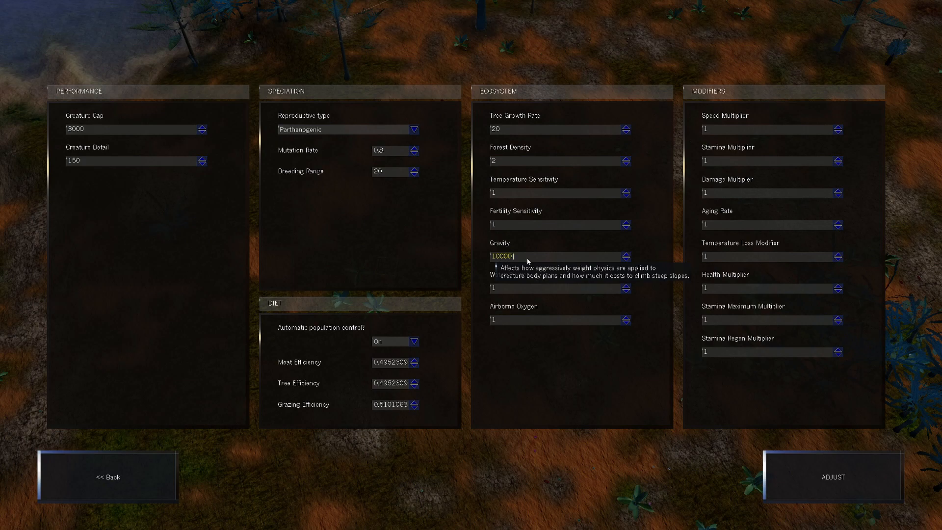
mouse_move(437, 266)
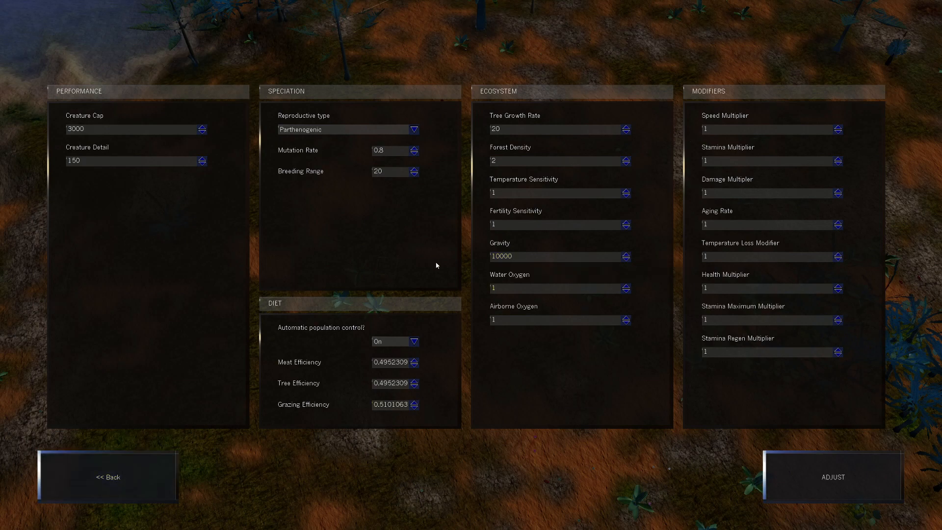
click(553, 320)
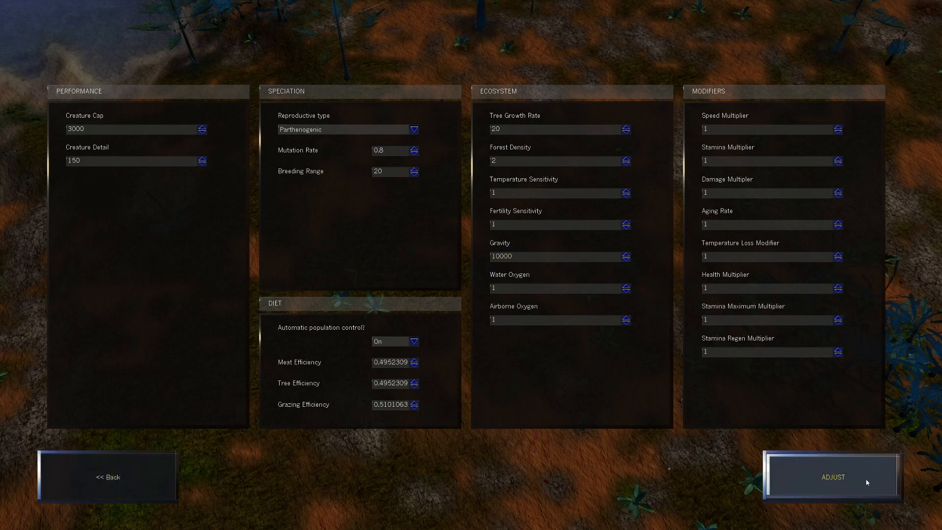
click(832, 477)
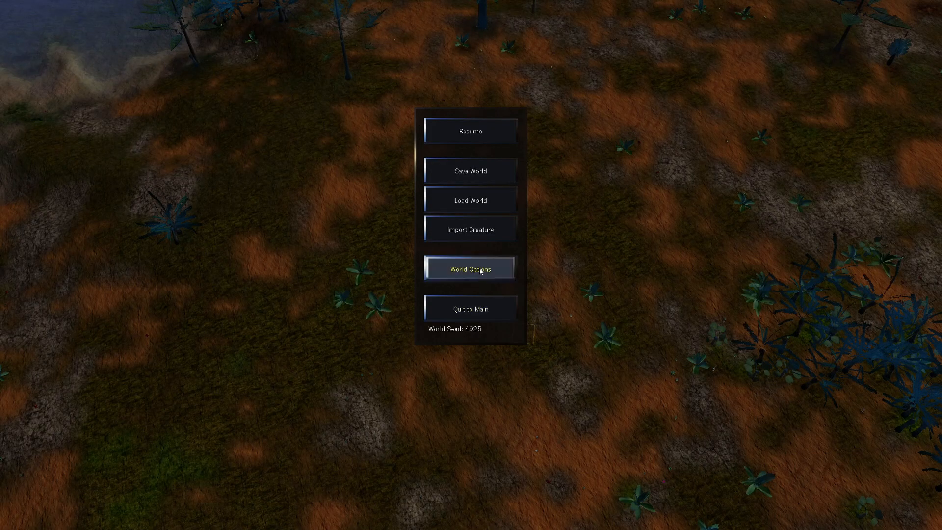
Raise meat, tree and grazing efficiencies to 1.0252, 1.0452 and 1.0001 and apply
click(470, 270)
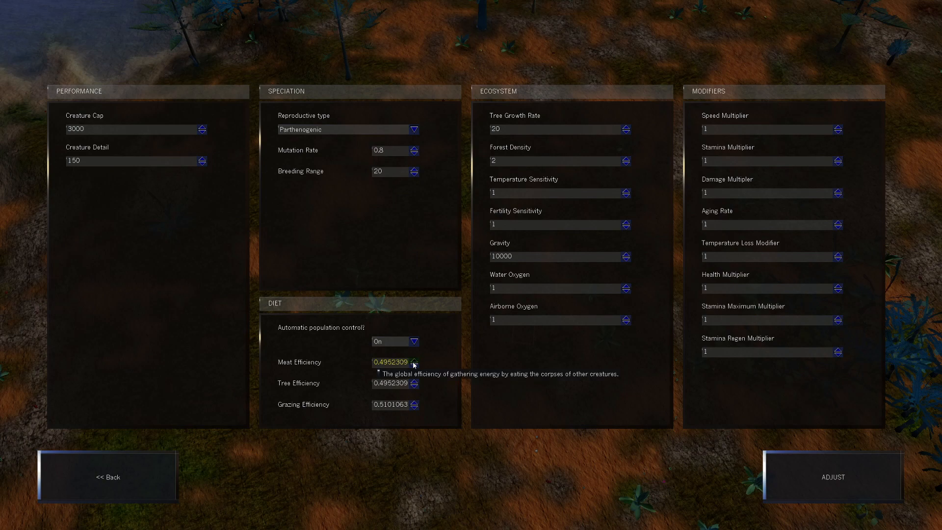
click(415, 362)
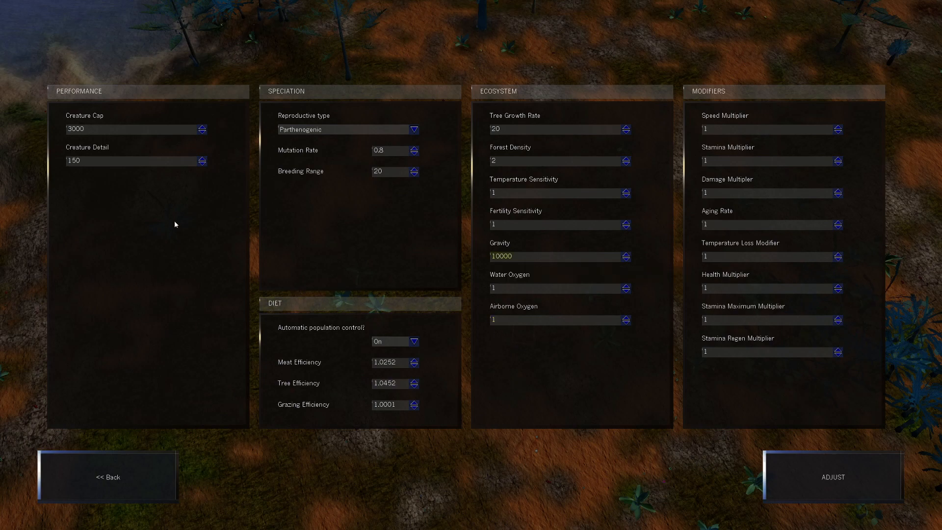
click(833, 477)
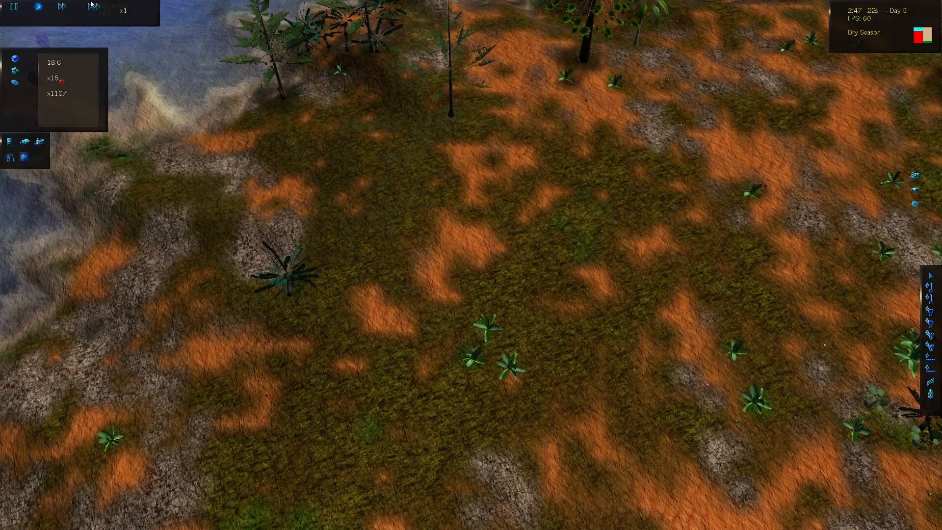
Run the simulation at x10 speed until one species of 2,364 creatures remains
click(91, 7)
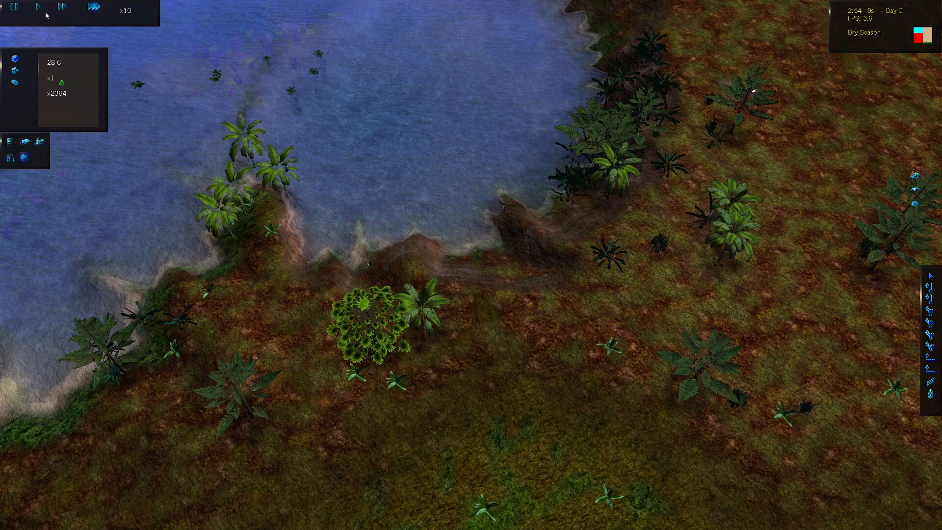
mouse_move(38, 8)
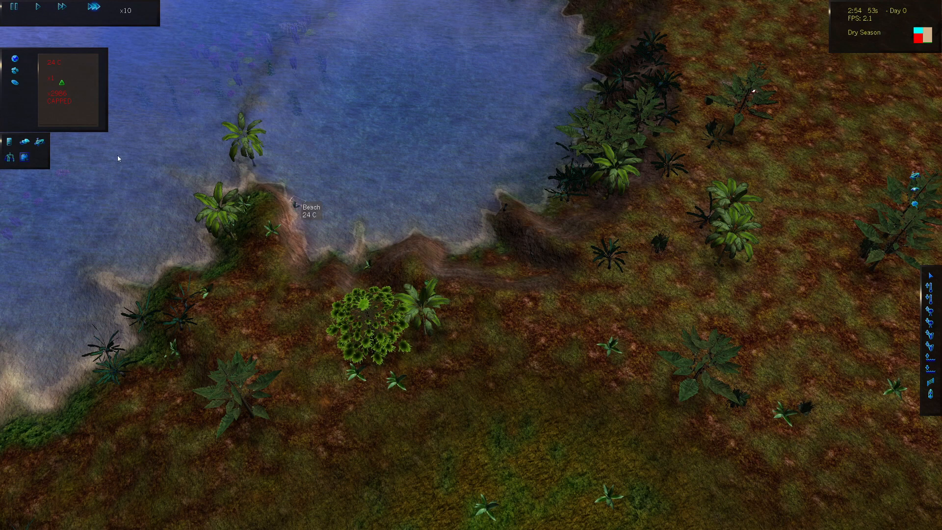
mouse_move(16, 11)
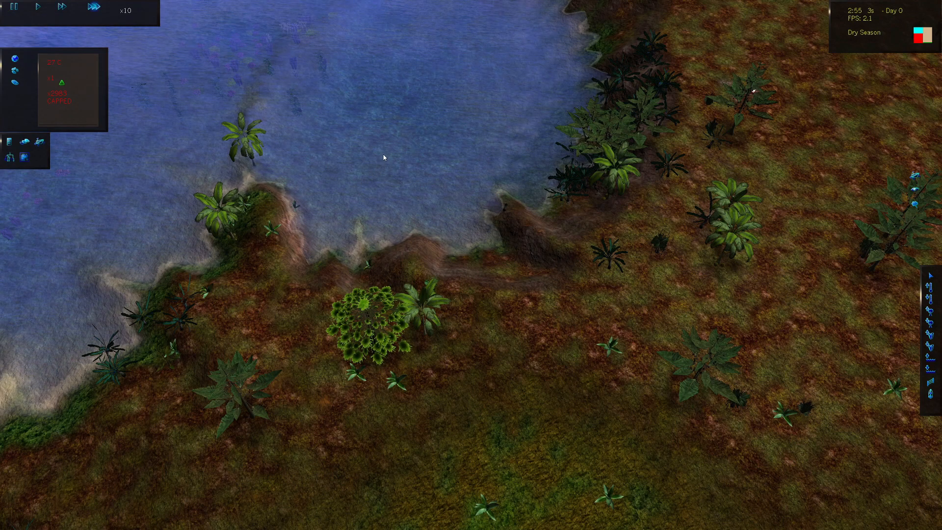
mouse_move(377, 159)
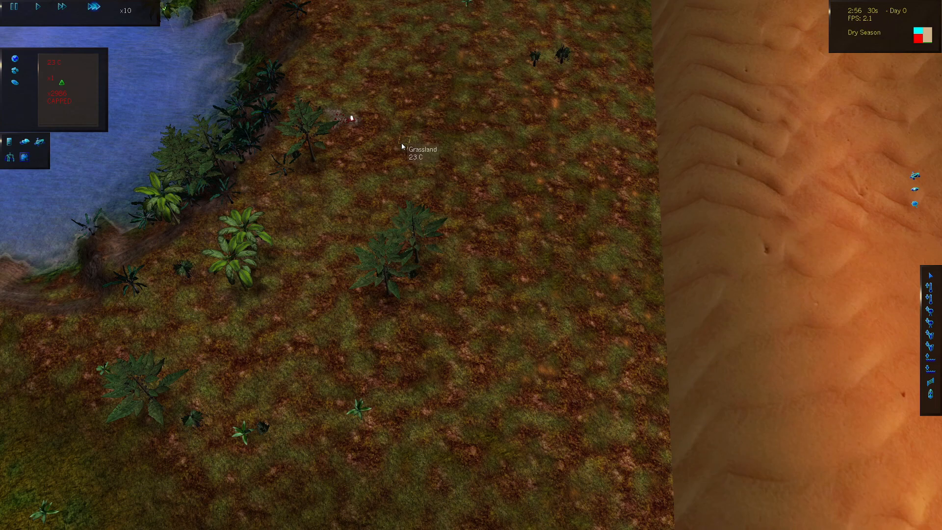
mouse_move(485, 251)
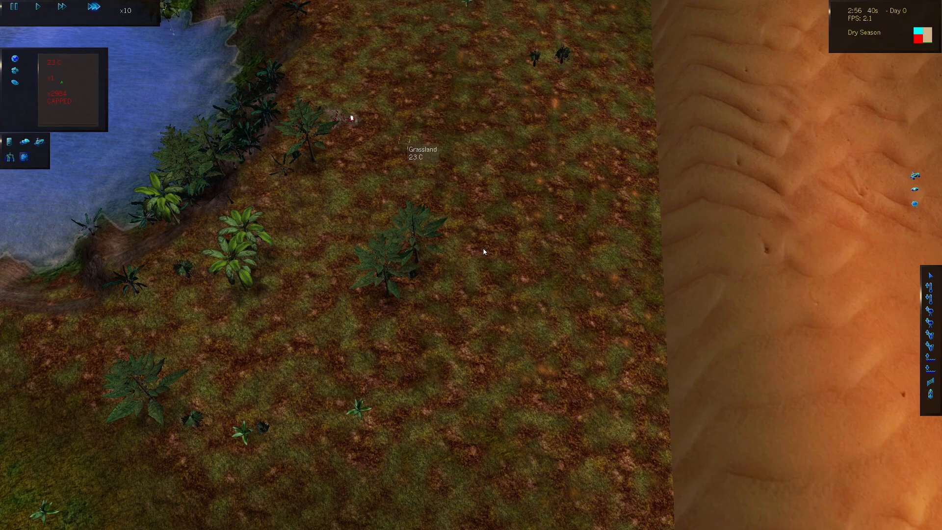
mouse_move(484, 251)
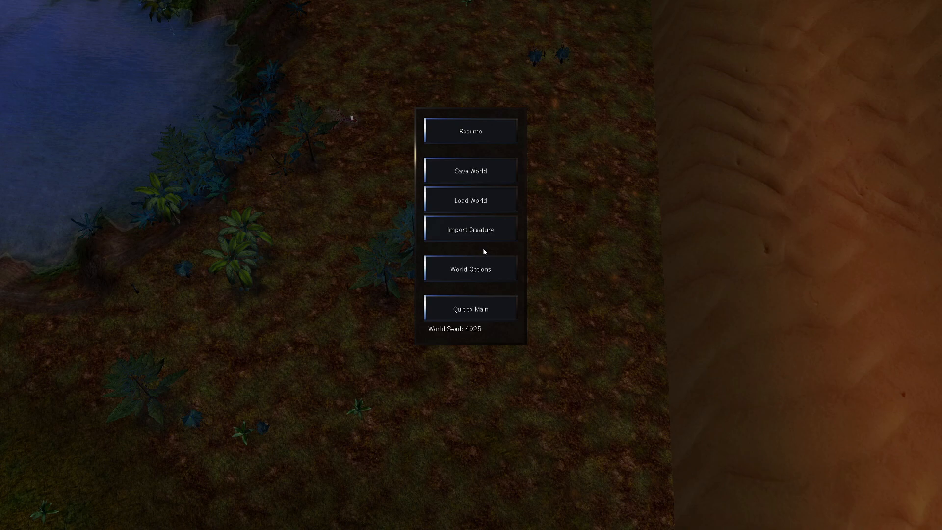
mouse_move(470, 200)
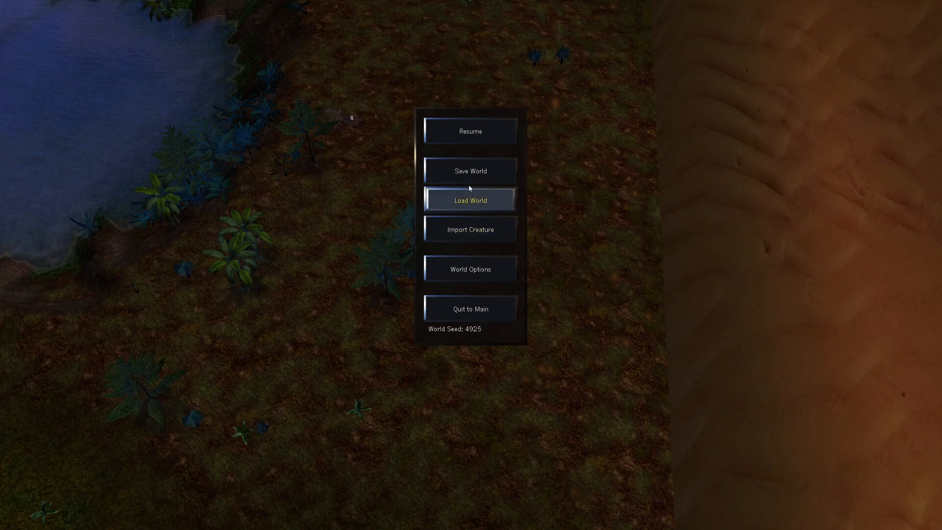
click(470, 131)
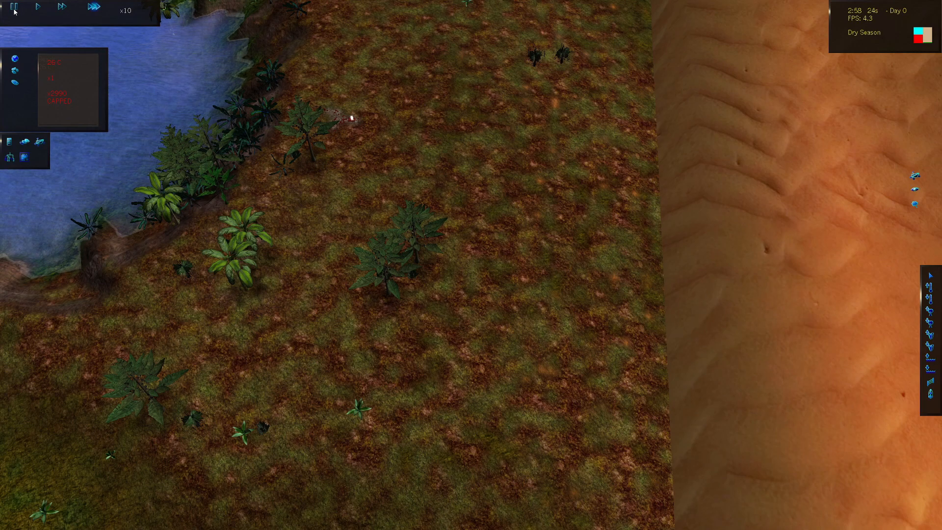
mouse_move(13, 8)
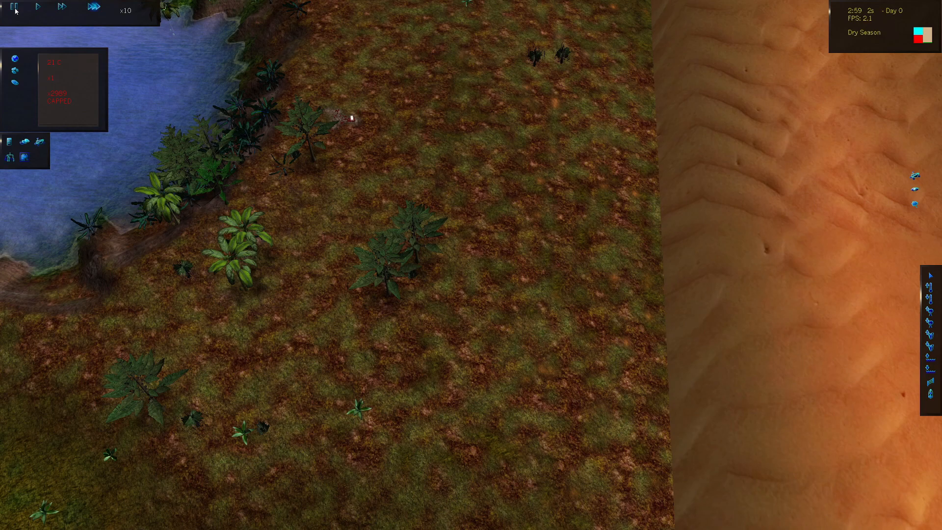
mouse_move(13, 11)
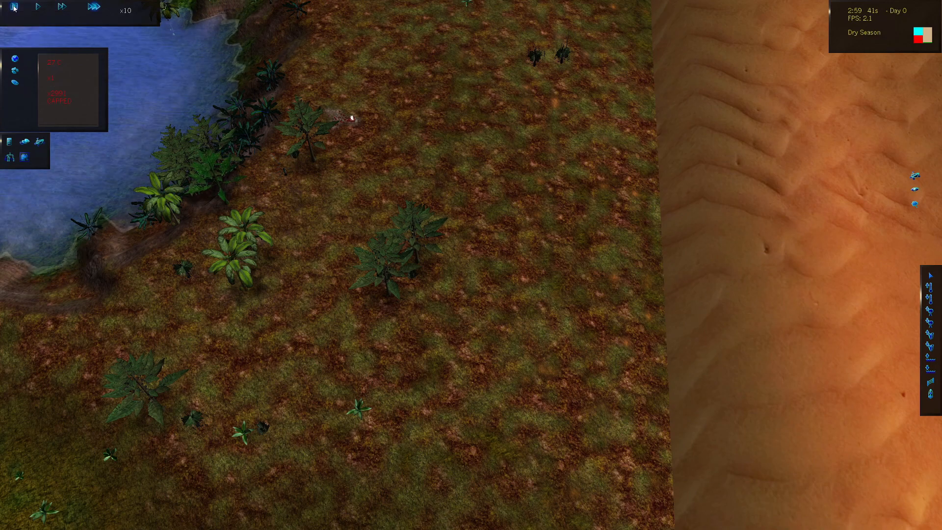
mouse_move(14, 59)
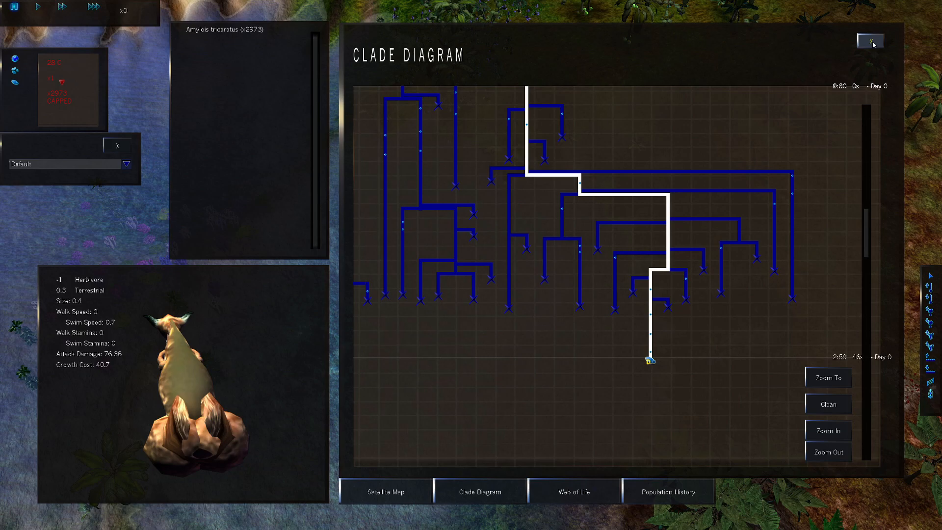
Close the Amylois triceretus clade diagram and bring up the pause menu
click(869, 40)
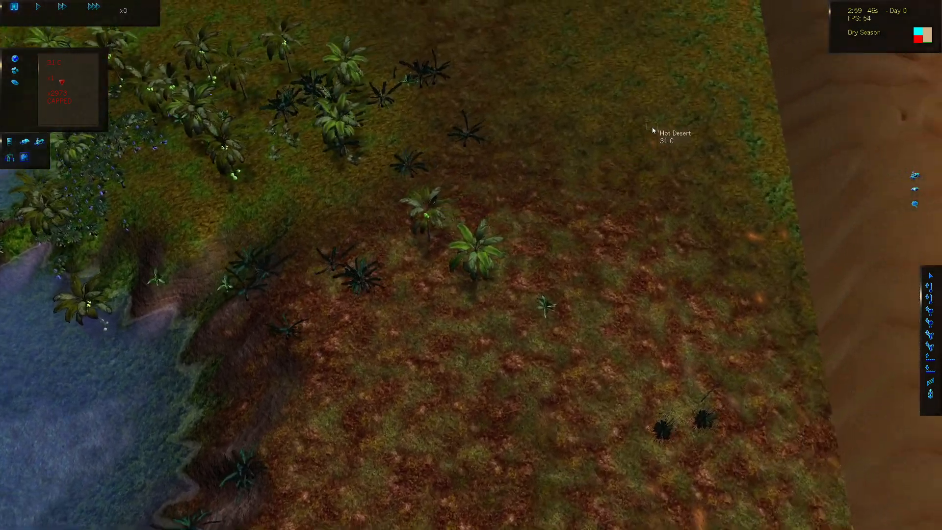
key(Escape)
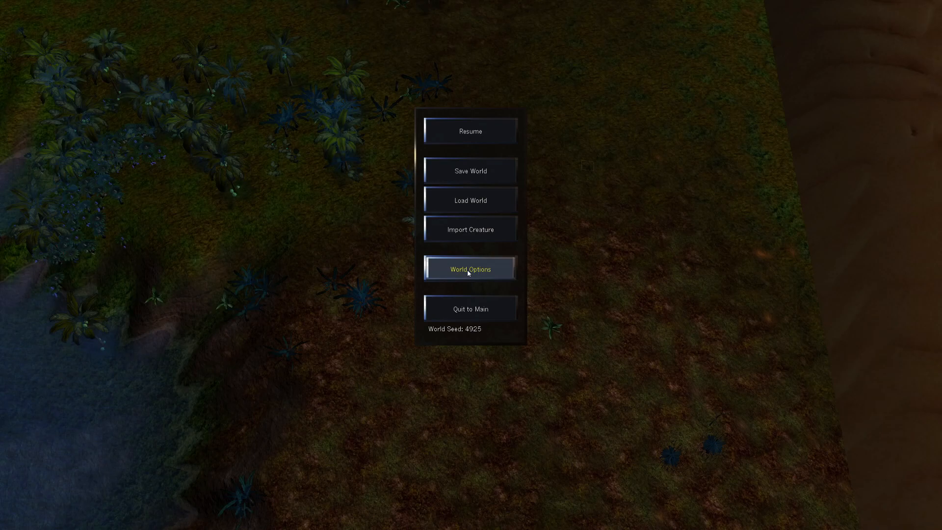
Apply gravity 100000, run at 1x speed, and leave the clade diagram
click(470, 269)
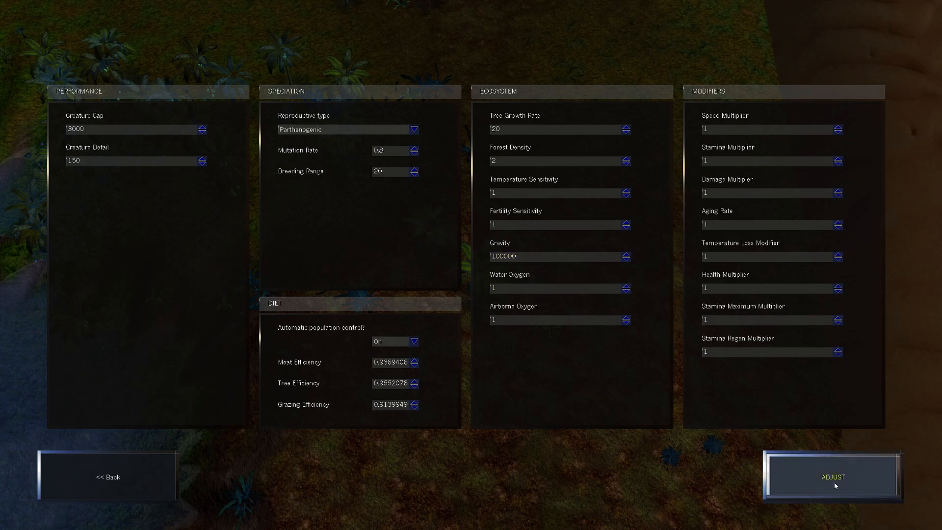
click(833, 476)
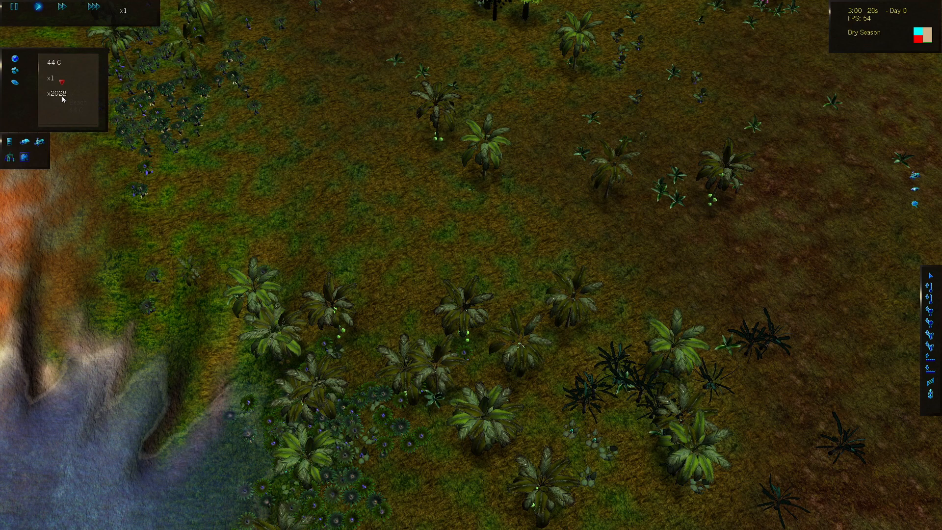
mouse_move(92, 7)
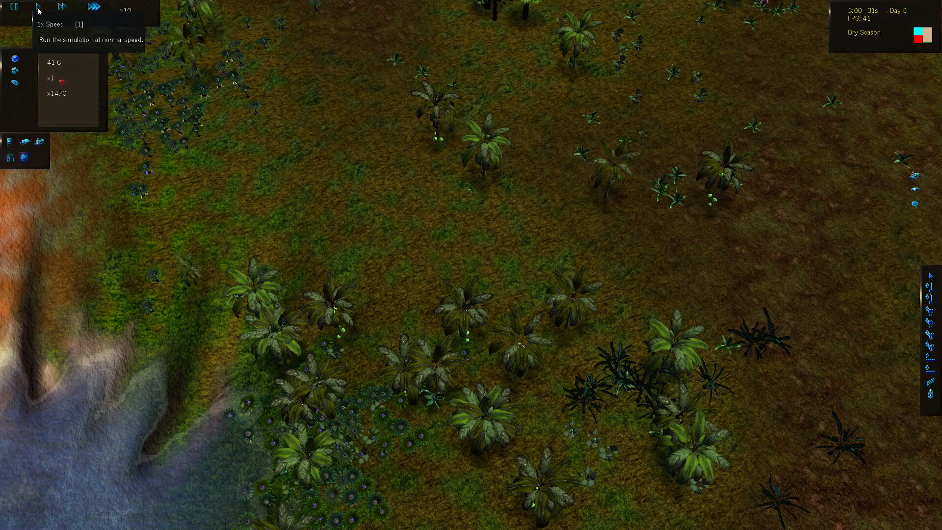
click(38, 6)
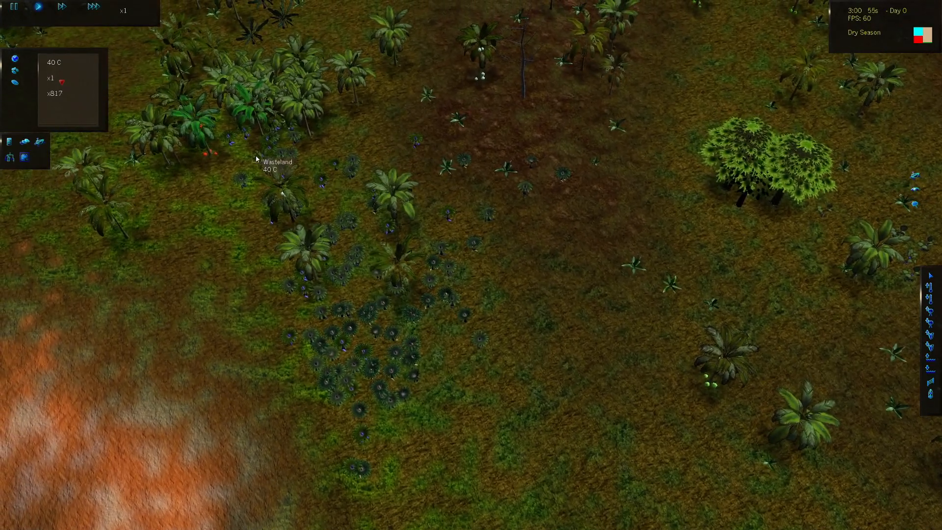
mouse_move(329, 191)
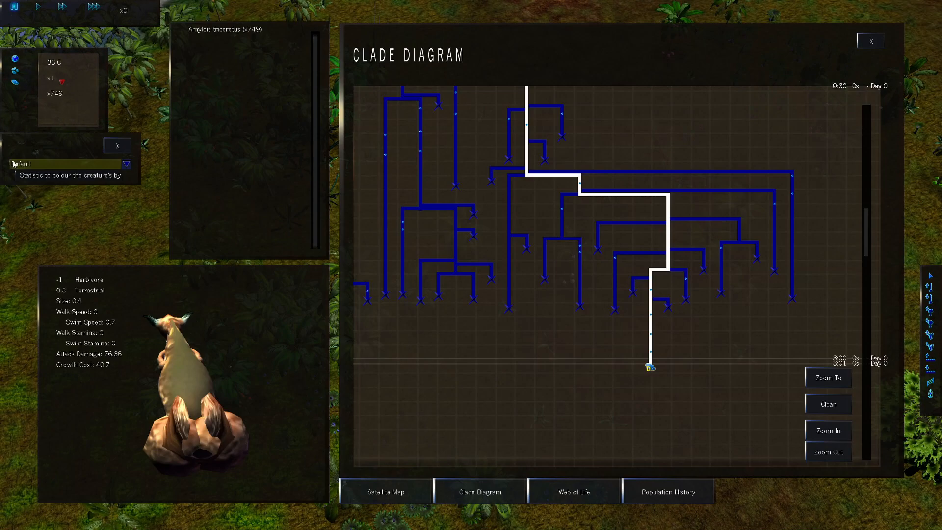
click(869, 40)
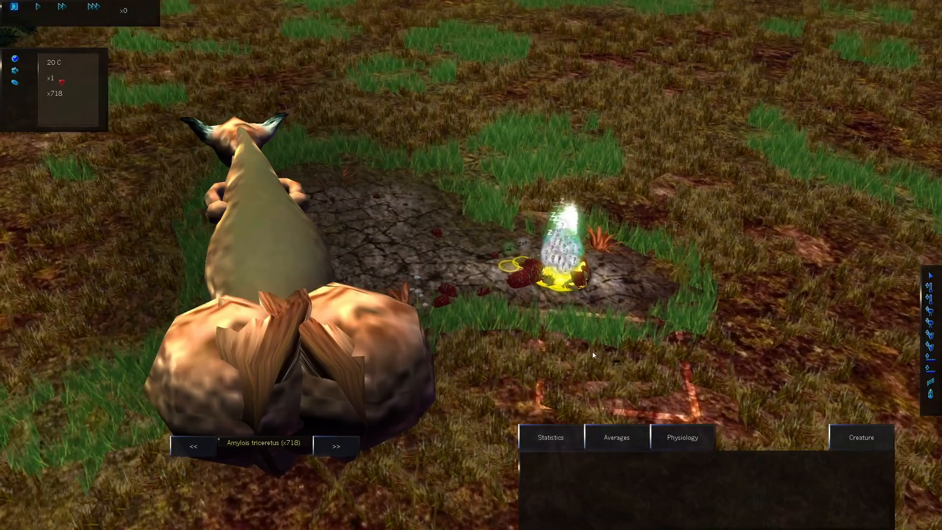
click(615, 437)
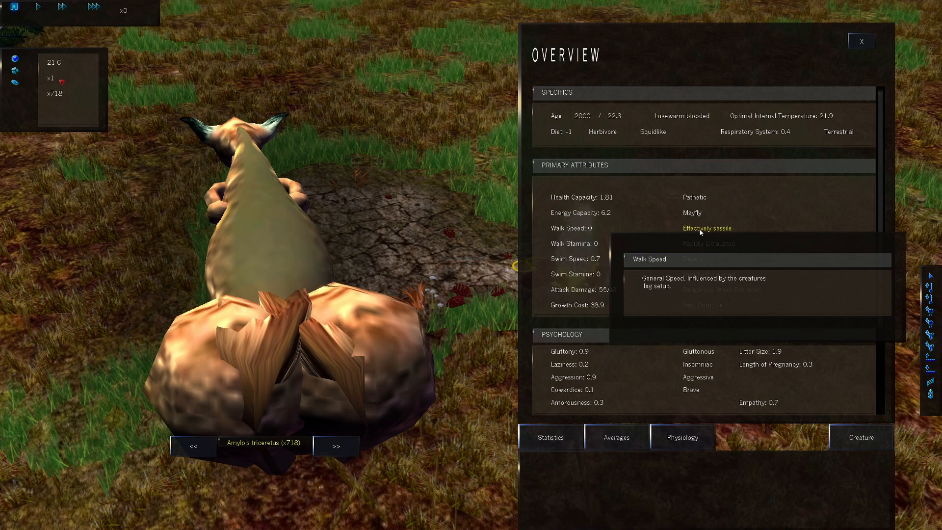
mouse_move(697, 233)
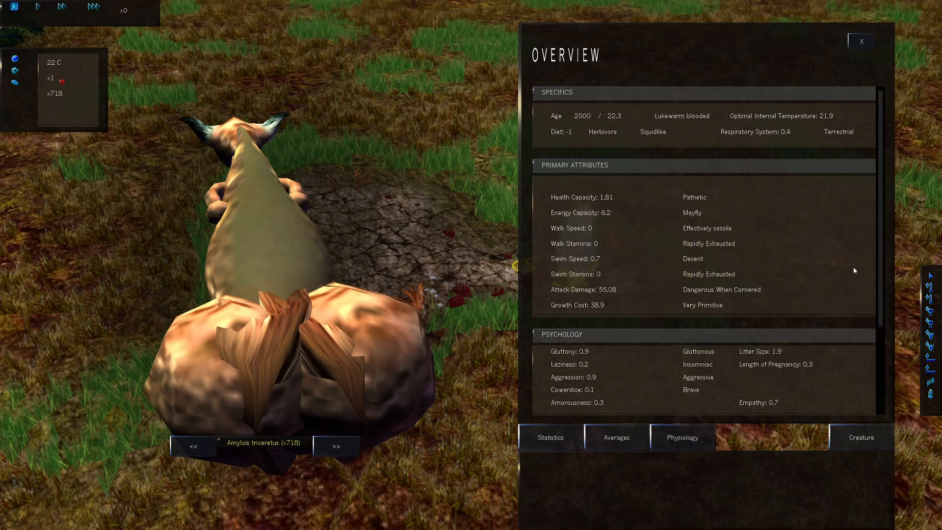
mouse_move(821, 305)
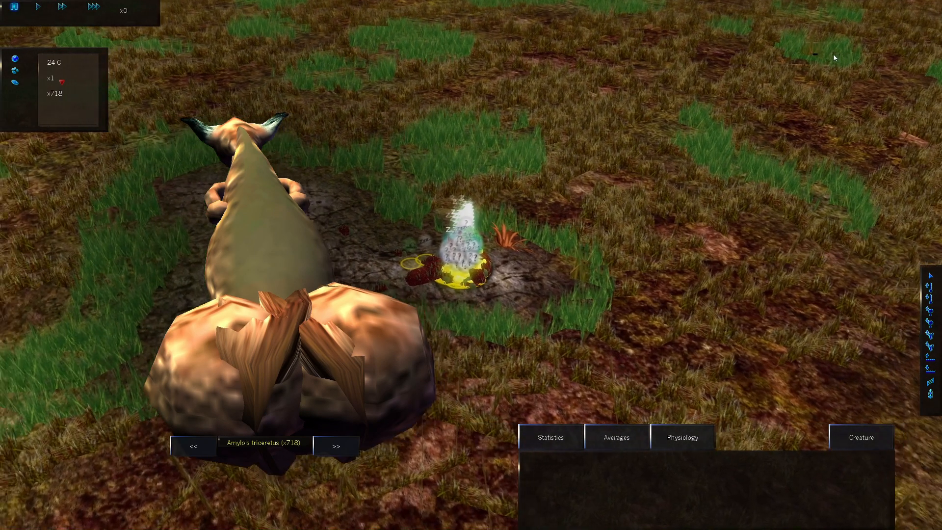
Resume at normal speed as Amylois triceretus drops to 442
click(38, 7)
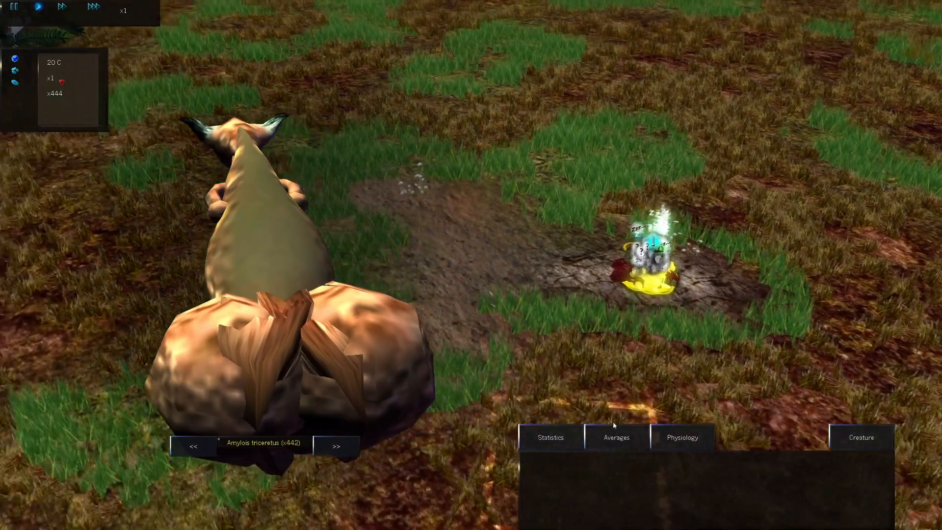
Review the population statistics and close them, with Amylois triceretus down to 271
click(549, 436)
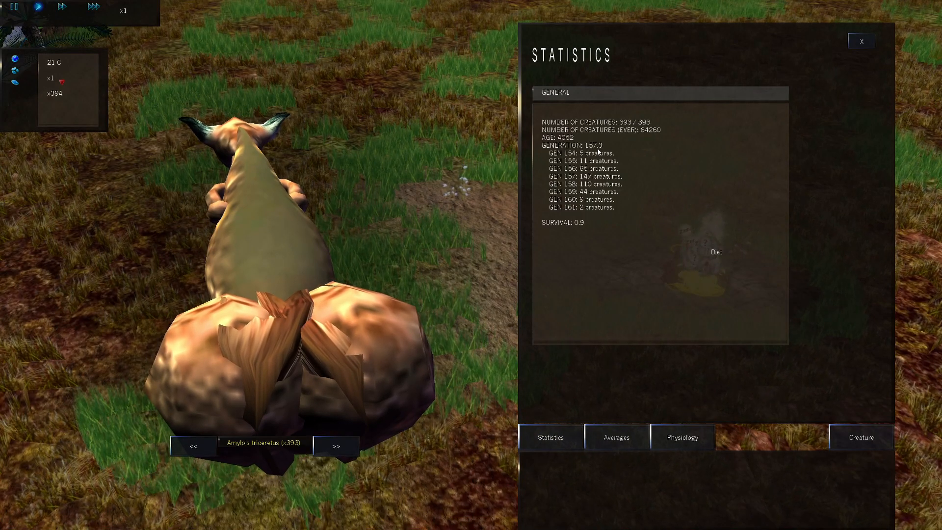
click(616, 436)
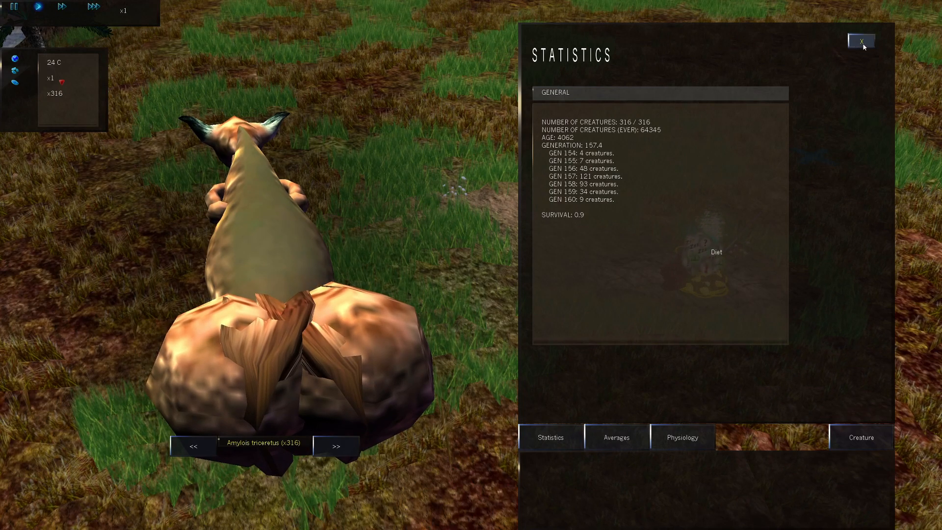
click(861, 41)
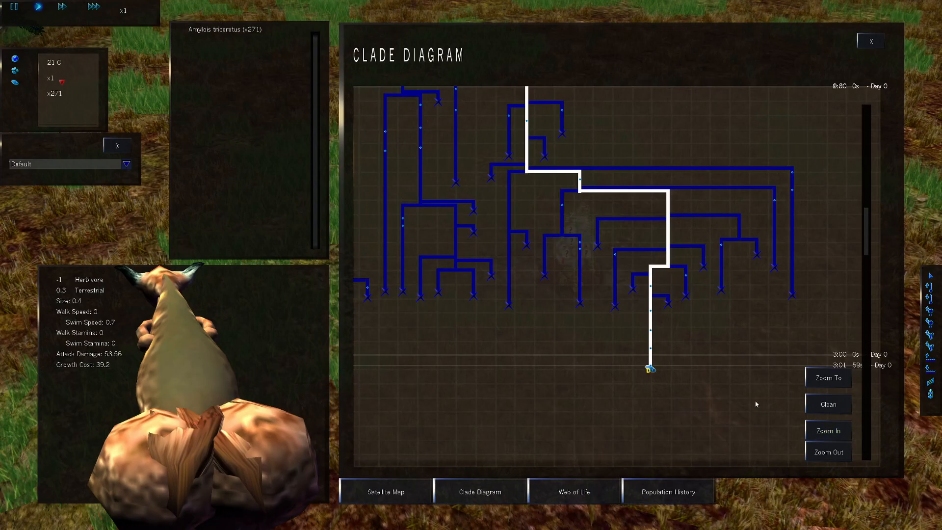
Preview an amphibious Amylois triceretus (134 left) in the Clade Diagram as the simulation runs
click(870, 41)
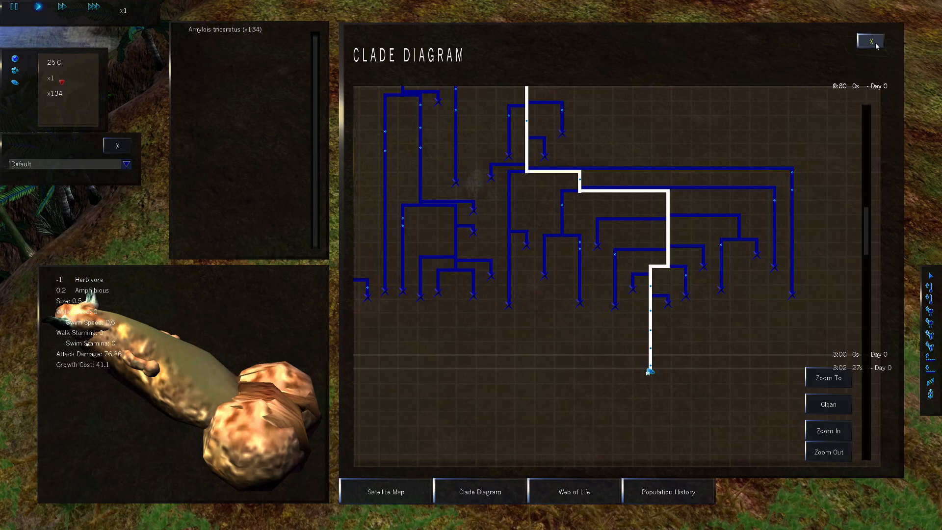
Close the Clade Diagram and let the world run until nine creatures split into two species
click(870, 41)
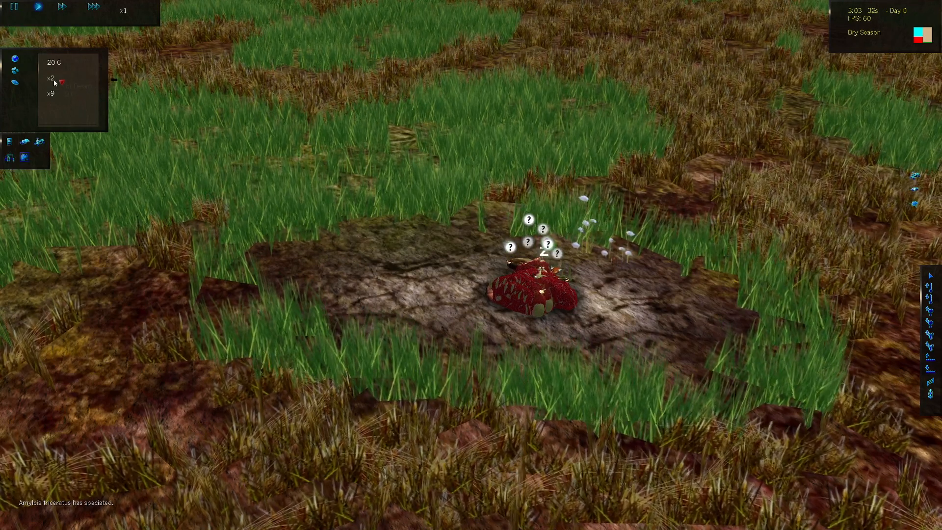
mouse_move(13, 7)
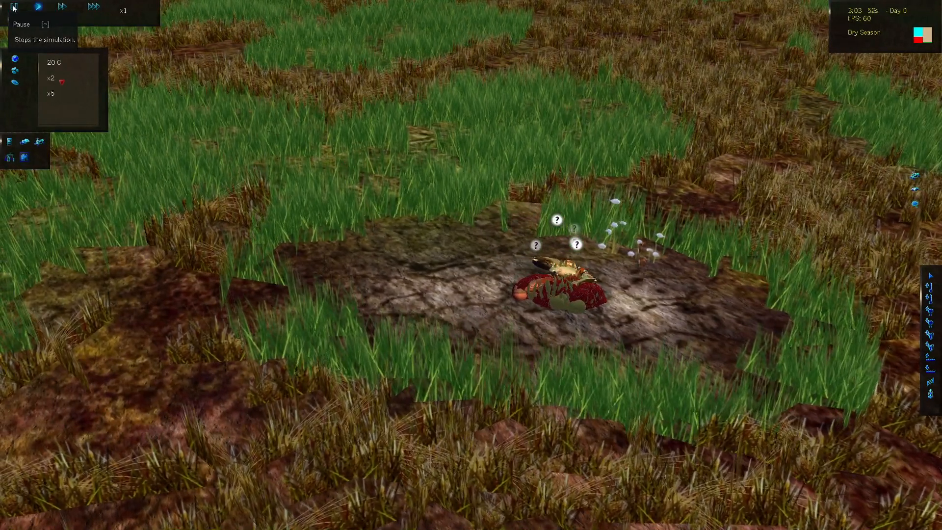
Pause and inspect both new Amylois triceretus branches, then pause again at the seed-4925 menu
click(13, 6)
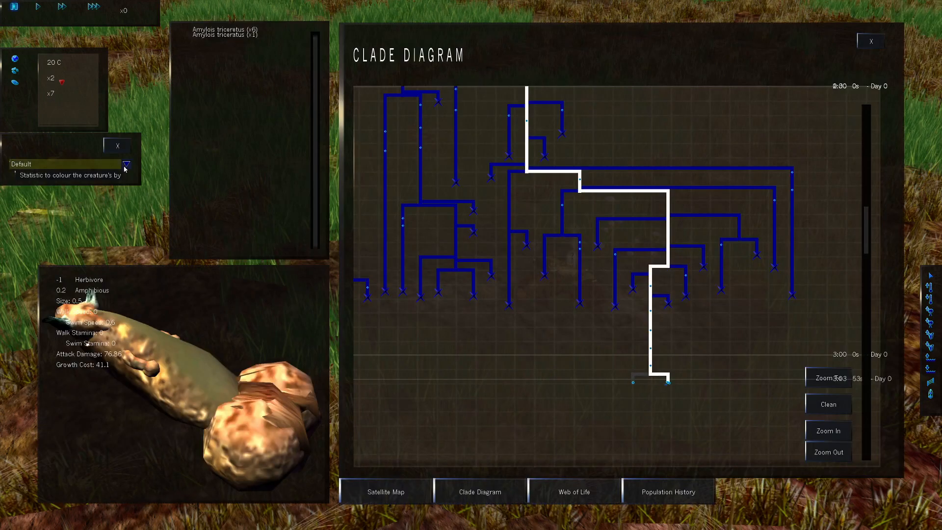
click(667, 382)
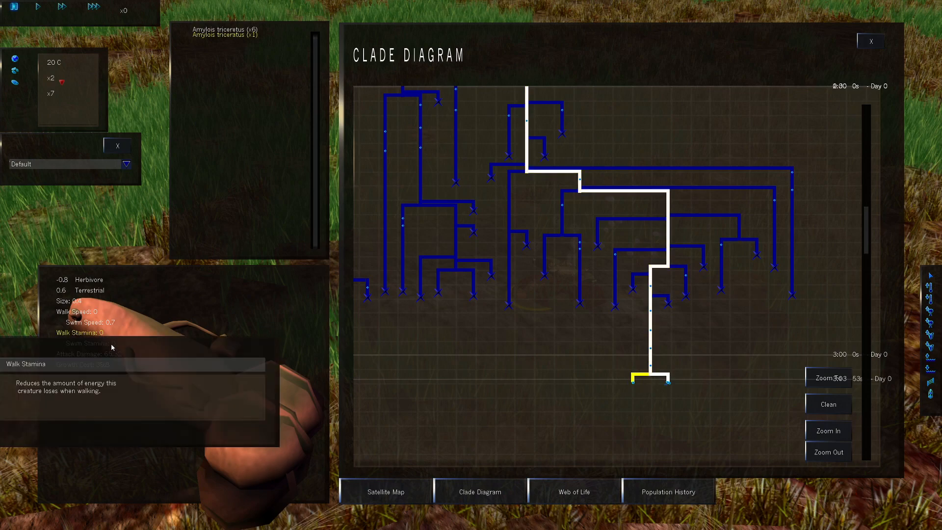
click(666, 381)
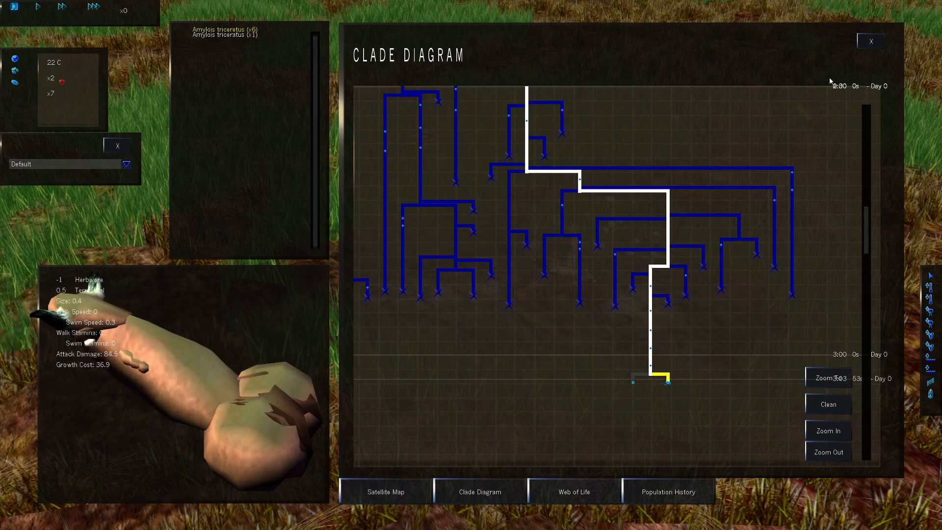
click(870, 41)
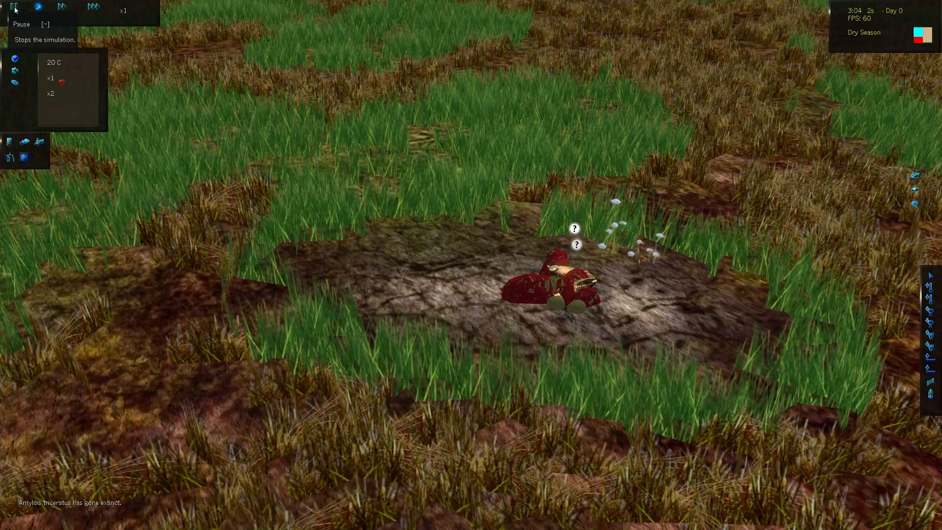
click(12, 6)
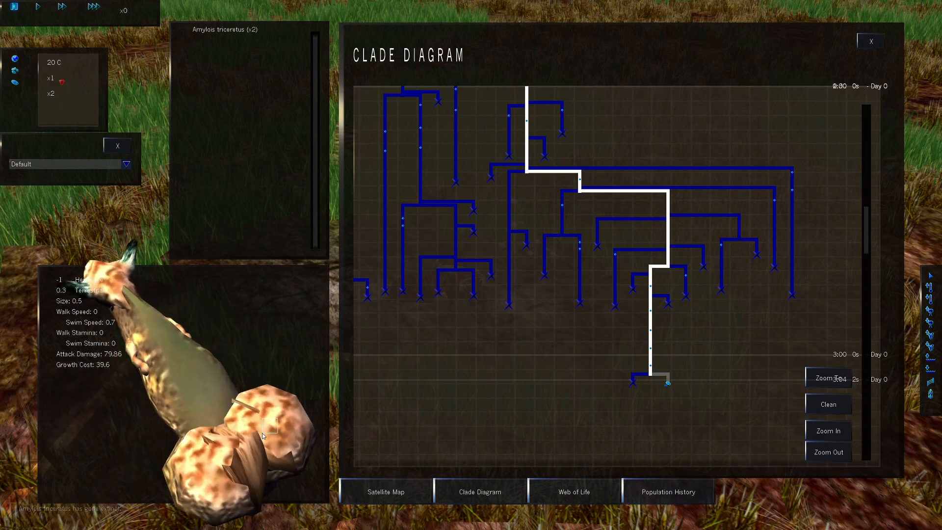
click(870, 41)
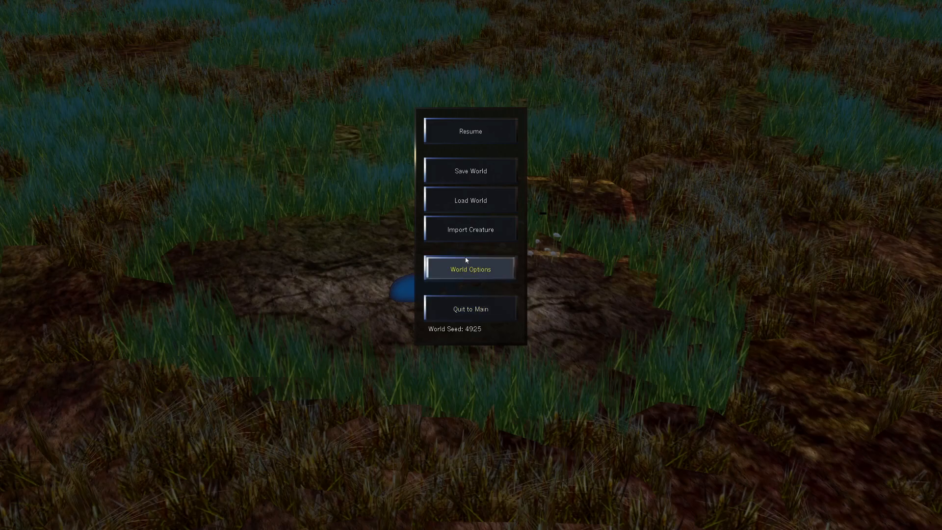
Export a surviving Amylois triceretus to the genome bank, typing the name 'ravMonter'
click(470, 131)
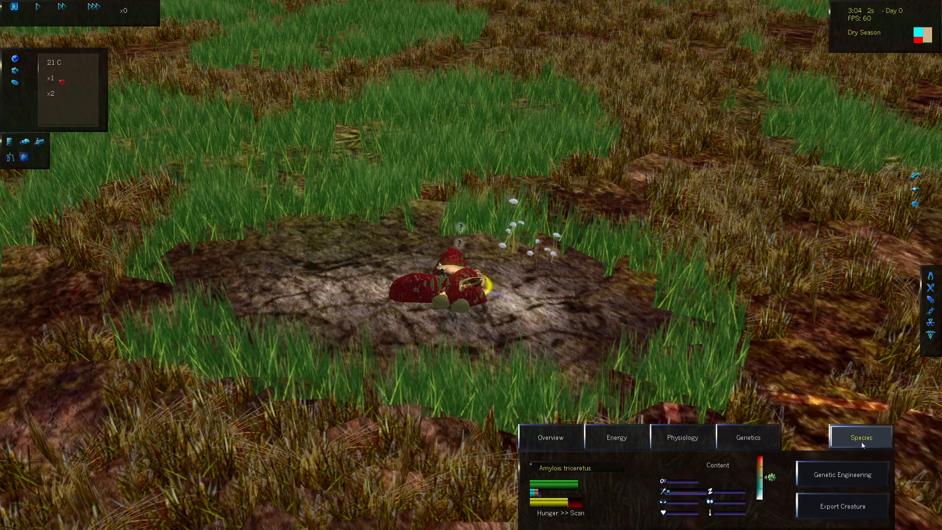
click(841, 506)
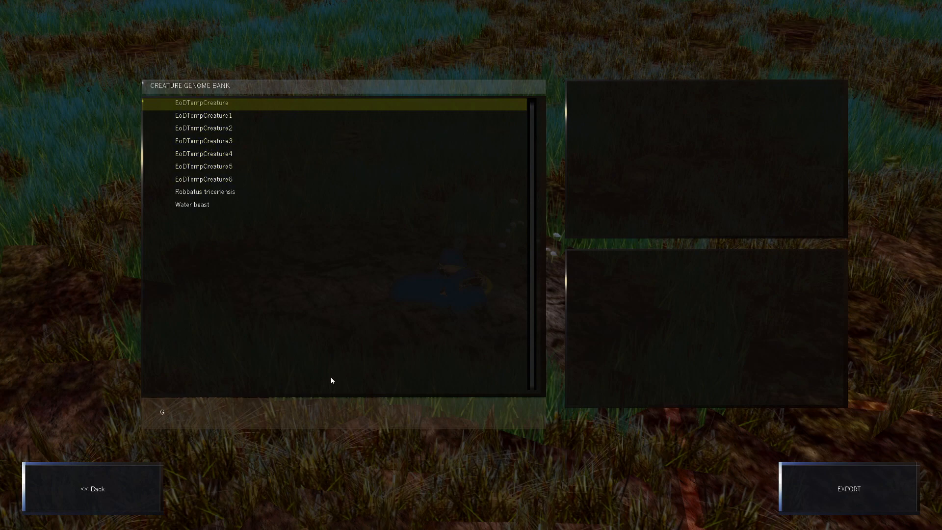
text(rav)
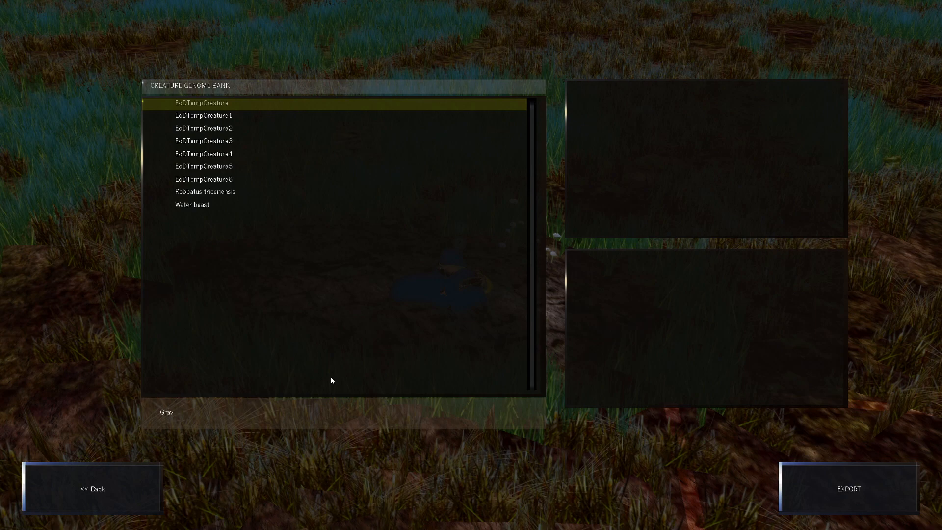
text(Monter)
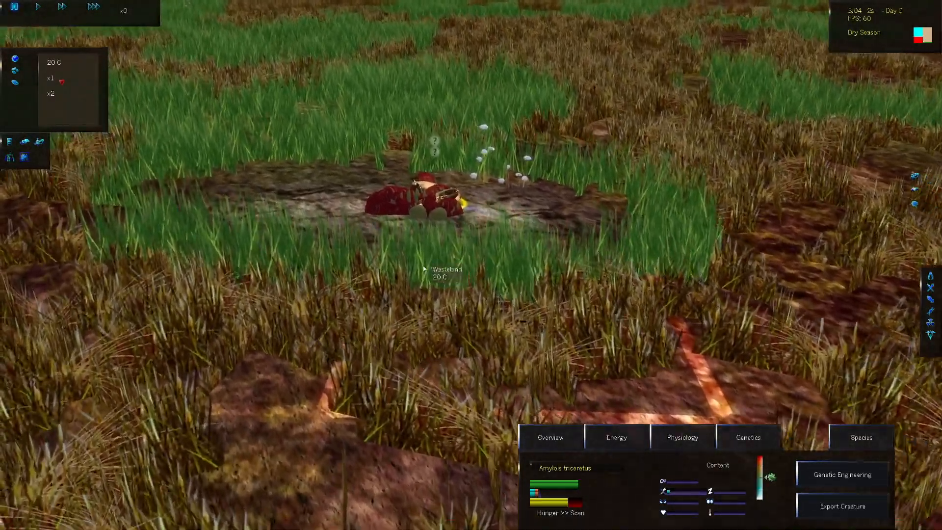
Quit the paused high-gravity world from the pause menu back to the main menu
key(Escape)
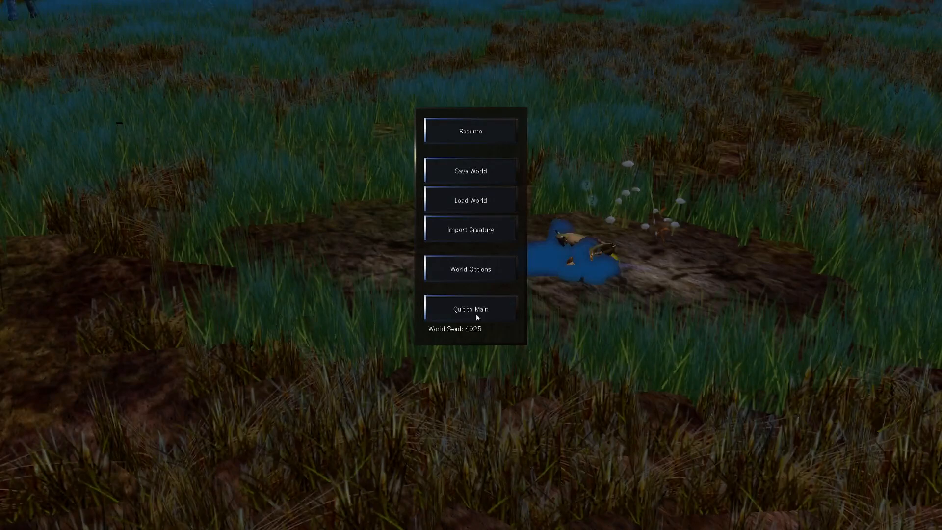
mouse_move(470, 308)
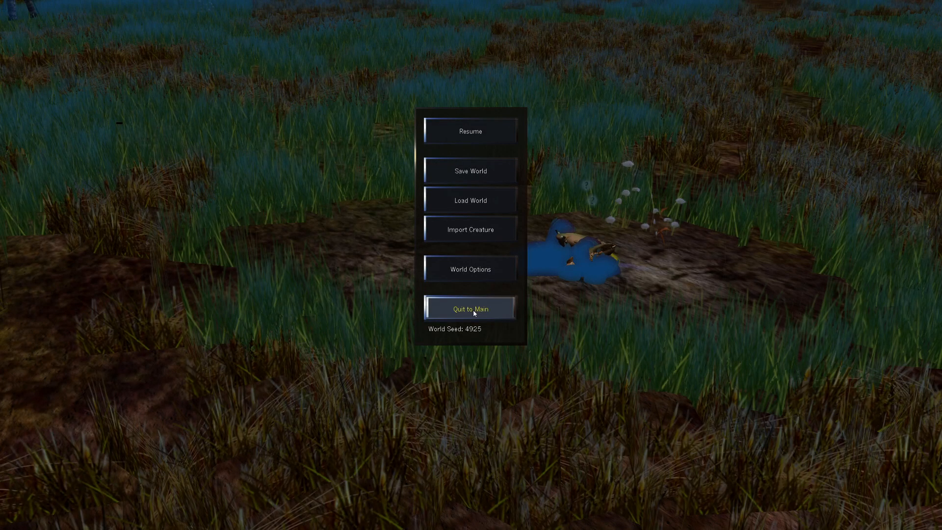
click(470, 308)
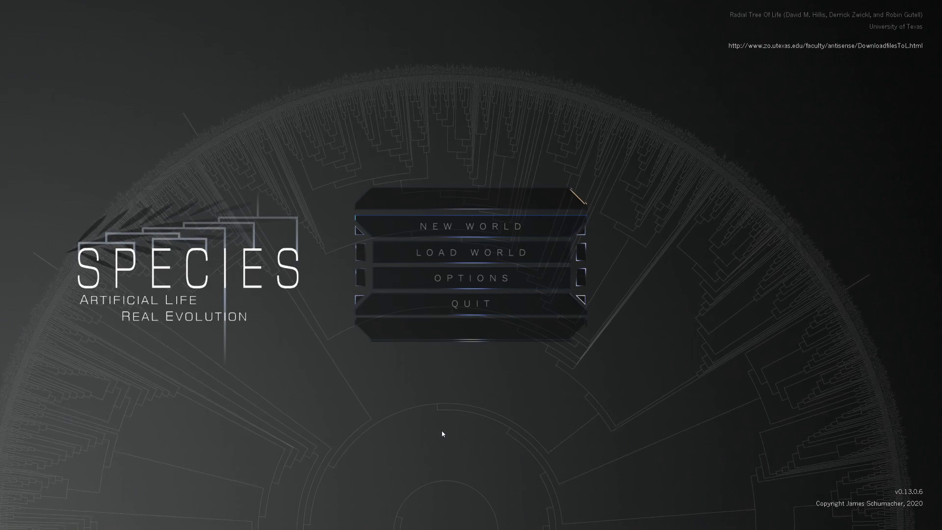